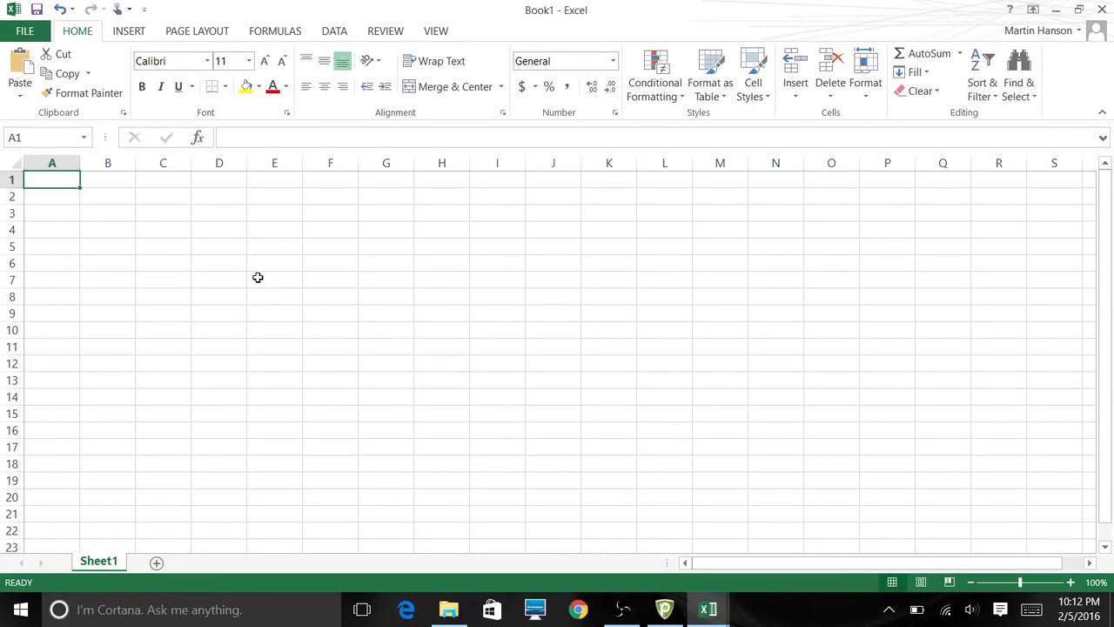
{"action": "mouse_move", "coordinate": [242, 235]}
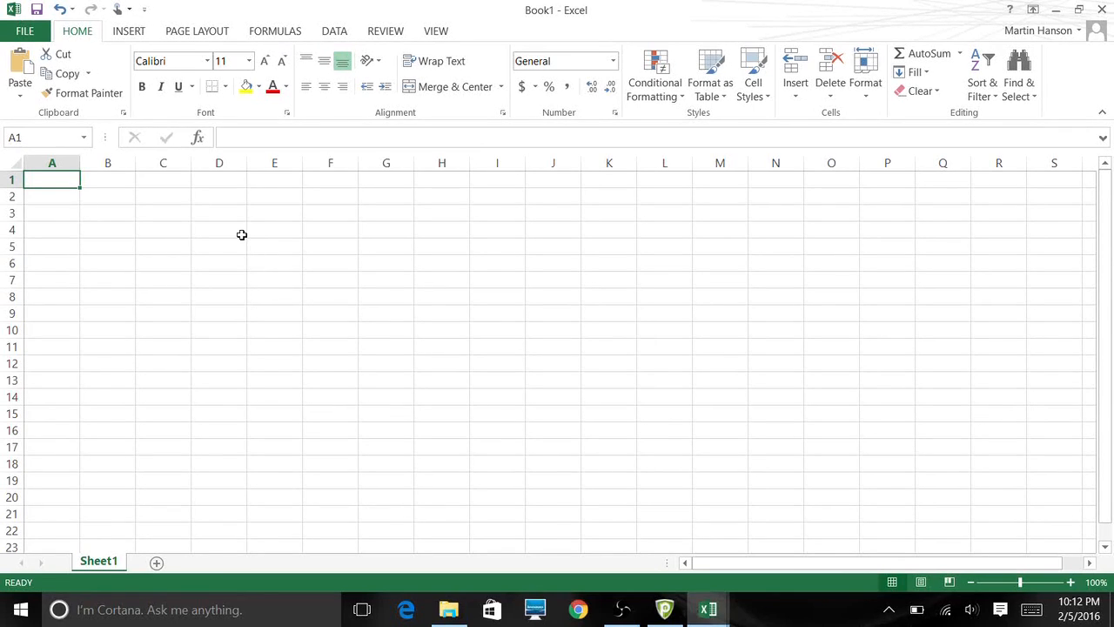
{"action": "mouse_move", "coordinate": [227, 214]}
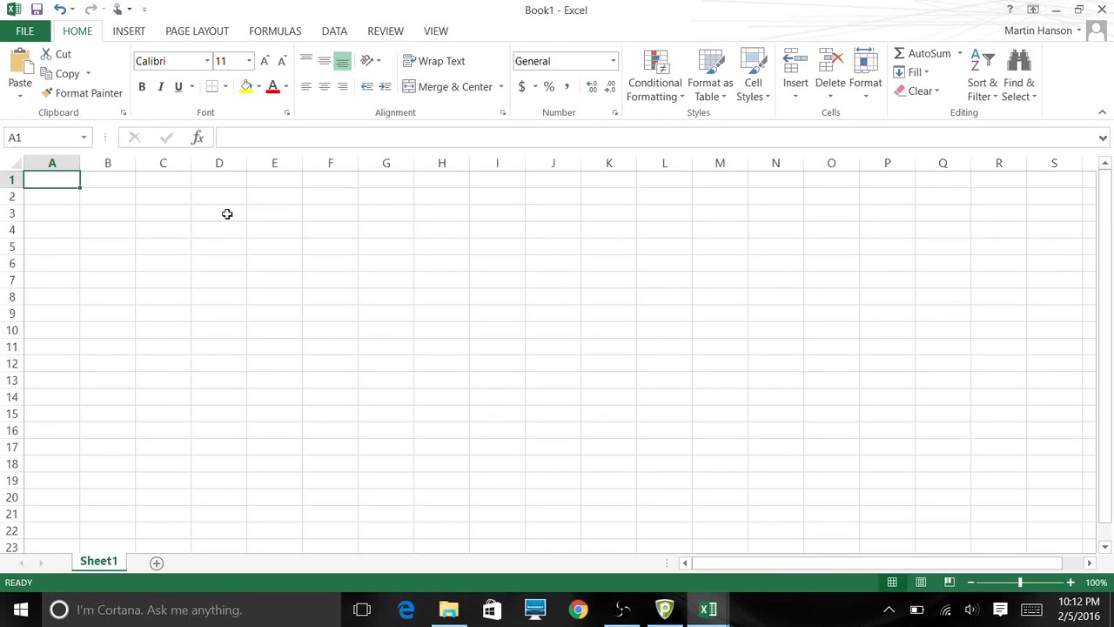
{"action": "mouse_move", "coordinate": [232, 244]}
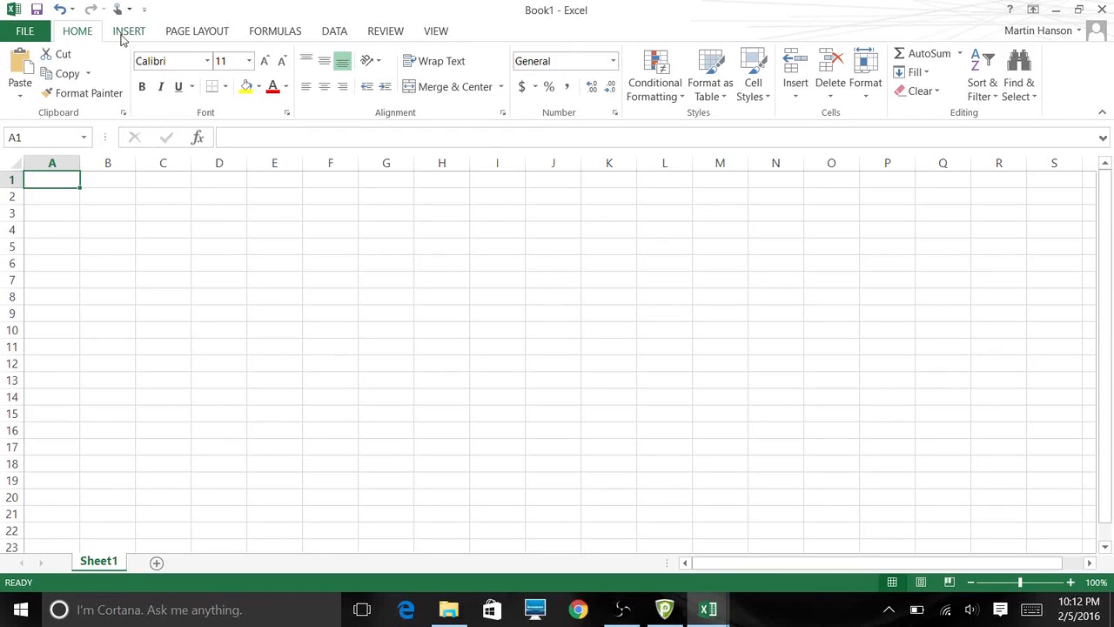
Step: Draw an oval shape on the sheet spanning roughly columns E through H
{"action": "left_click", "coordinate": [129, 31]}
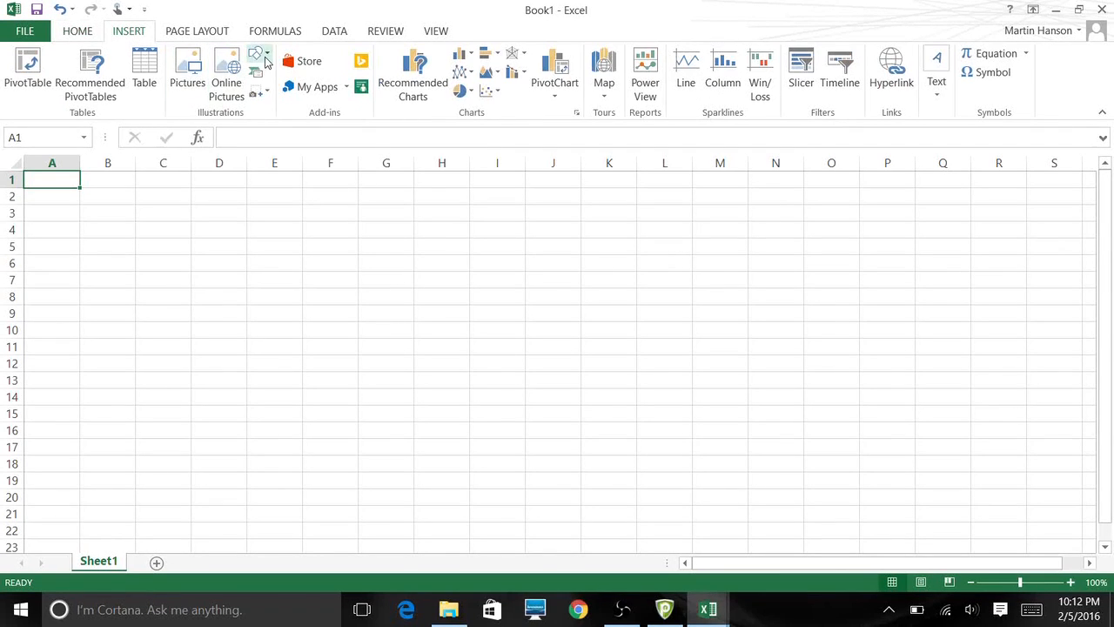
{"action": "left_click", "coordinate": [259, 54]}
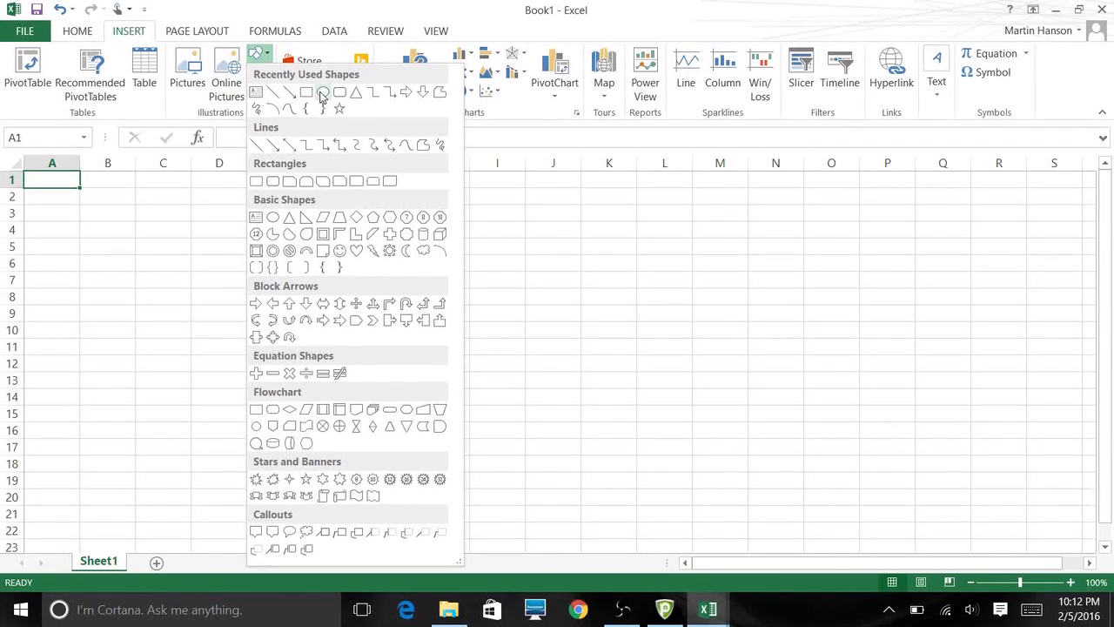
{"action": "left_click_drag", "start_coordinate": [274, 261], "coordinate": [274, 318]}
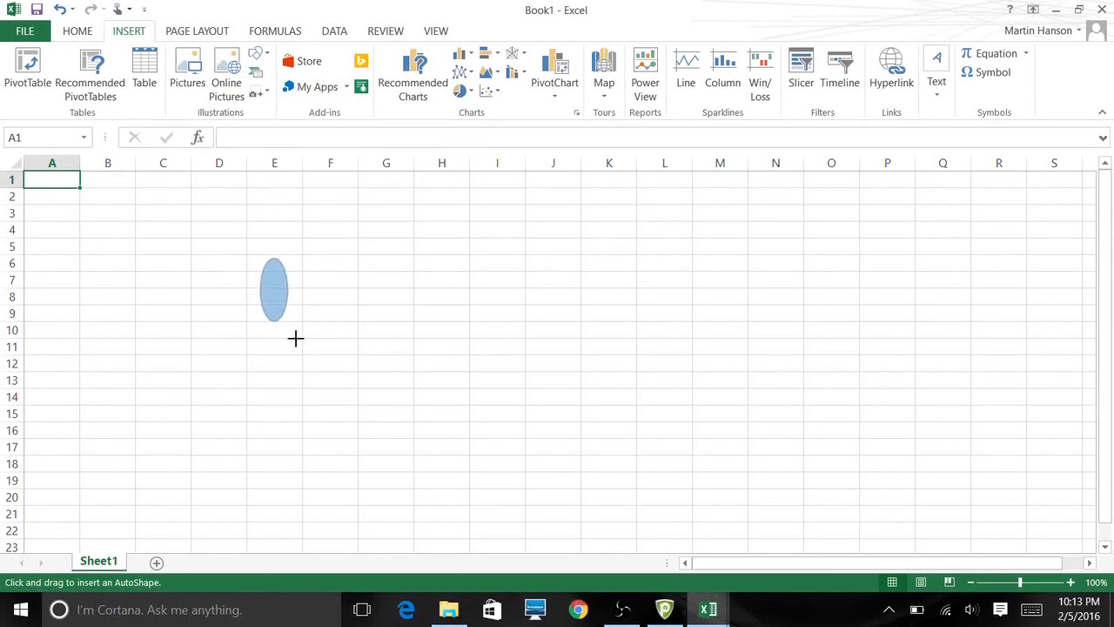
{"action": "left_click_drag", "start_coordinate": [274, 292], "coordinate": [430, 384]}
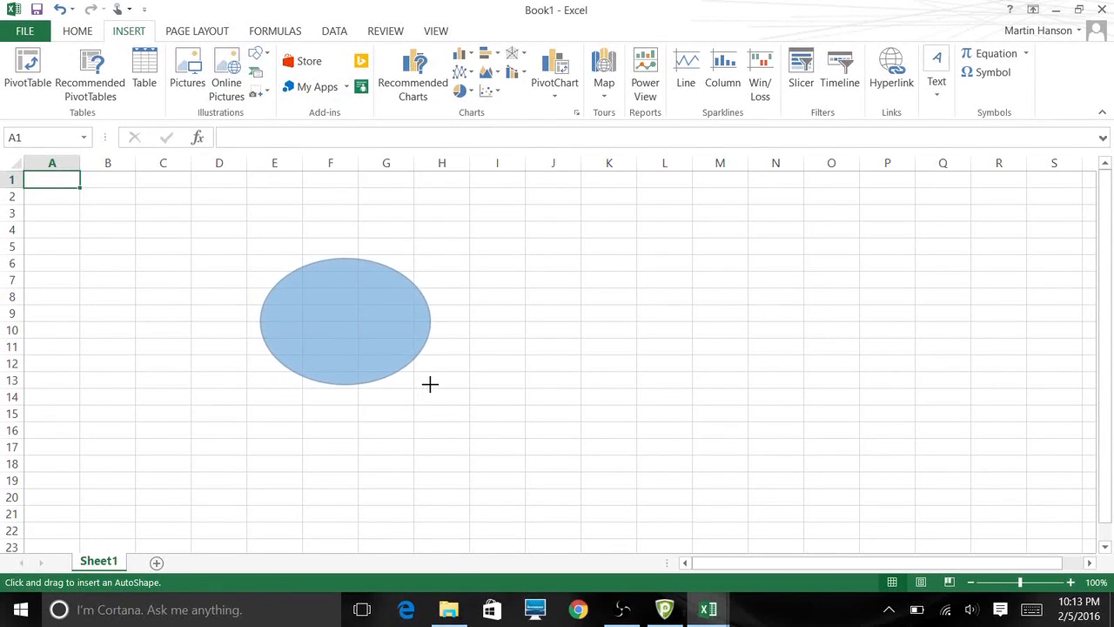
Step: Resize the oval to 1 inch high by 1 inch wide so it becomes a circle
{"action": "left_click", "coordinate": [345, 320]}
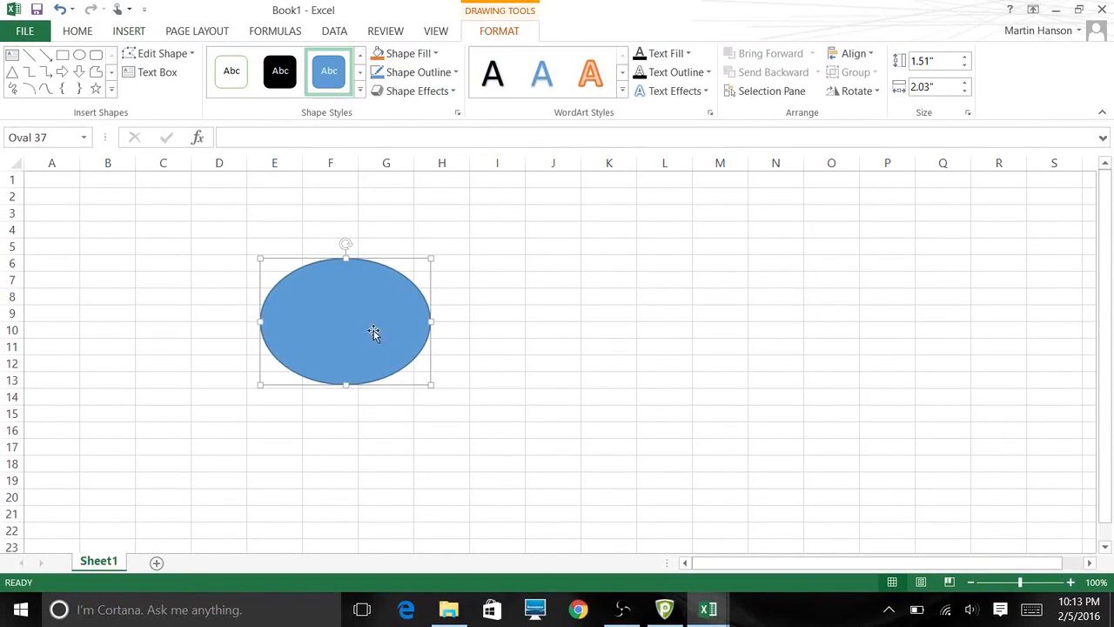
{"action": "mouse_move", "coordinate": [375, 304]}
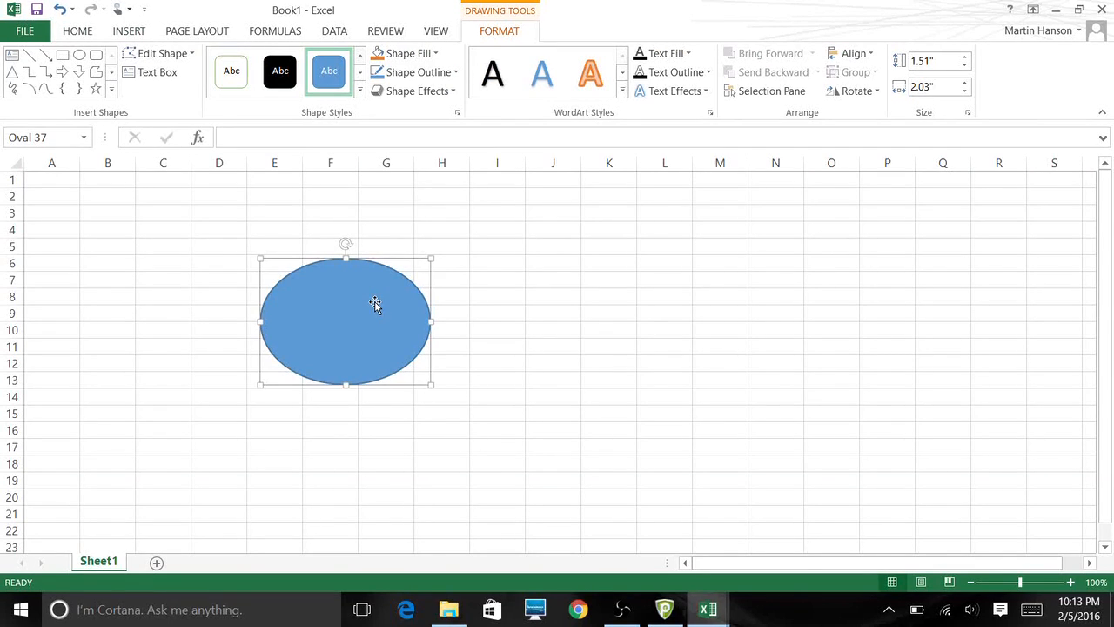
{"action": "mouse_move", "coordinate": [936, 57]}
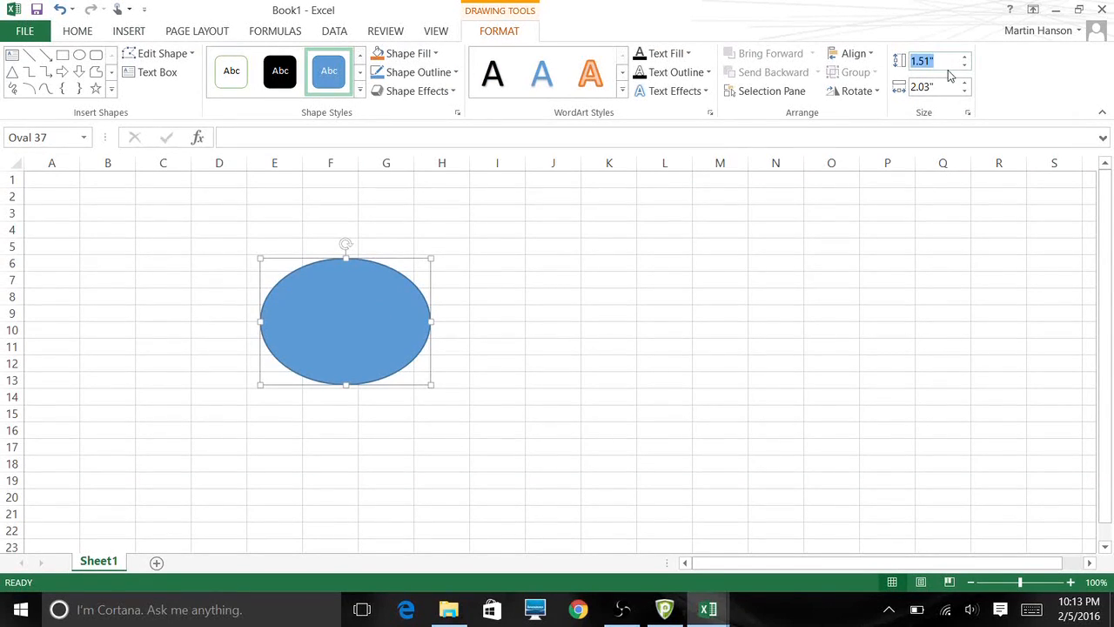
{"action": "type", "text": "1\""}
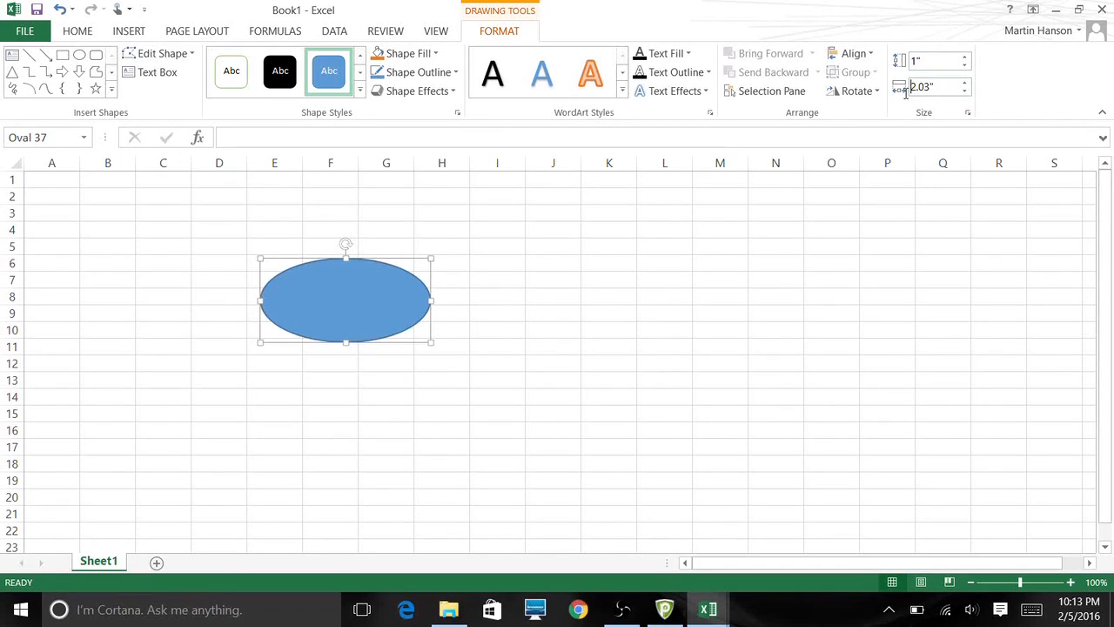
{"action": "left_click", "coordinate": [553, 312]}
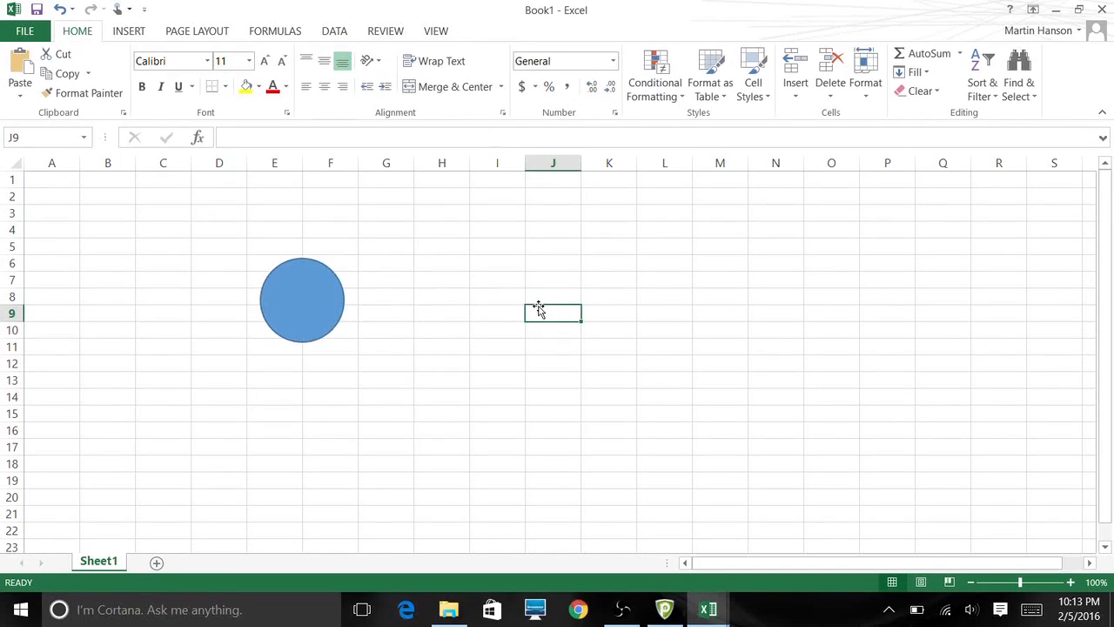
Step: Set the circle's solid fill colour to a pale yellow/light gold via Format Shape
{"action": "right_click", "coordinate": [302, 300]}
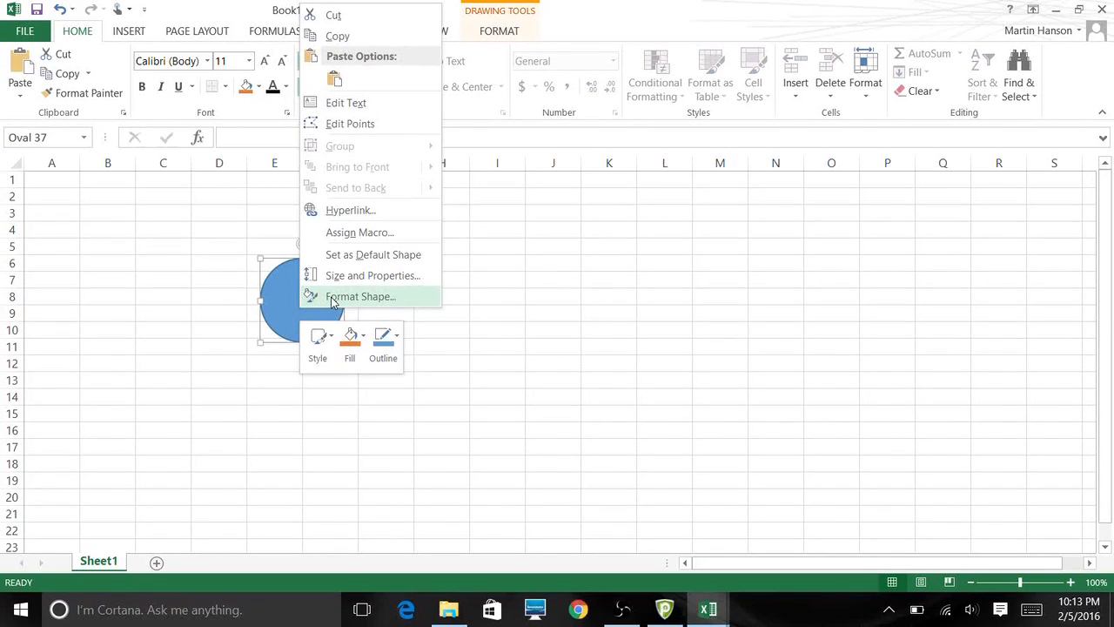
{"action": "left_click", "coordinate": [361, 296]}
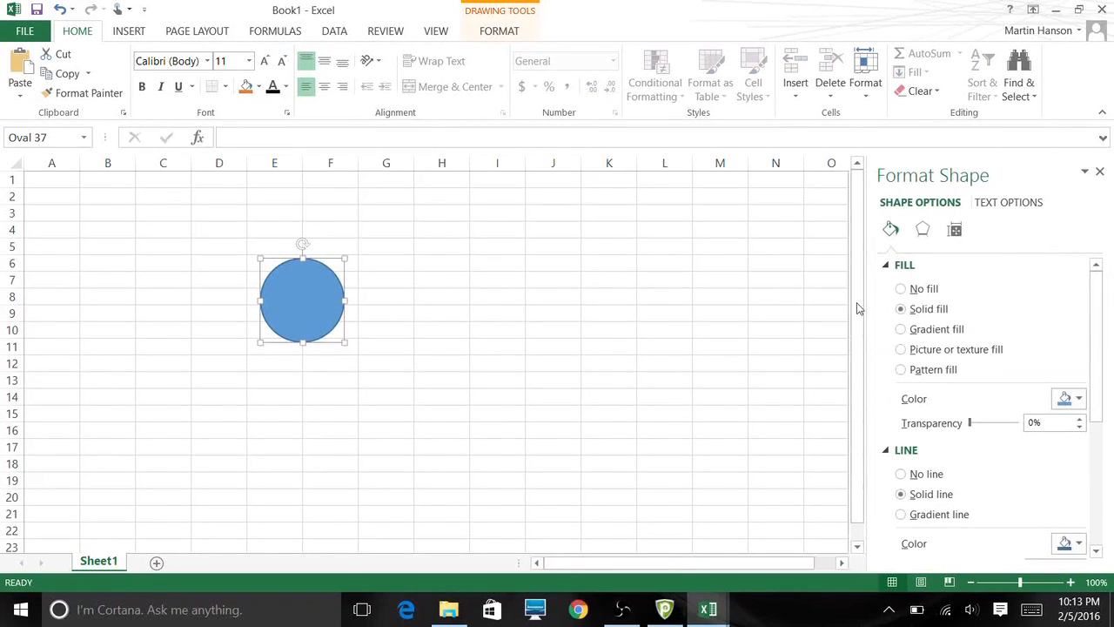
{"action": "left_click", "coordinate": [1080, 398]}
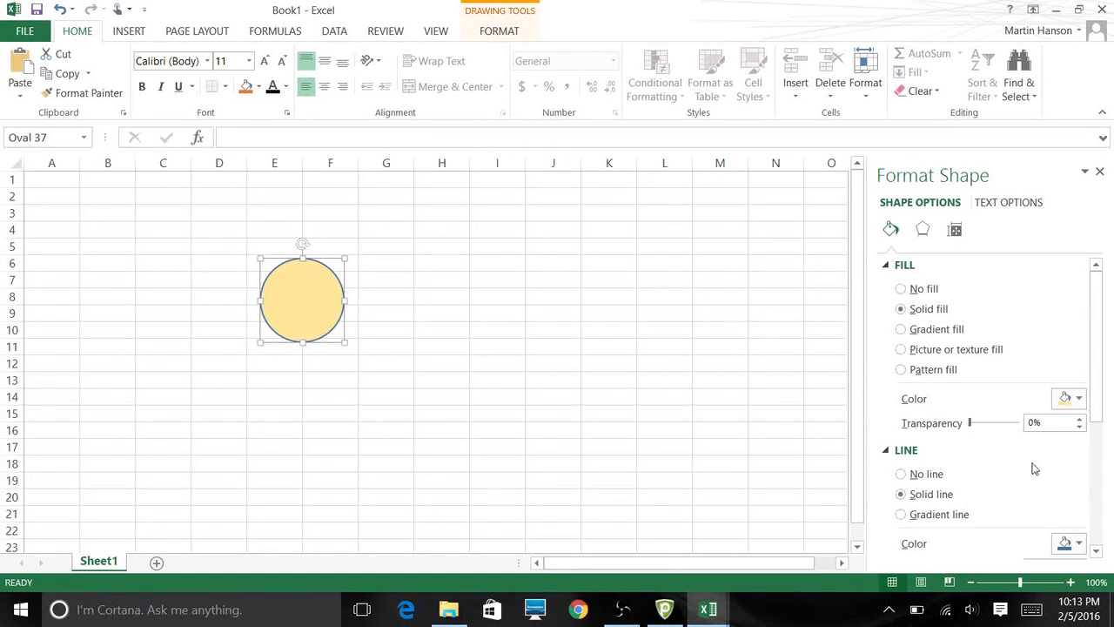
{"action": "left_click", "coordinate": [553, 396]}
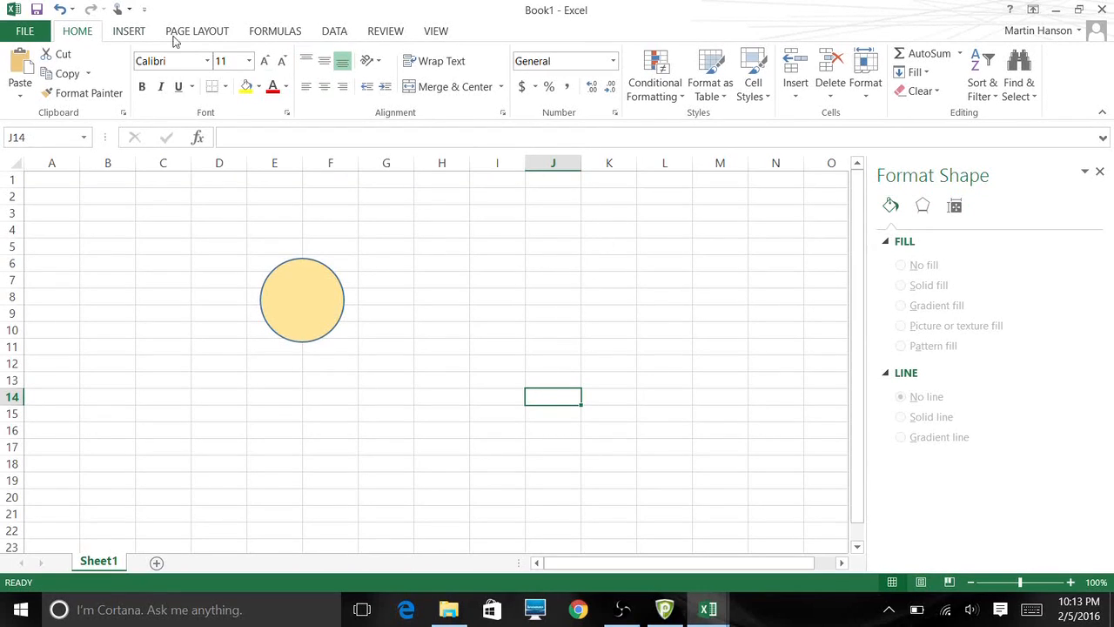
Step: Draw a text box immediately to the right of the yellow circle
{"action": "left_click", "coordinate": [129, 31]}
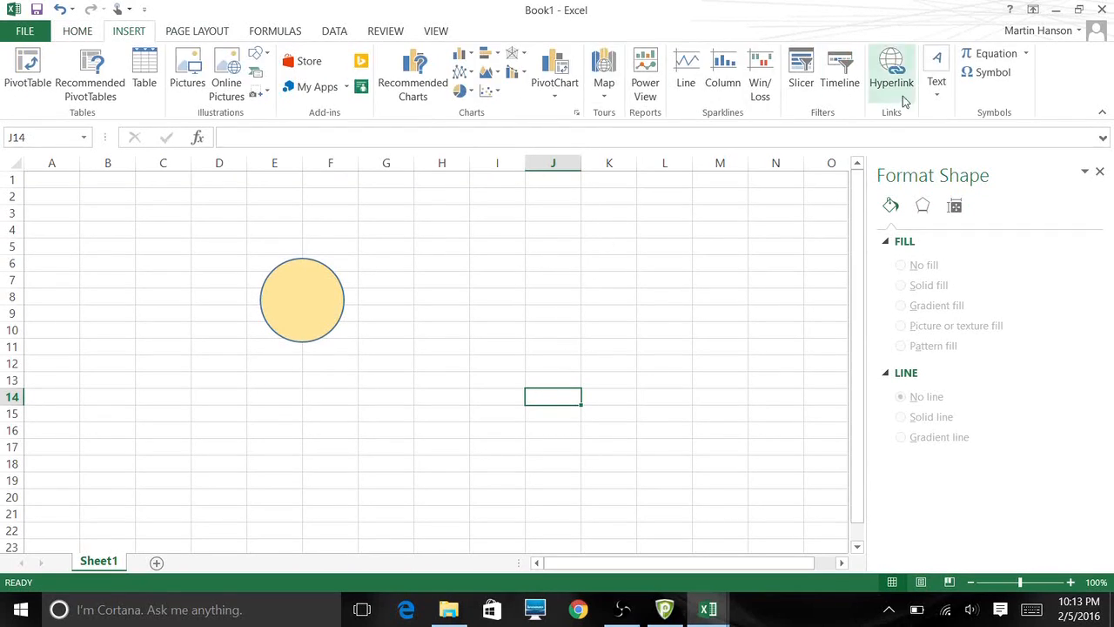
{"action": "left_click", "coordinate": [937, 74]}
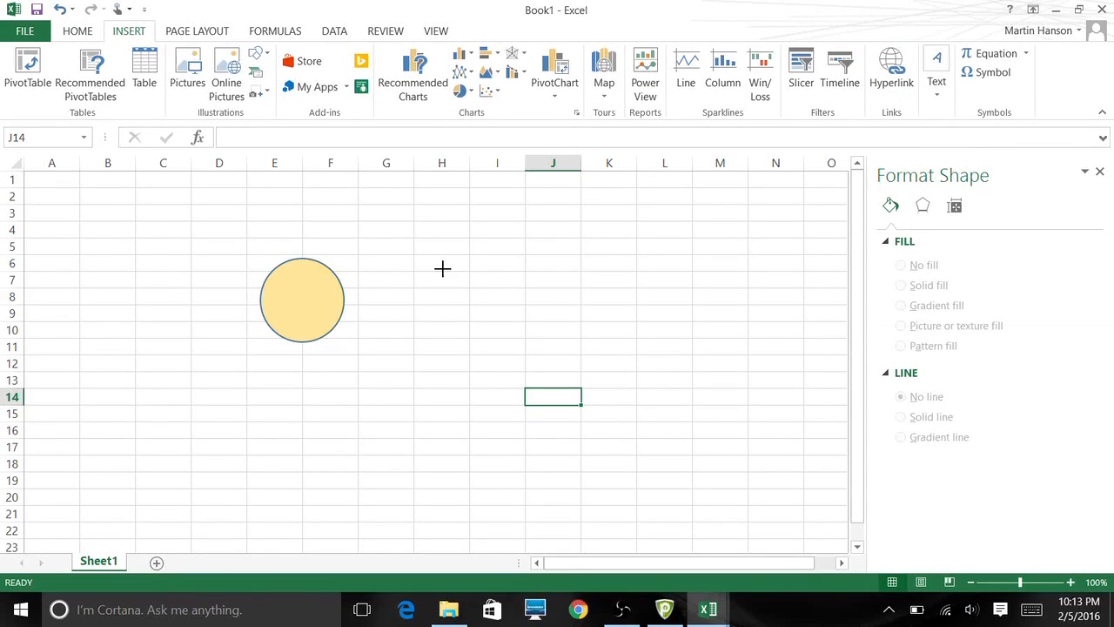
{"action": "left_click_drag", "start_coordinate": [442, 268], "coordinate": [496, 353]}
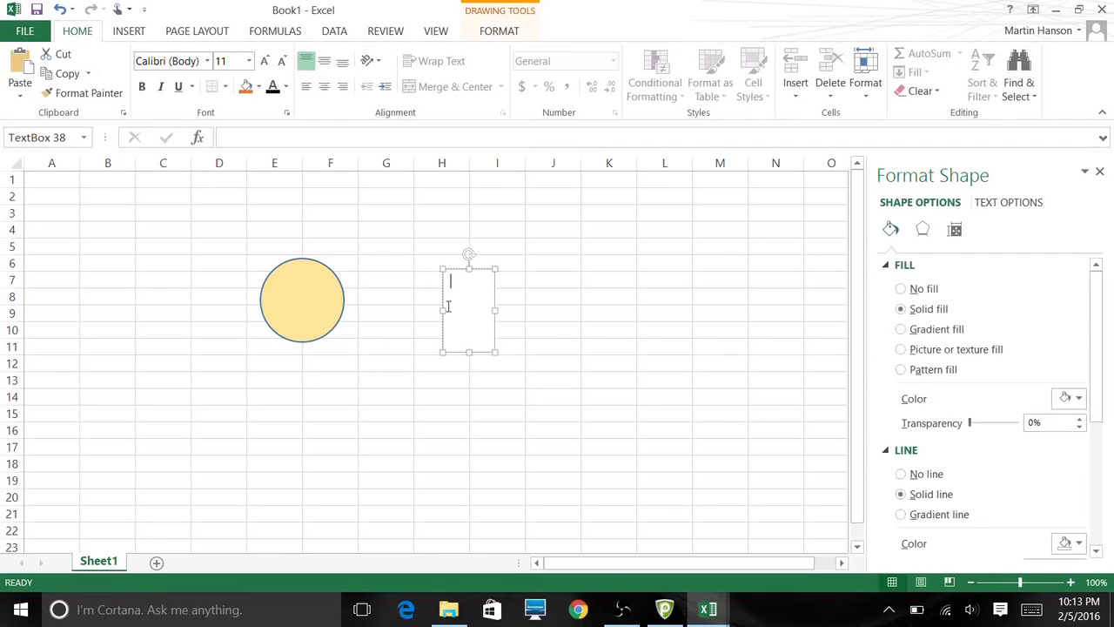
Step: Enter A above # in the text box in bold 14-point font
{"action": "left_click", "coordinate": [246, 61]}
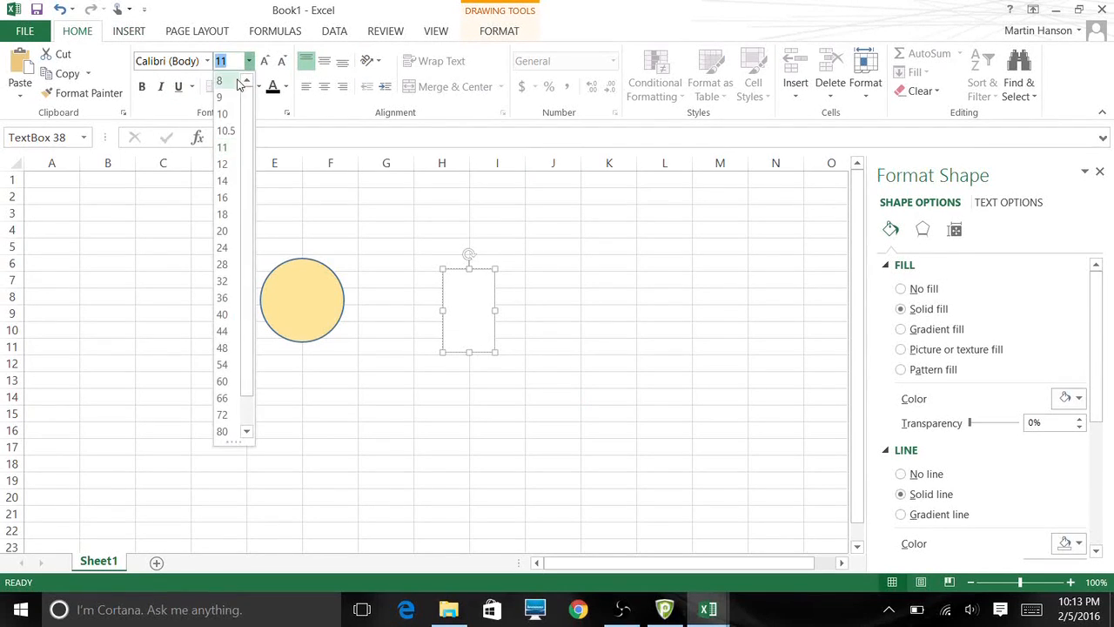
{"action": "left_click", "coordinate": [222, 181]}
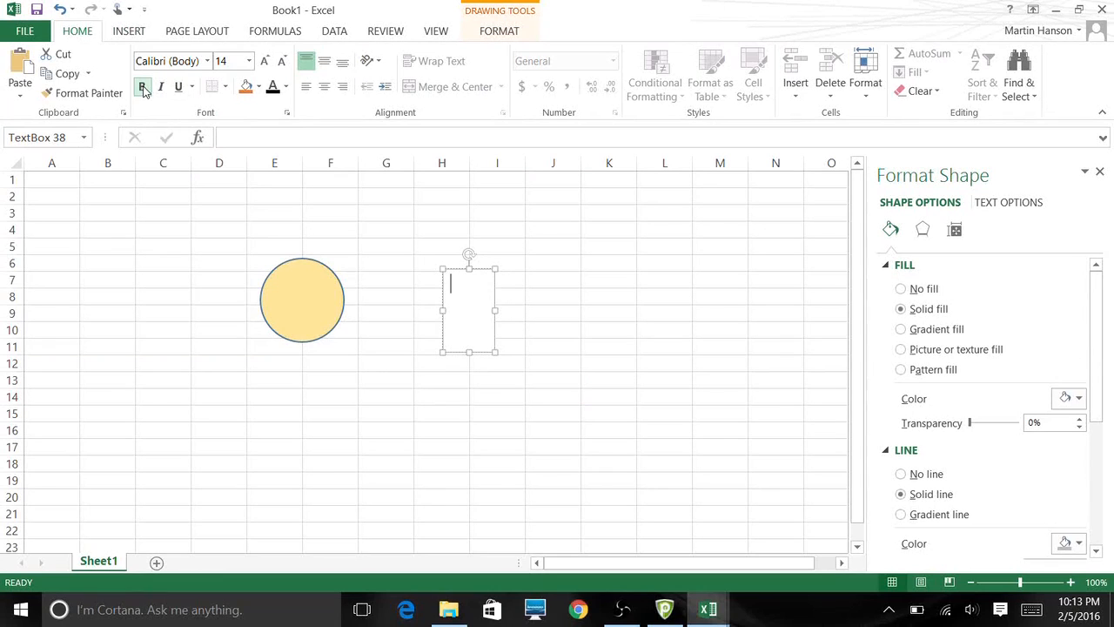
{"action": "type", "text": "A"}
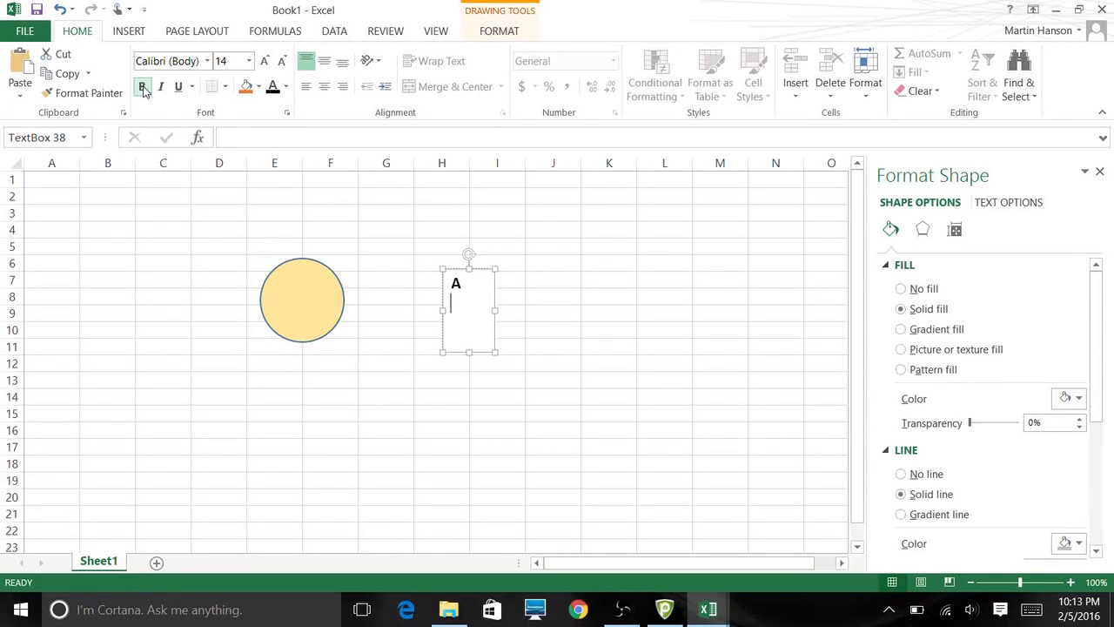
{"action": "type", "text": "#"}
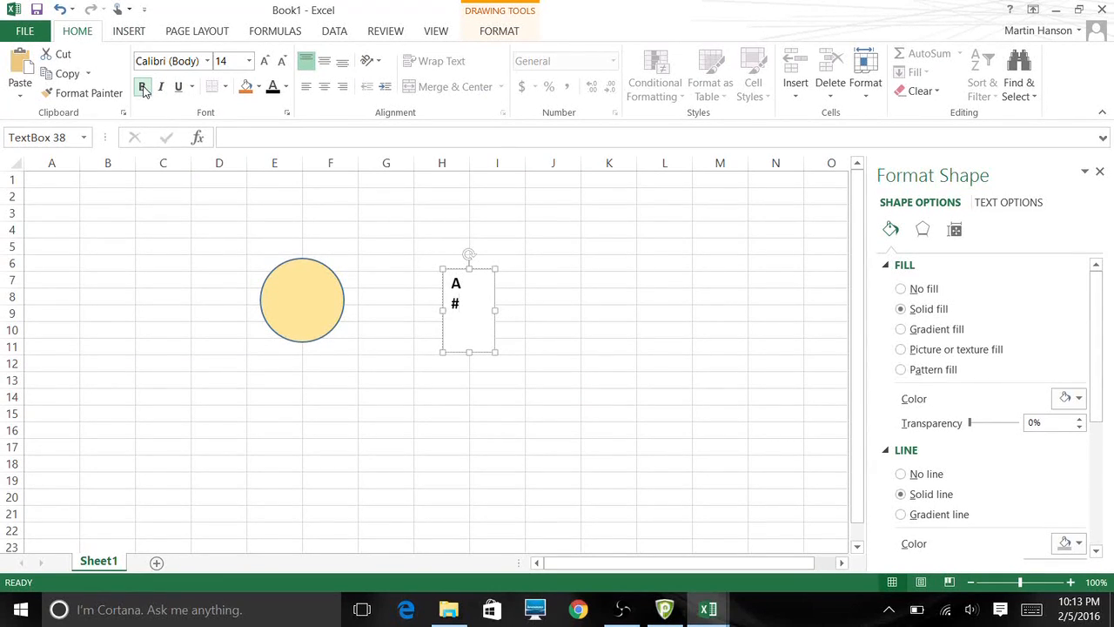
{"action": "left_click", "coordinate": [142, 86]}
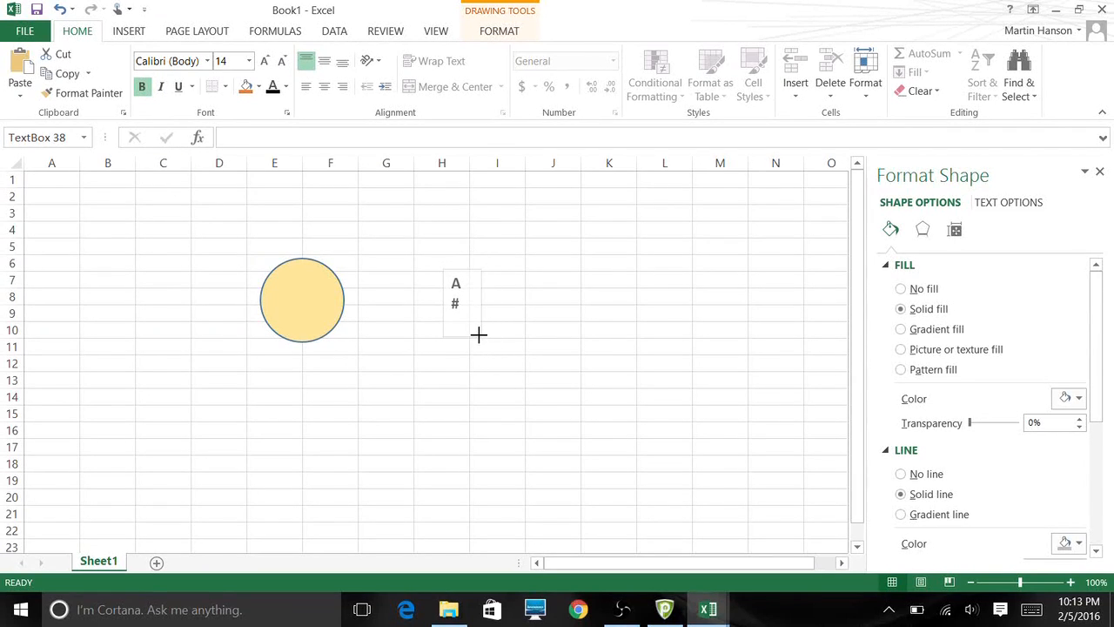
Step: Drag the A # text box so it sits centred inside the yellow circle
{"action": "left_click", "coordinate": [456, 293]}
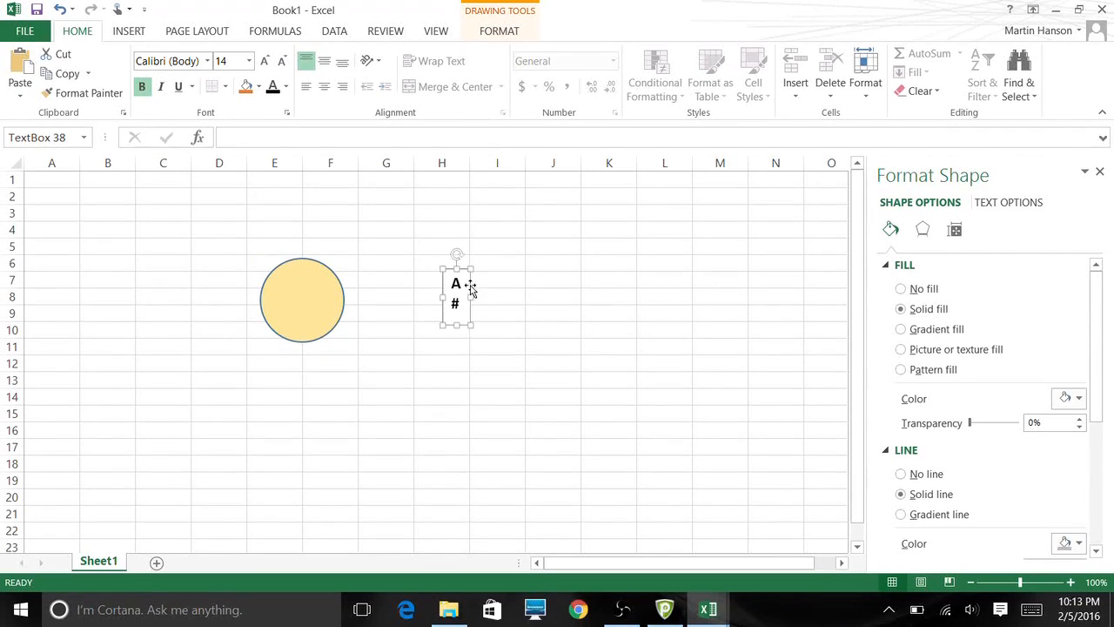
{"action": "left_click_drag", "start_coordinate": [457, 292], "coordinate": [303, 301]}
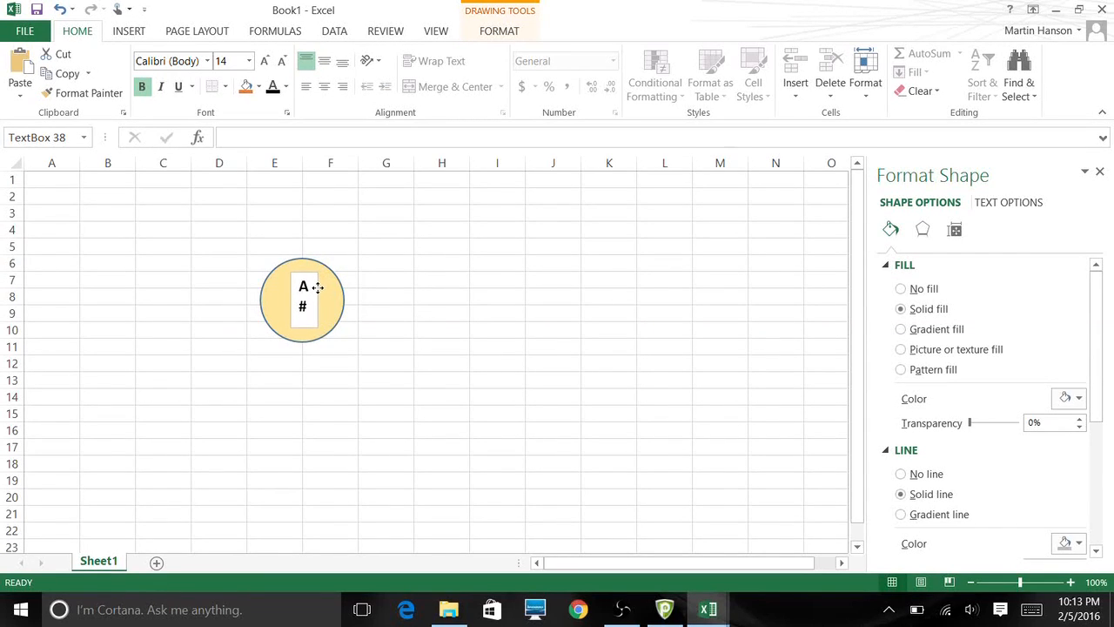
{"action": "left_click", "coordinate": [302, 296]}
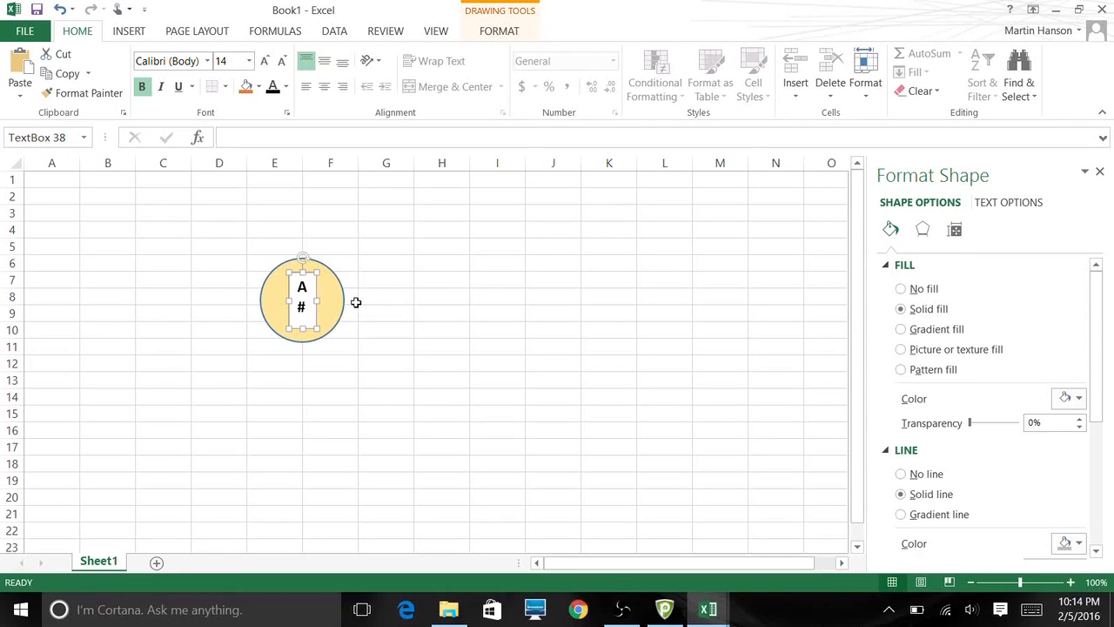
Step: Give the label box No fill and No line so only A # shows on the circle
{"action": "left_click", "coordinate": [901, 288]}
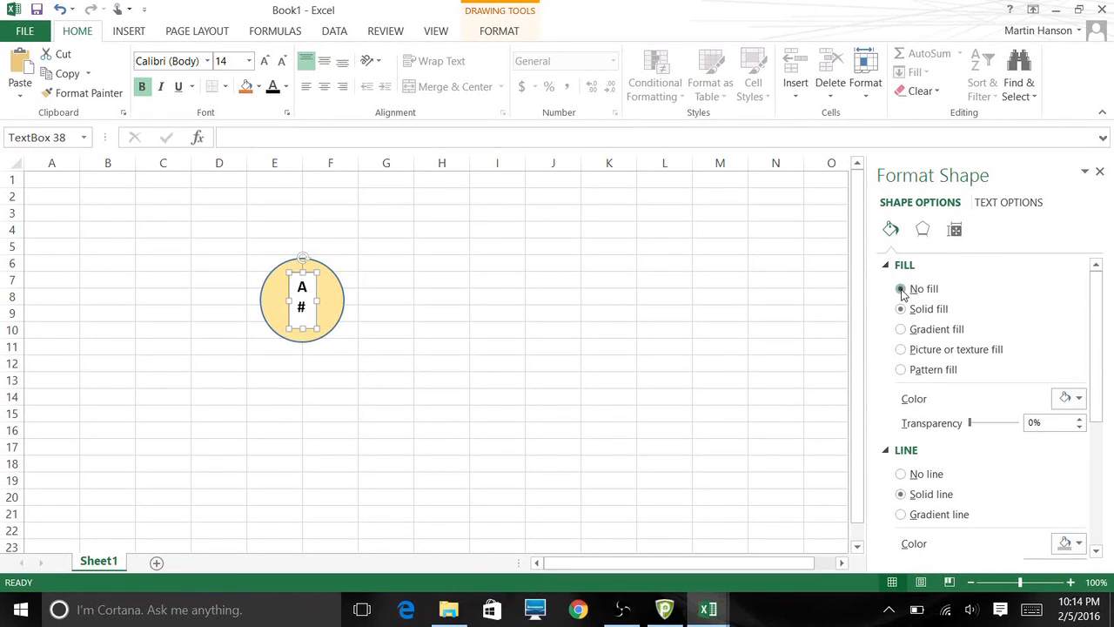
{"action": "left_click", "coordinate": [553, 397]}
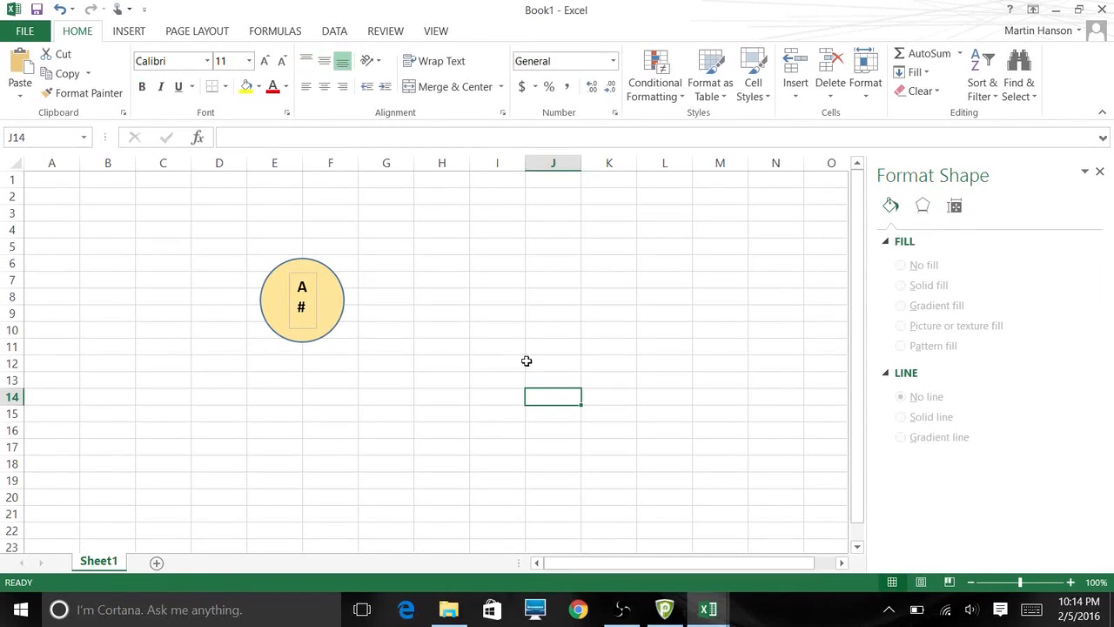
{"action": "left_click", "coordinate": [302, 299]}
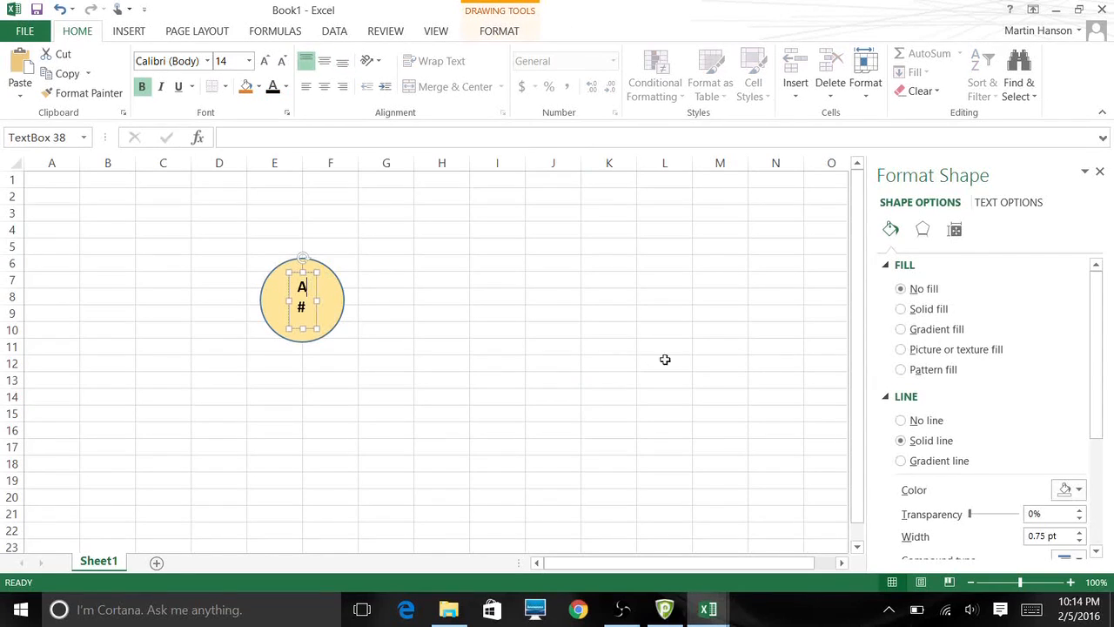
{"action": "left_click", "coordinate": [901, 419]}
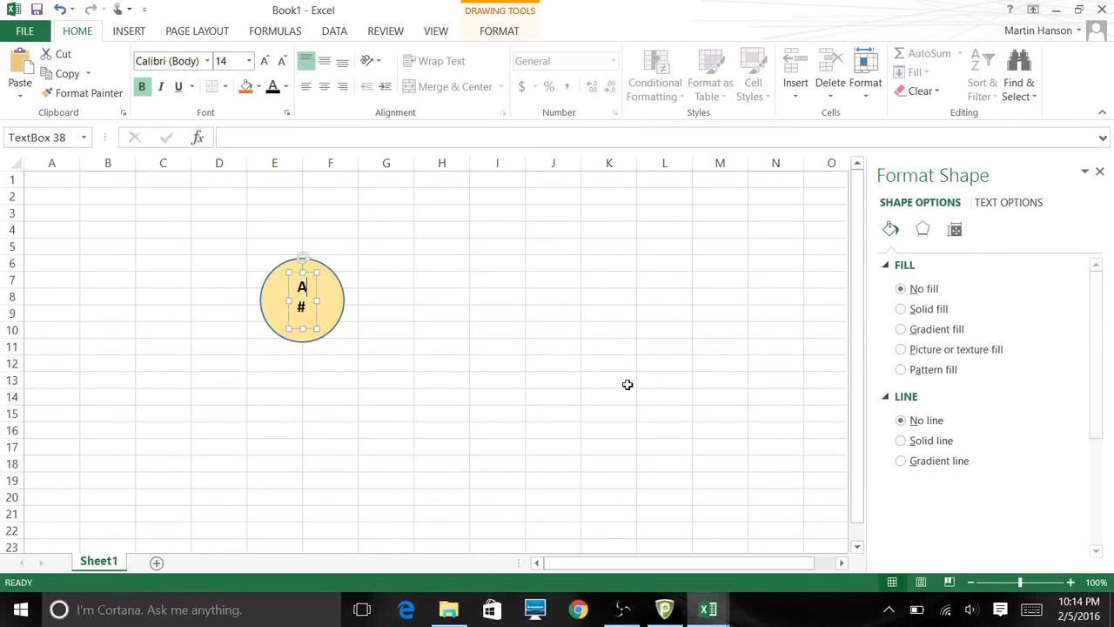
{"action": "left_click", "coordinate": [497, 363]}
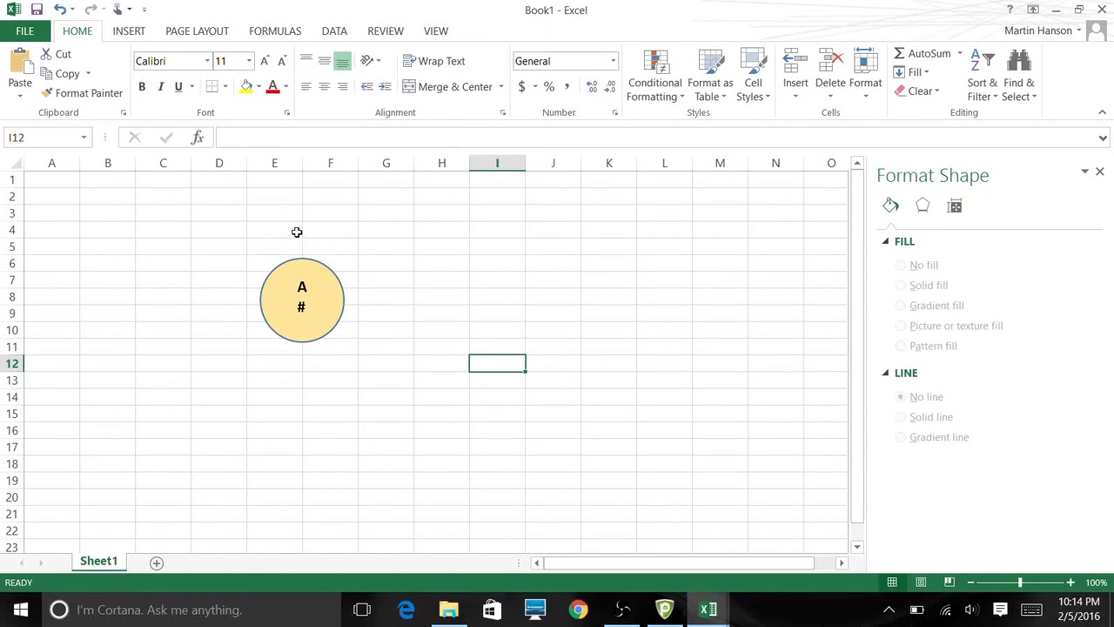
{"action": "mouse_move", "coordinate": [297, 307]}
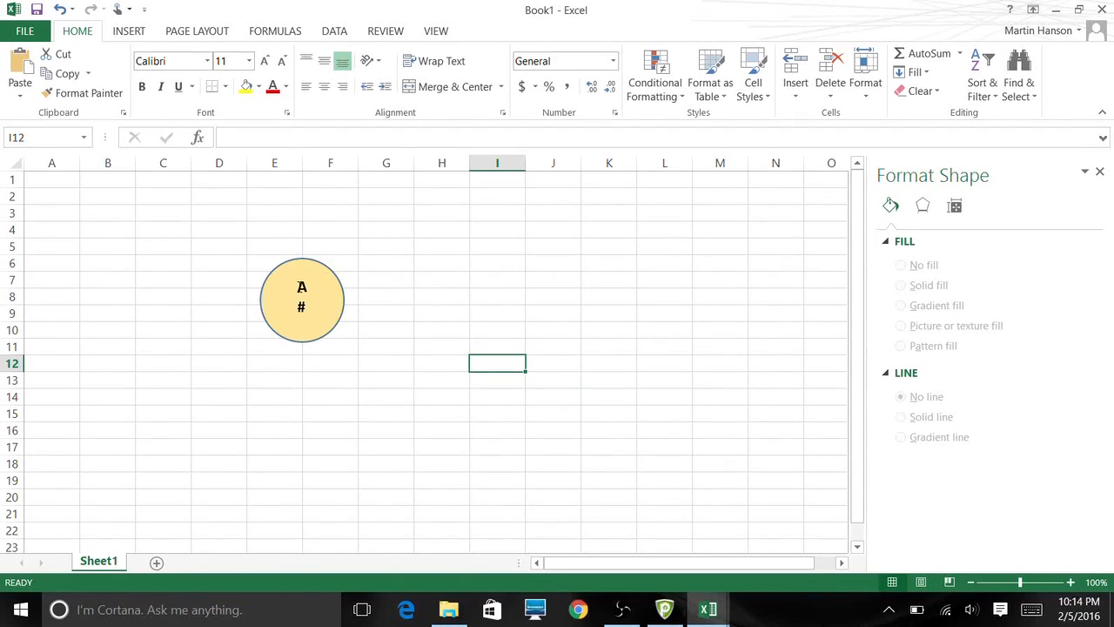
{"action": "left_click", "coordinate": [302, 300]}
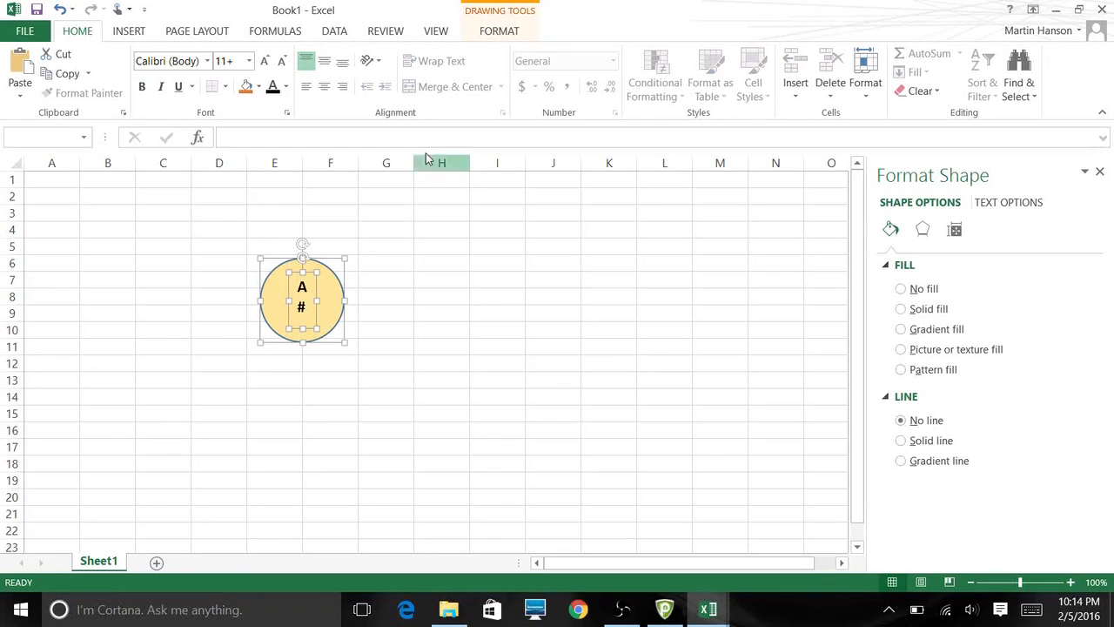
Step: Group the circle and its A # label into one node and drag it to confirm it moves as a unit
{"action": "left_click", "coordinate": [499, 30]}
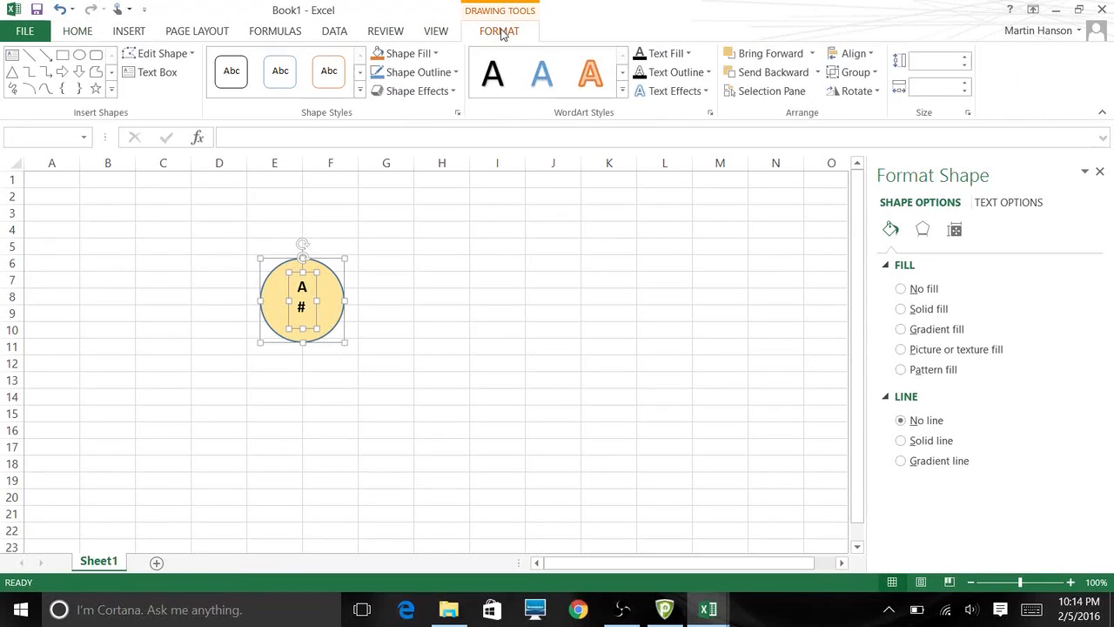
{"action": "left_click", "coordinate": [857, 73]}
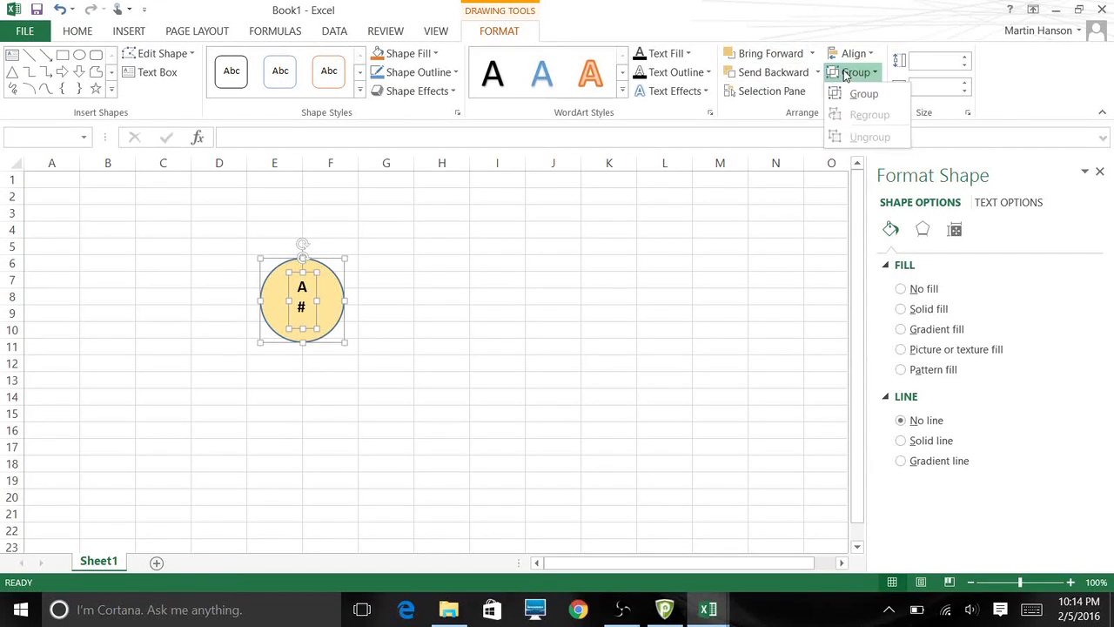
{"action": "left_click", "coordinate": [864, 93]}
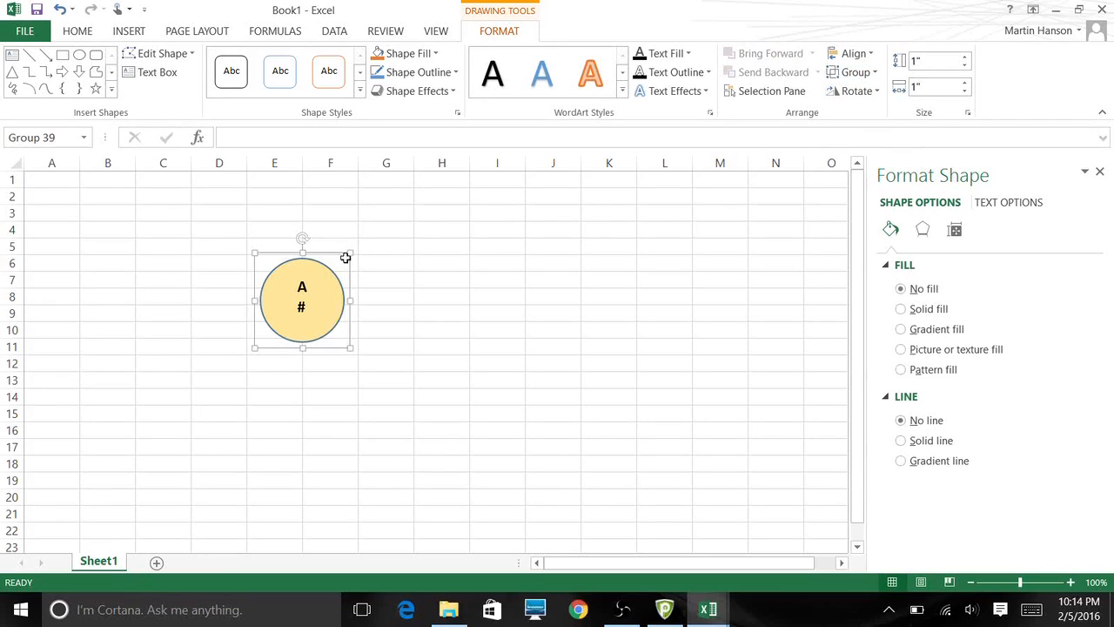
{"action": "left_click_drag", "start_coordinate": [302, 301], "coordinate": [465, 300]}
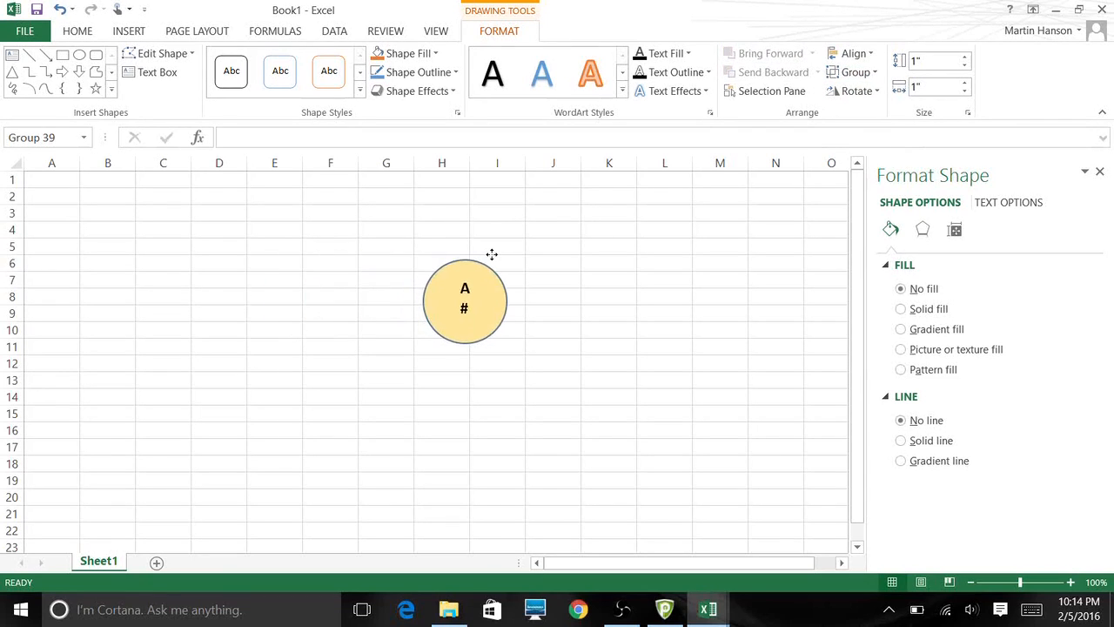
{"action": "left_click_drag", "start_coordinate": [464, 300], "coordinate": [306, 302]}
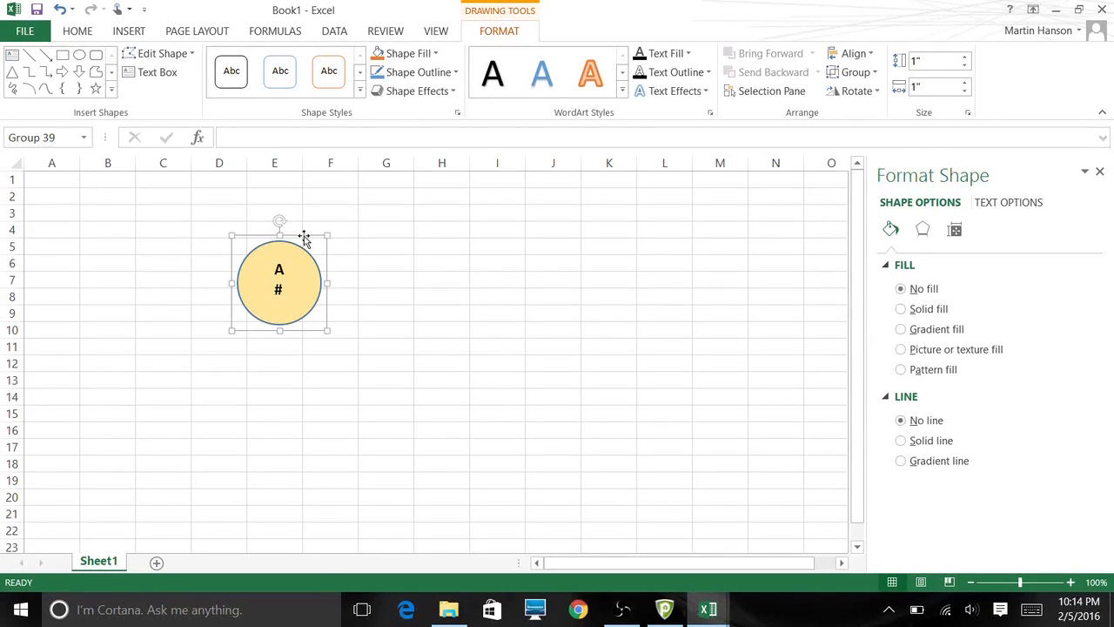
Step: Ctrl-drag copies of the node to make five, three in a top row and two below
{"action": "left_click_drag", "start_coordinate": [278, 283], "coordinate": [399, 311]}
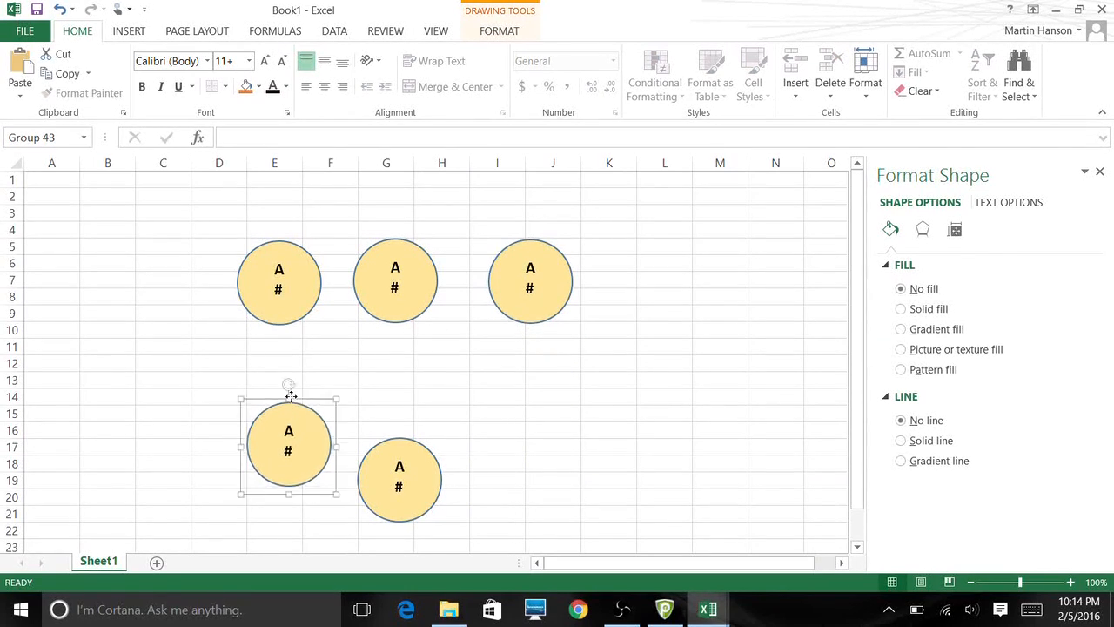
{"action": "left_click_drag", "start_coordinate": [288, 444], "coordinate": [285, 401]}
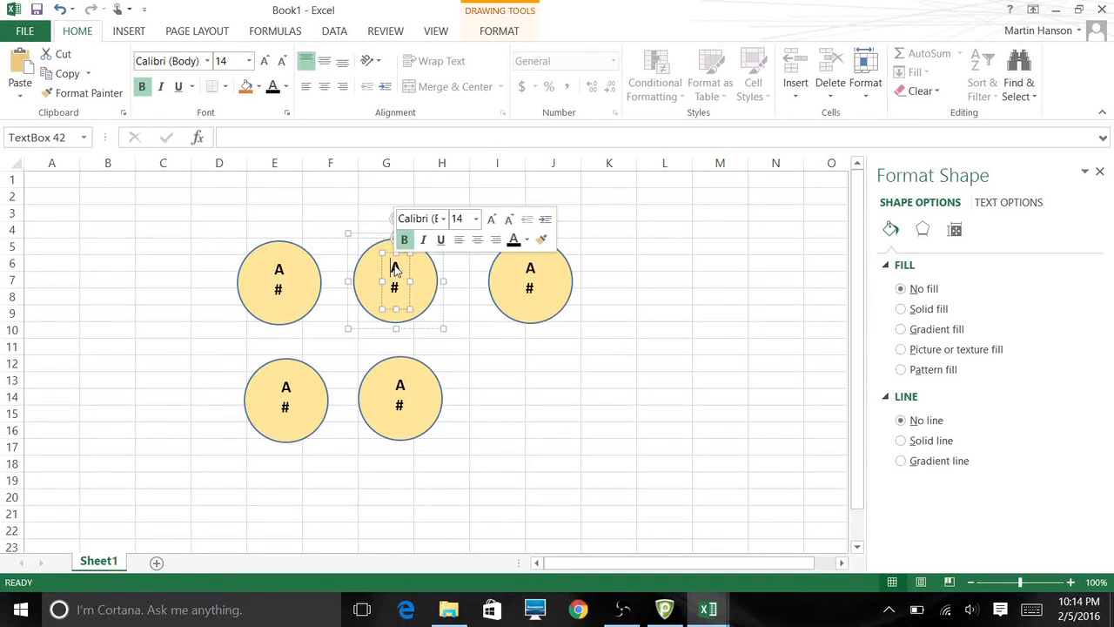
Step: Relabel the copied nodes B, C, D and E so the diagram shows A–C on top and D–E below
{"action": "type", "text": "B"}
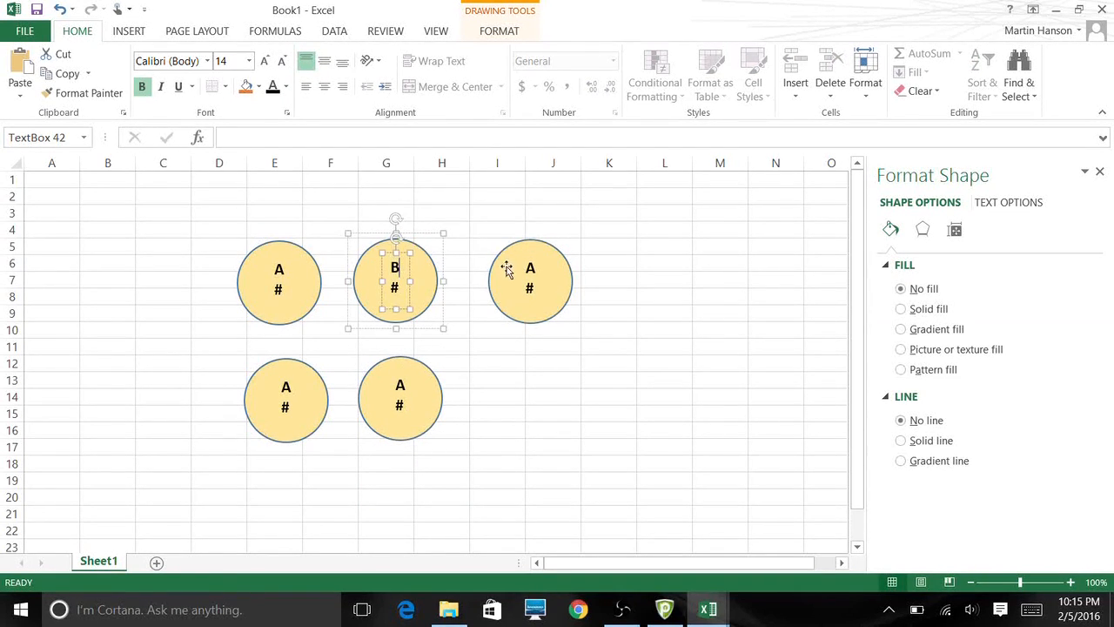
{"action": "left_click", "coordinate": [530, 281]}
{"action": "type", "text": "C"}
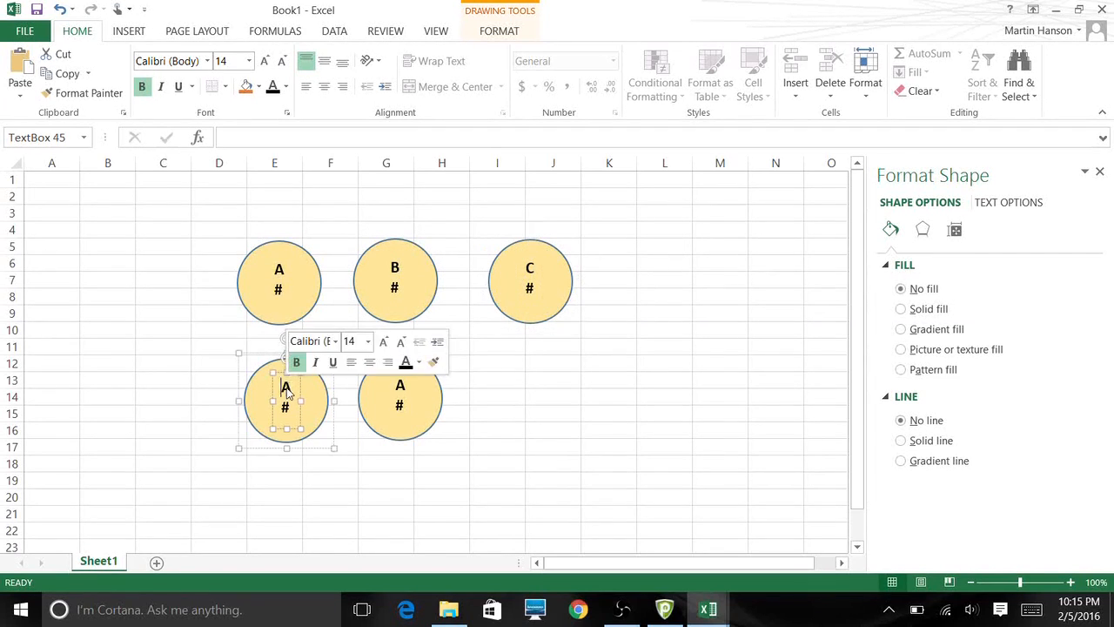
{"action": "type", "text": "D"}
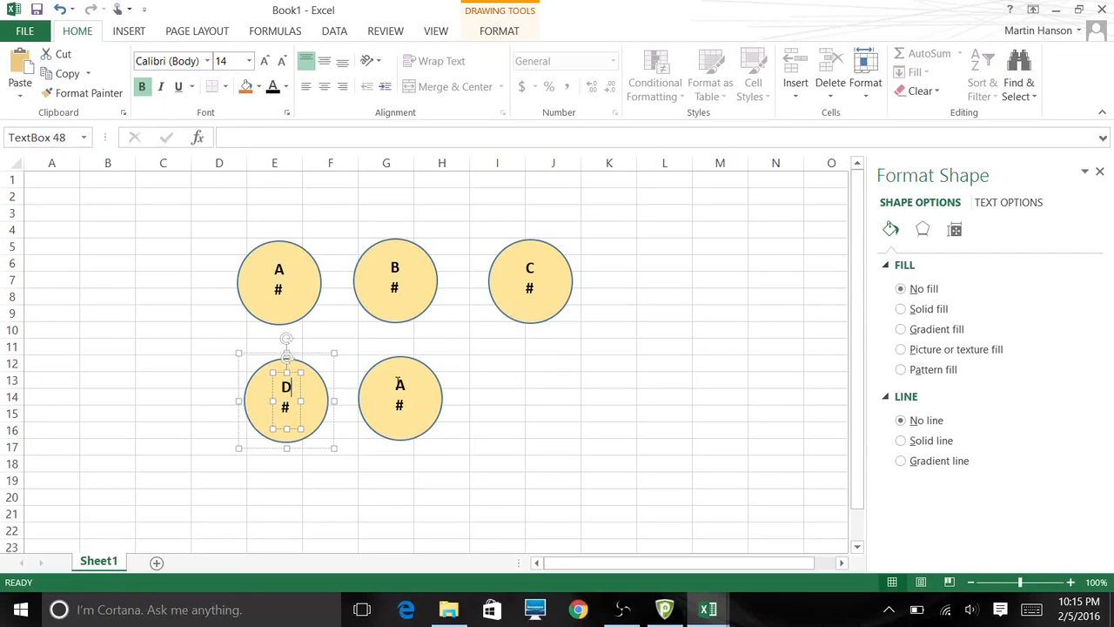
{"action": "left_click", "coordinate": [399, 398]}
{"action": "type", "text": "E"}
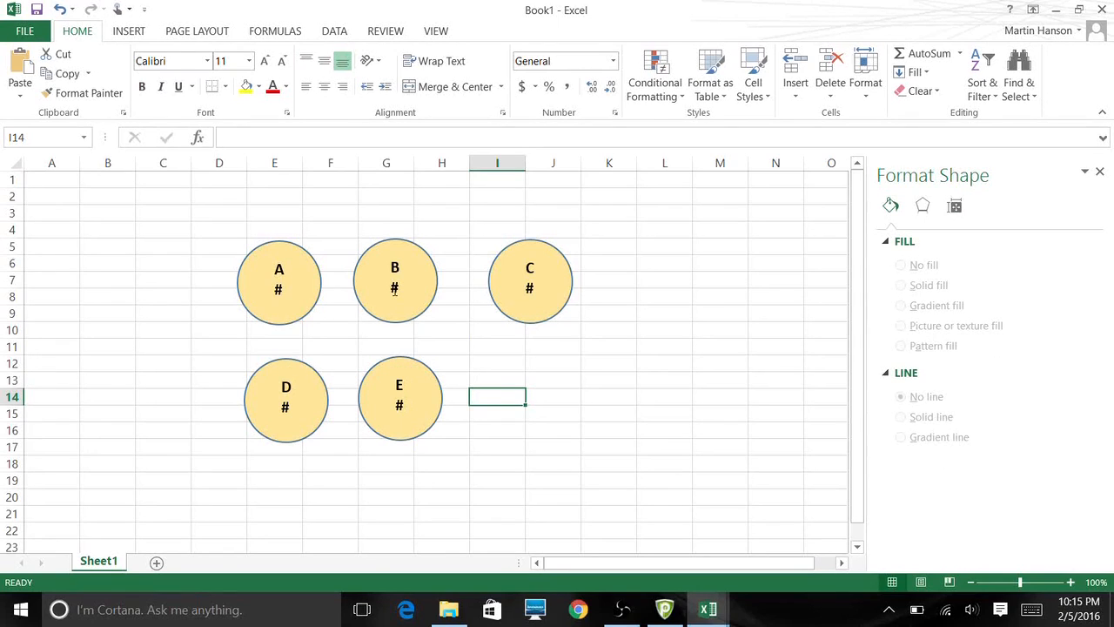
{"action": "mouse_move", "coordinate": [425, 295]}
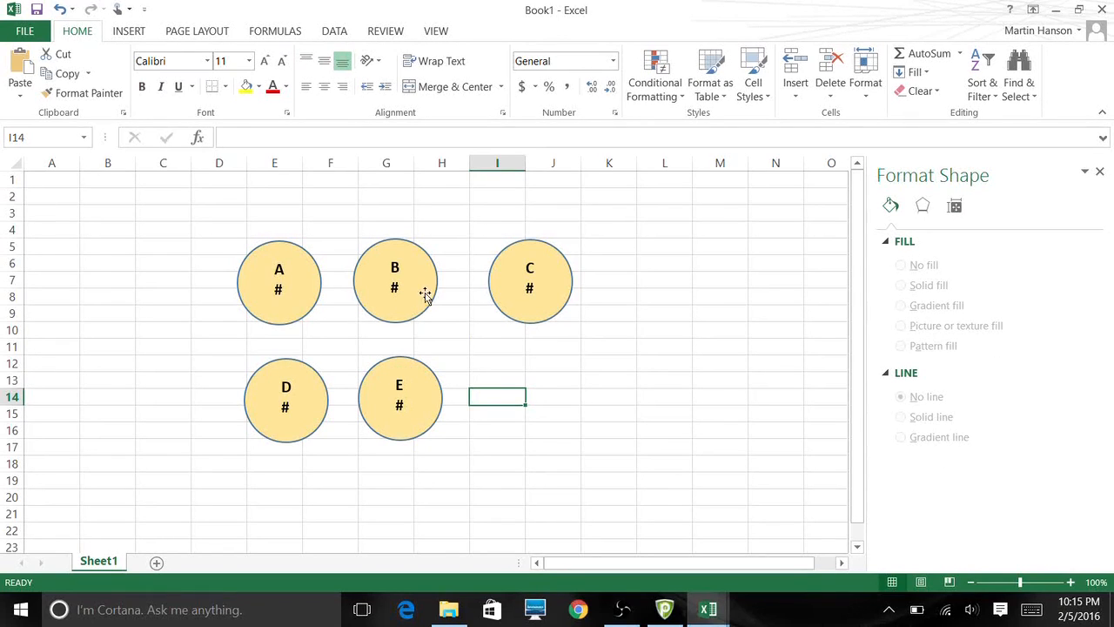
{"action": "mouse_move", "coordinate": [442, 260]}
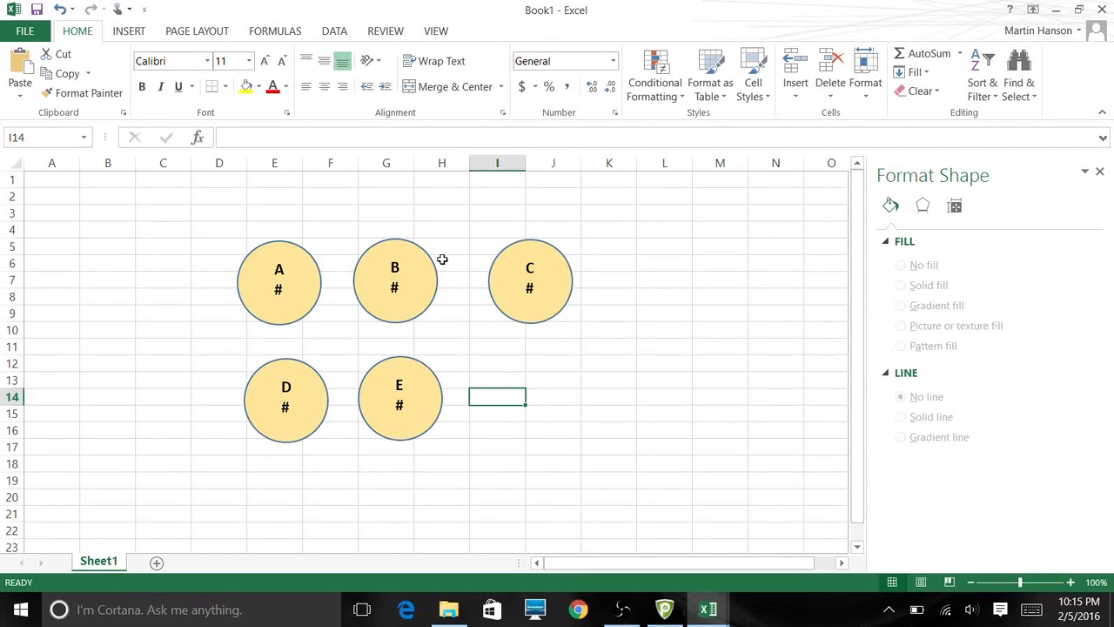
{"action": "mouse_move", "coordinate": [310, 168]}
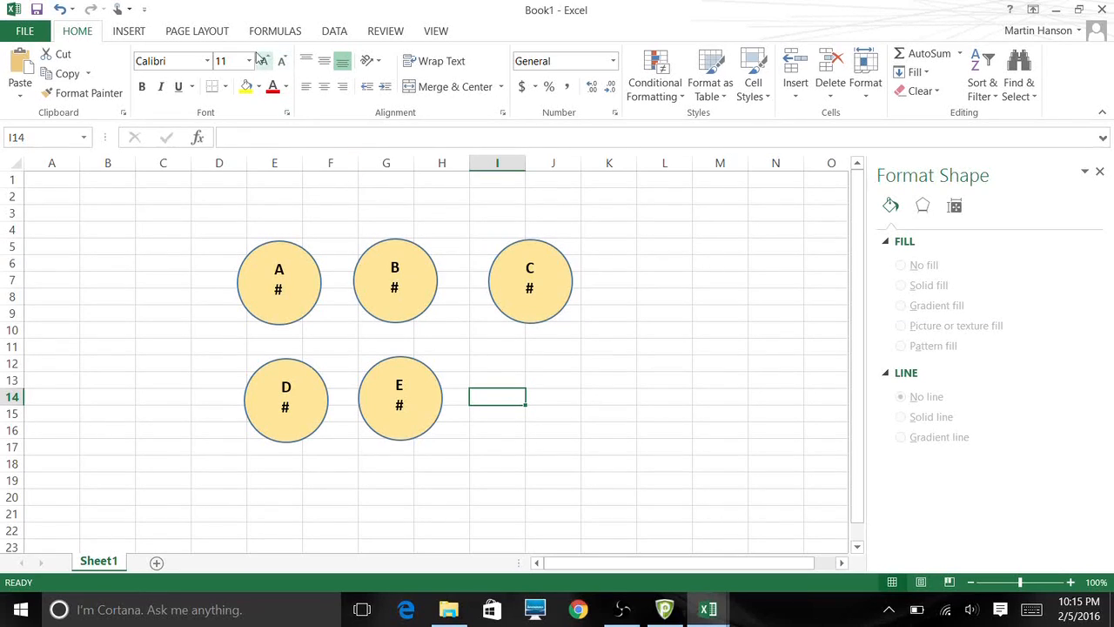
Step: Draw a rectangle left of node A, style it light green and start a text box for its label
{"action": "left_click", "coordinate": [129, 30]}
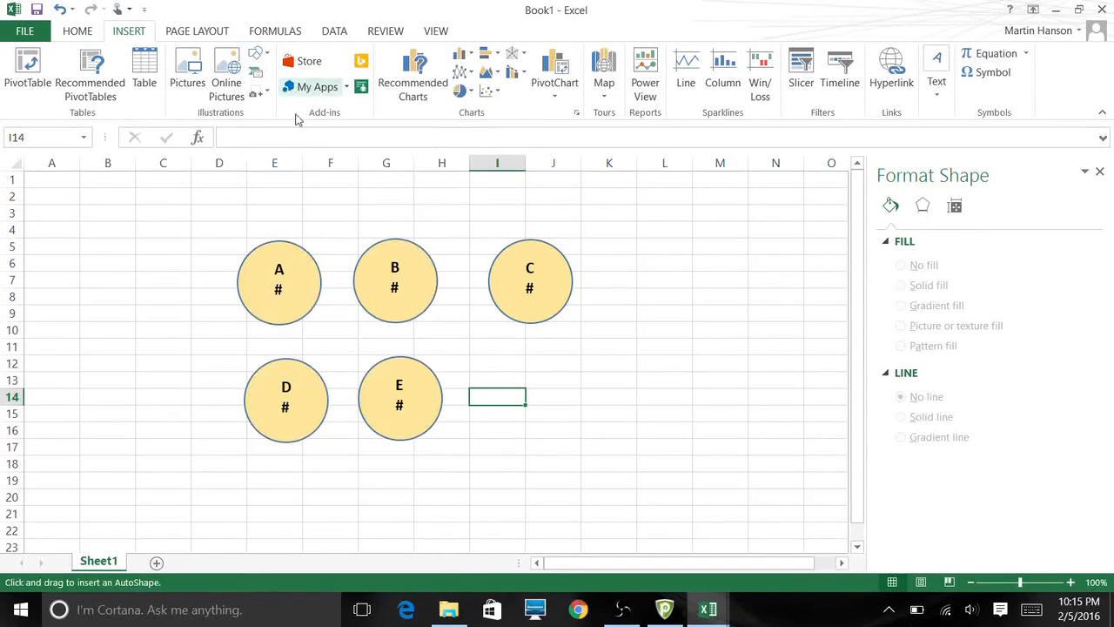
{"action": "left_click_drag", "start_coordinate": [98, 301], "coordinate": [182, 335]}
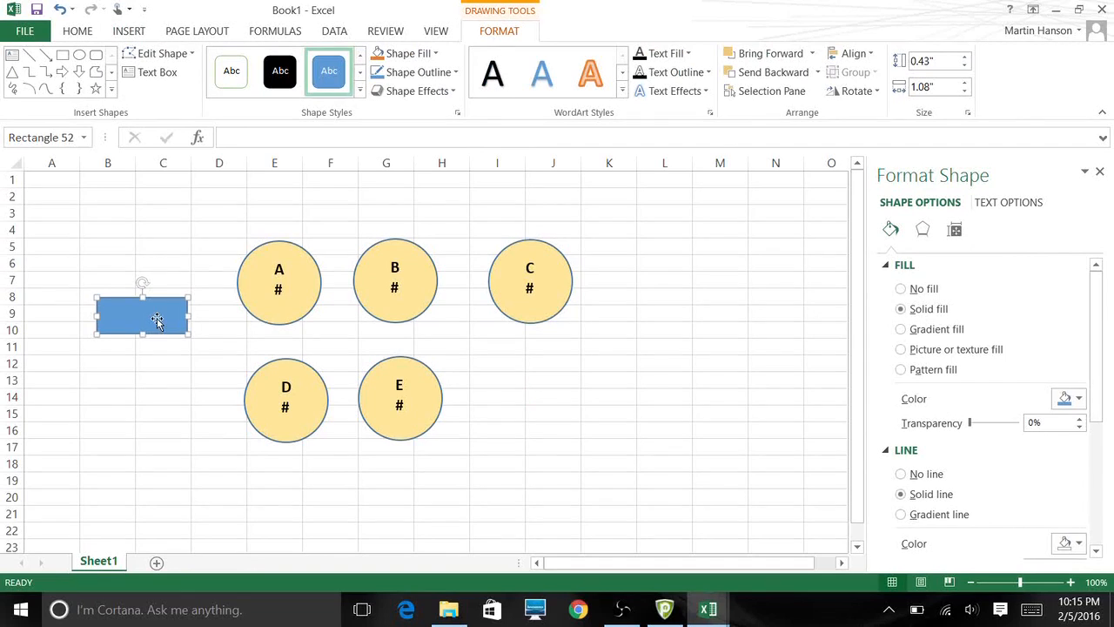
{"action": "left_click", "coordinate": [1079, 398]}
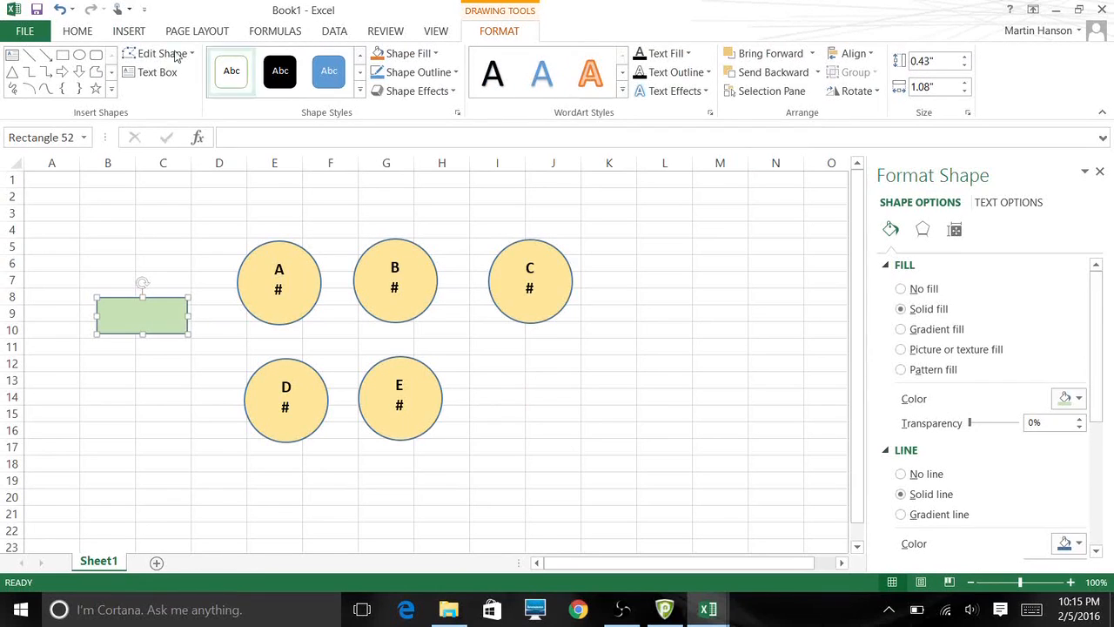
{"action": "left_click", "coordinate": [129, 31]}
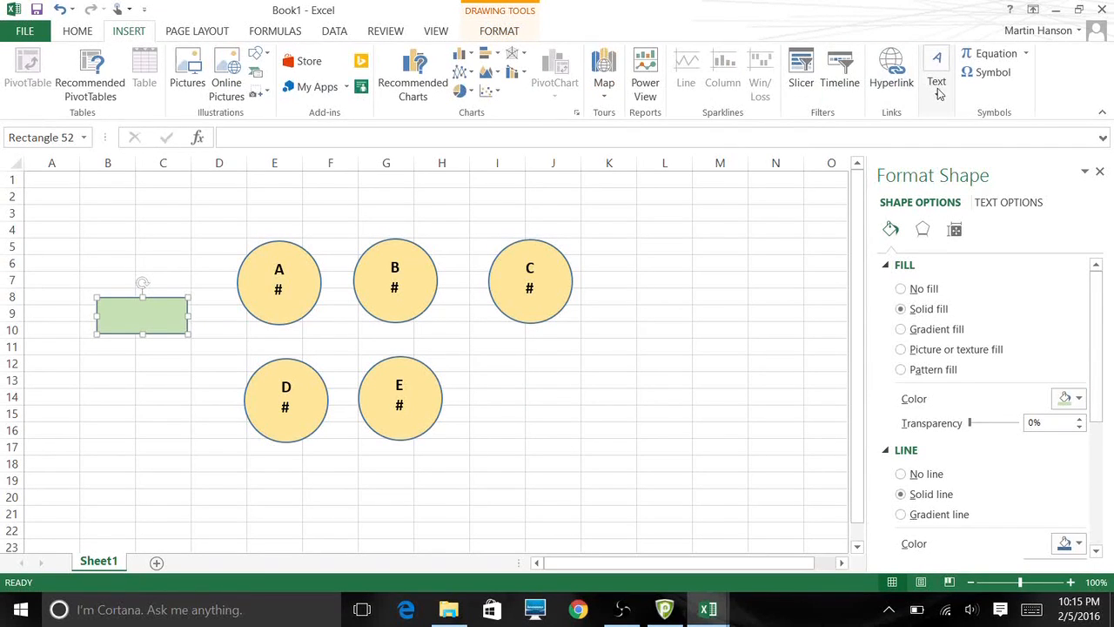
{"action": "left_click", "coordinate": [936, 70]}
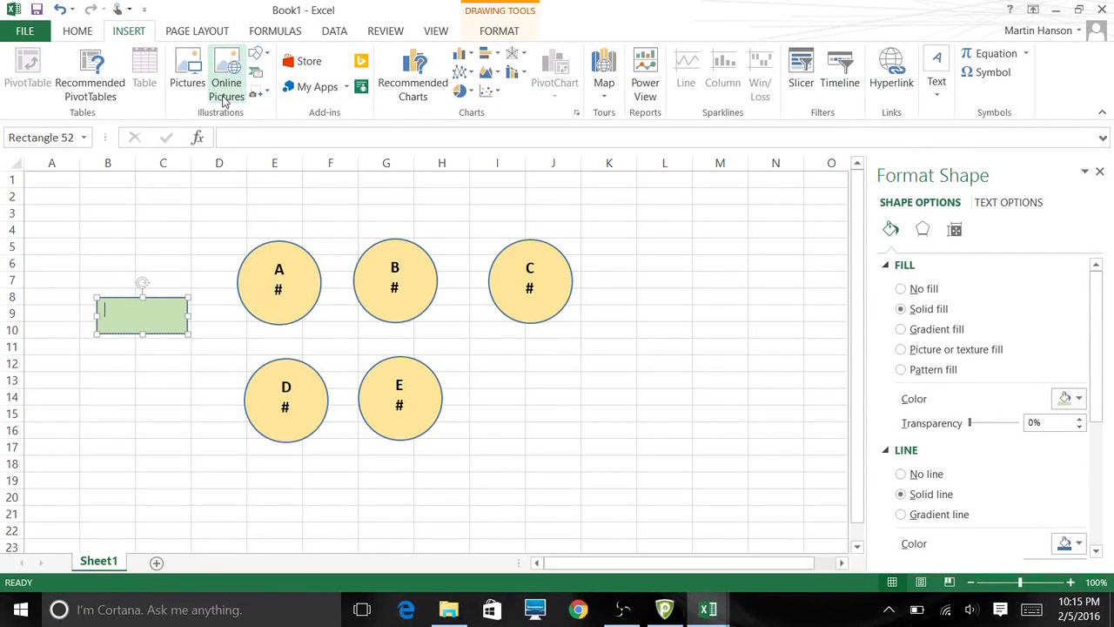
Step: Type Start in the green rectangle in bold black 14-point text
{"action": "left_click", "coordinate": [78, 31]}
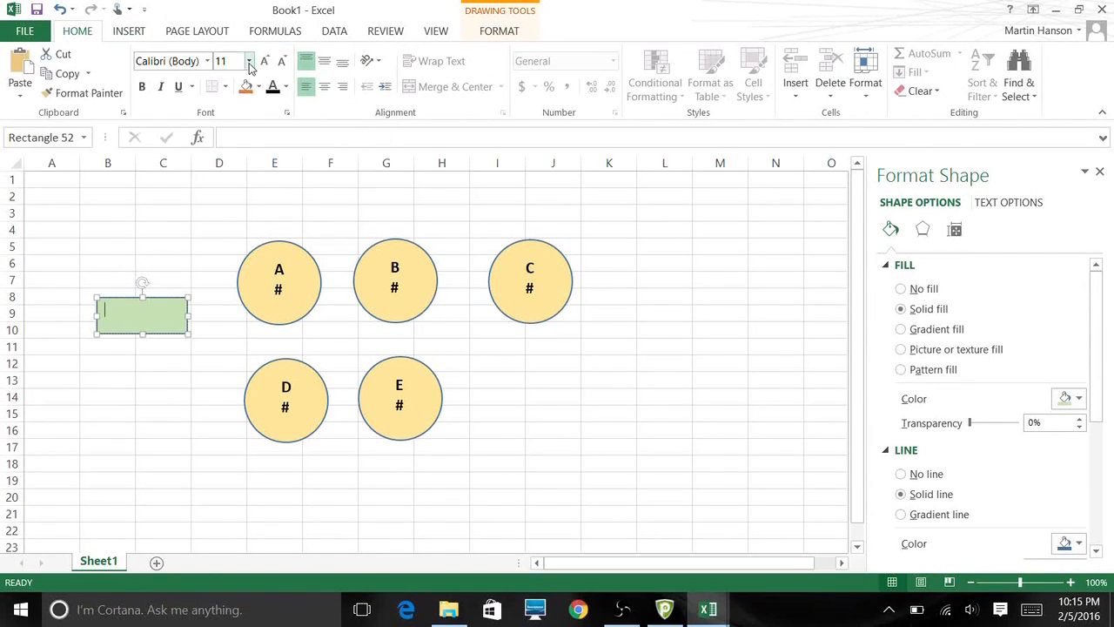
{"action": "left_click", "coordinate": [249, 56]}
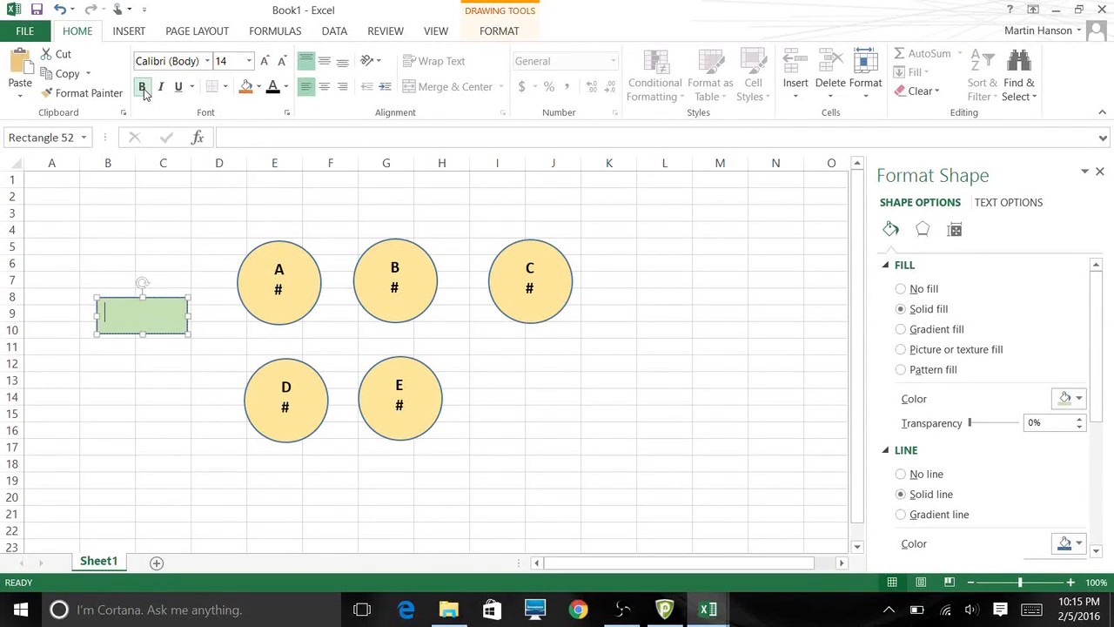
{"action": "type", "text": "Start"}
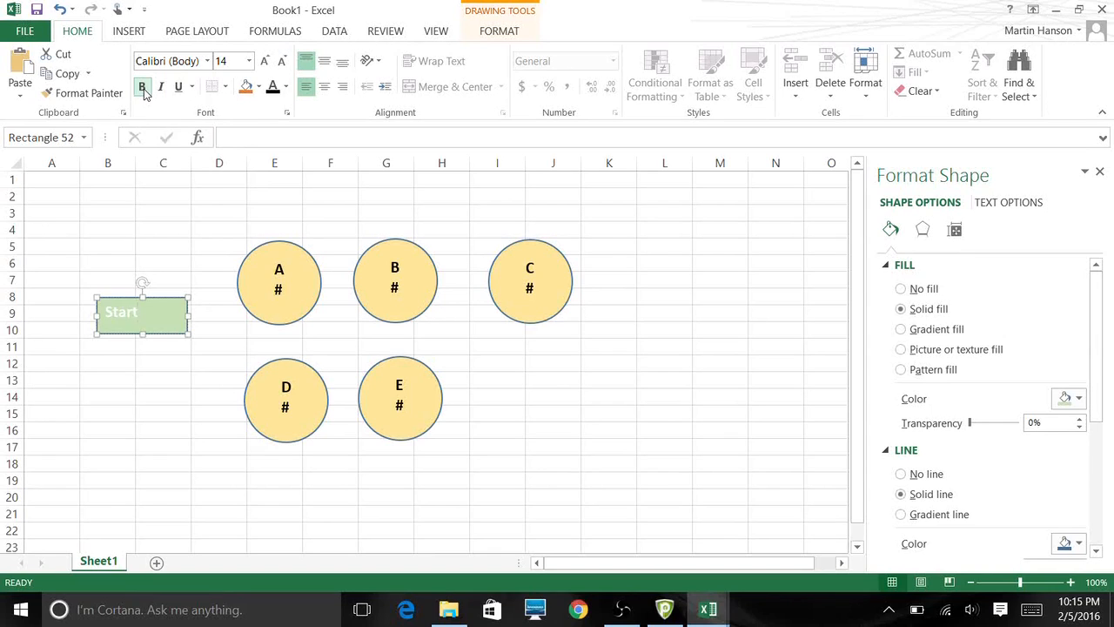
{"action": "left_click", "coordinate": [142, 86]}
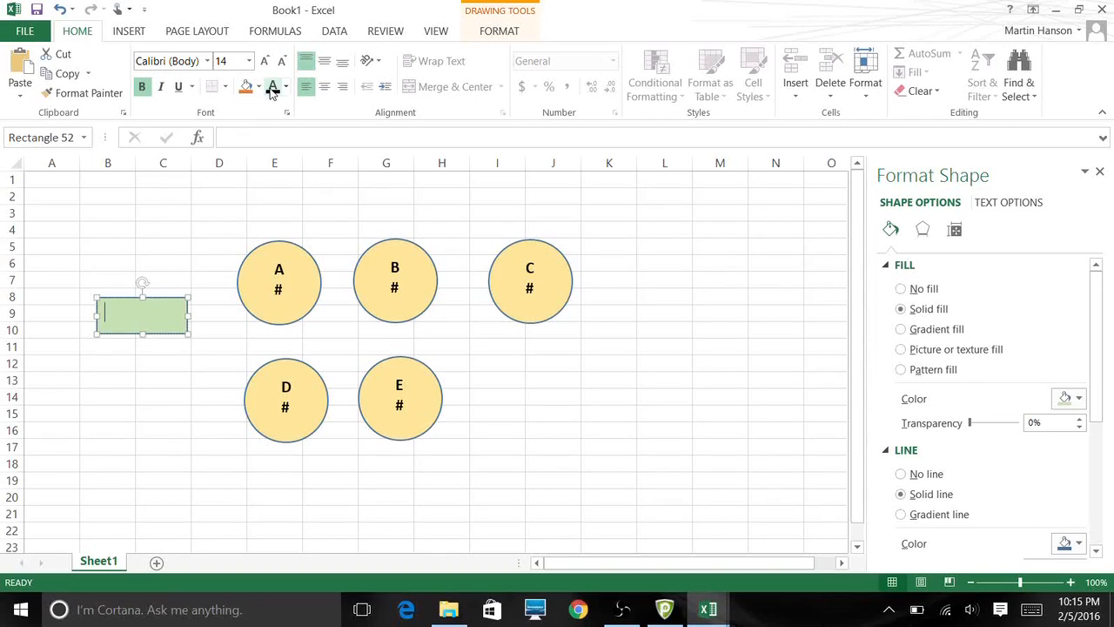
{"action": "type", "text": "Start"}
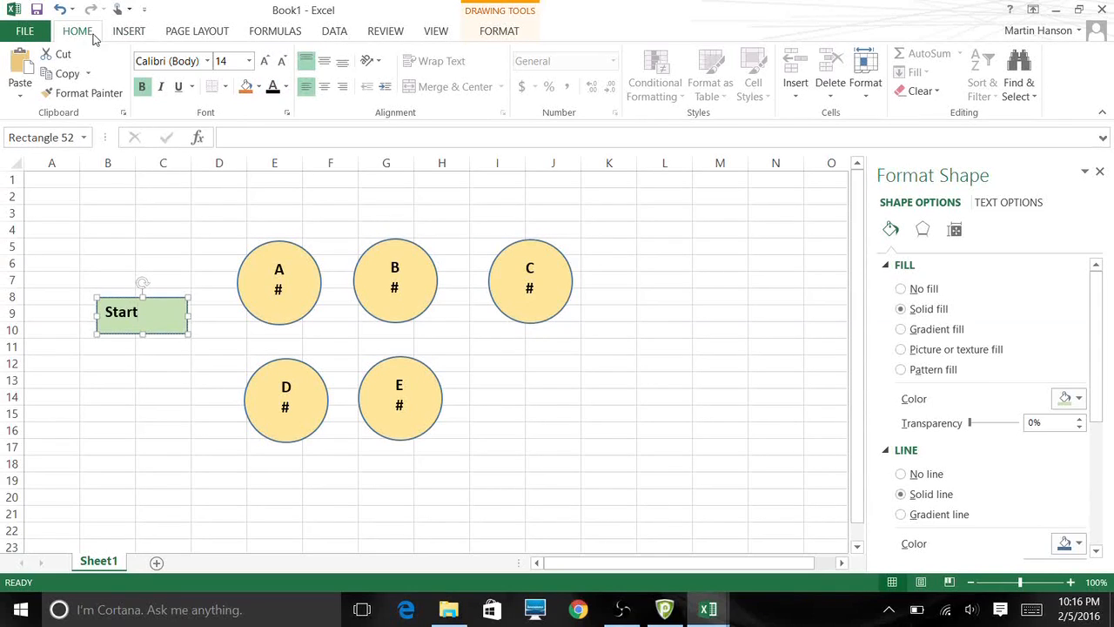
Step: Centre the Start label in the rectangle and select the shape for copying
{"action": "left_click", "coordinate": [324, 61]}
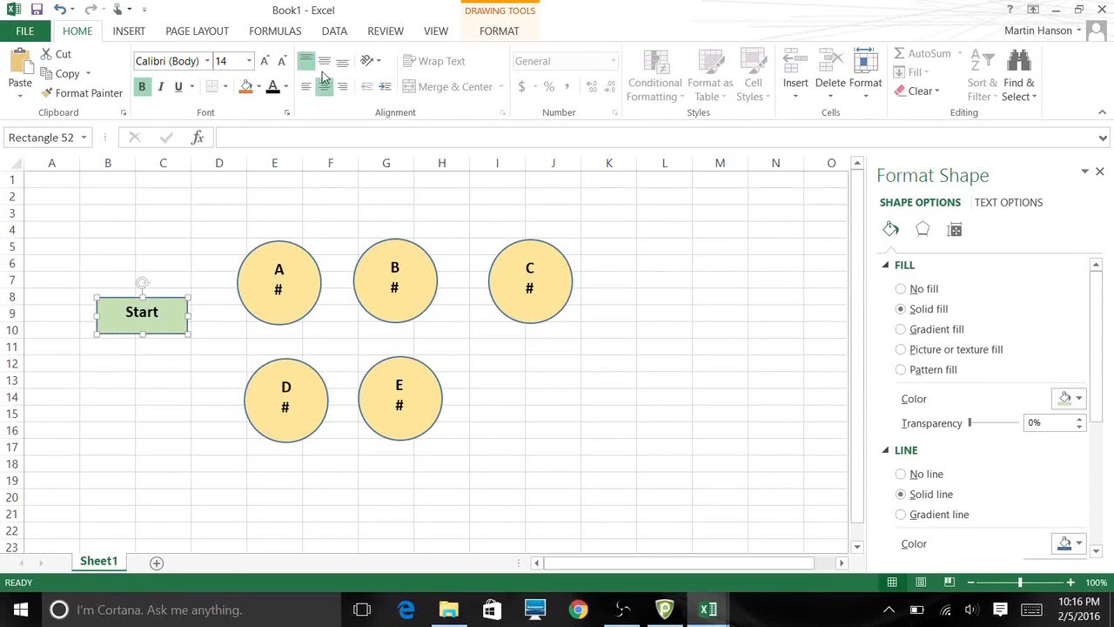
{"action": "left_click", "coordinate": [218, 229]}
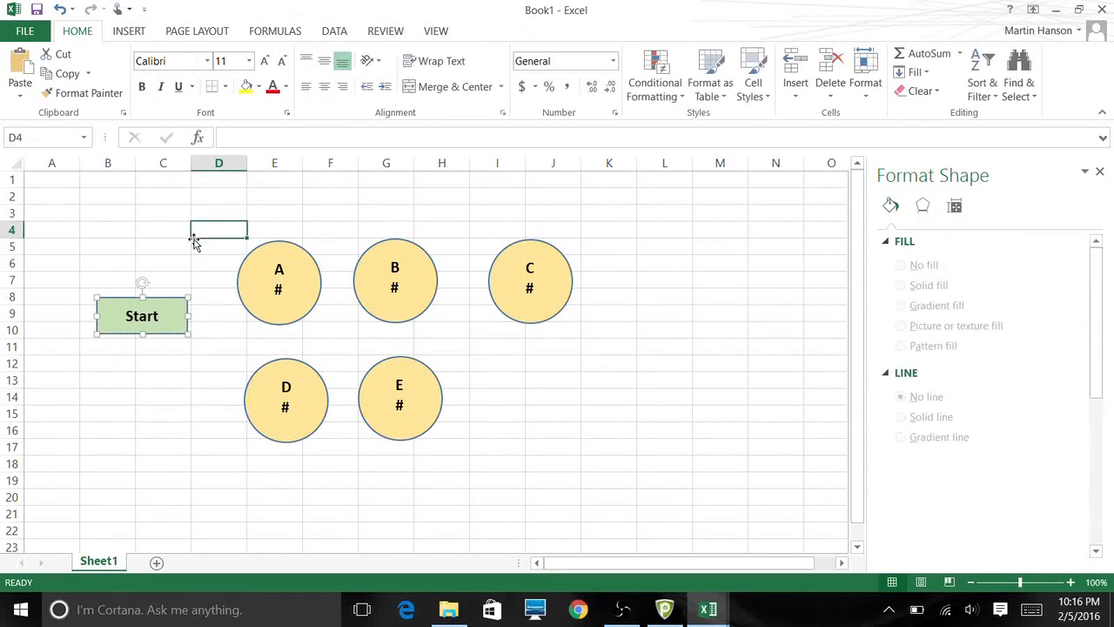
{"action": "left_click", "coordinate": [142, 315]}
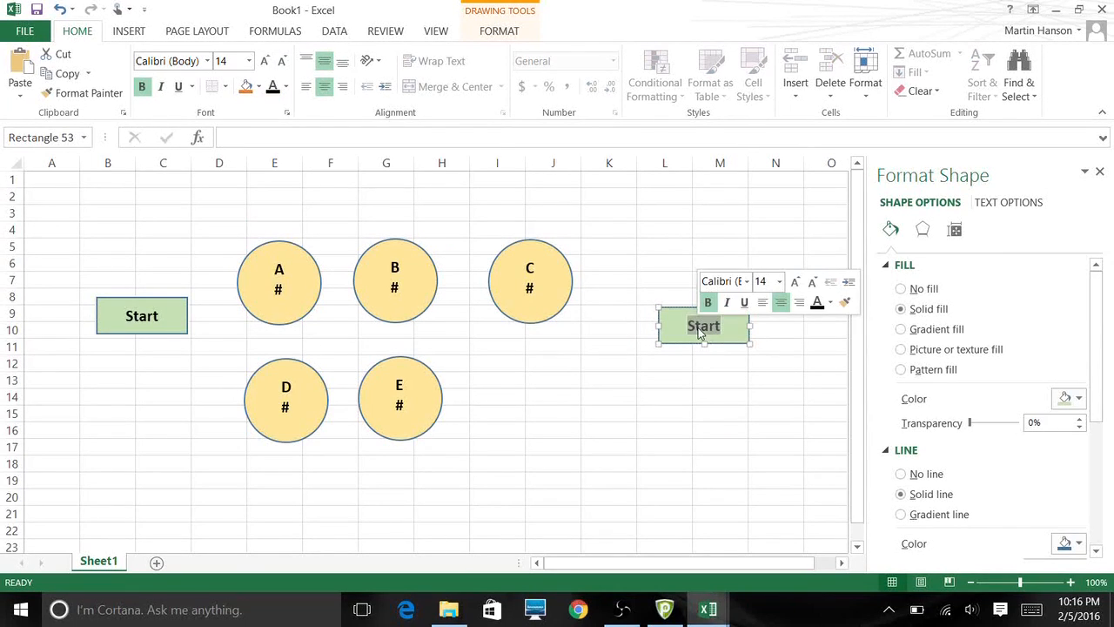
Step: Label the pasted green rectangle 'Finish' and deselect it
{"action": "type", "text": "Finish"}
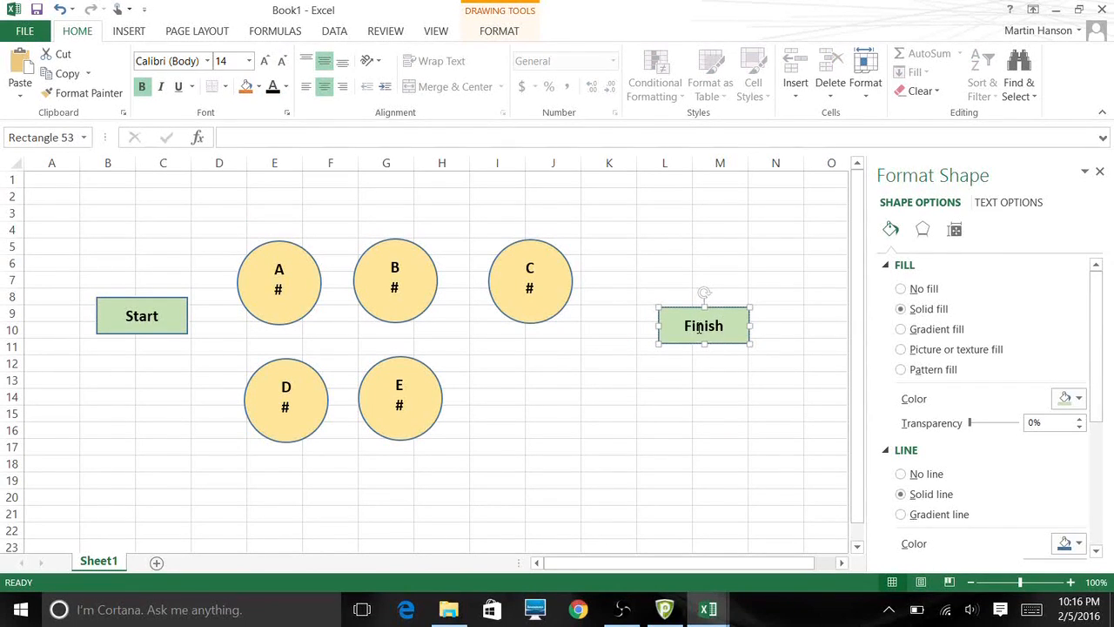
{"action": "left_click", "coordinate": [664, 430]}
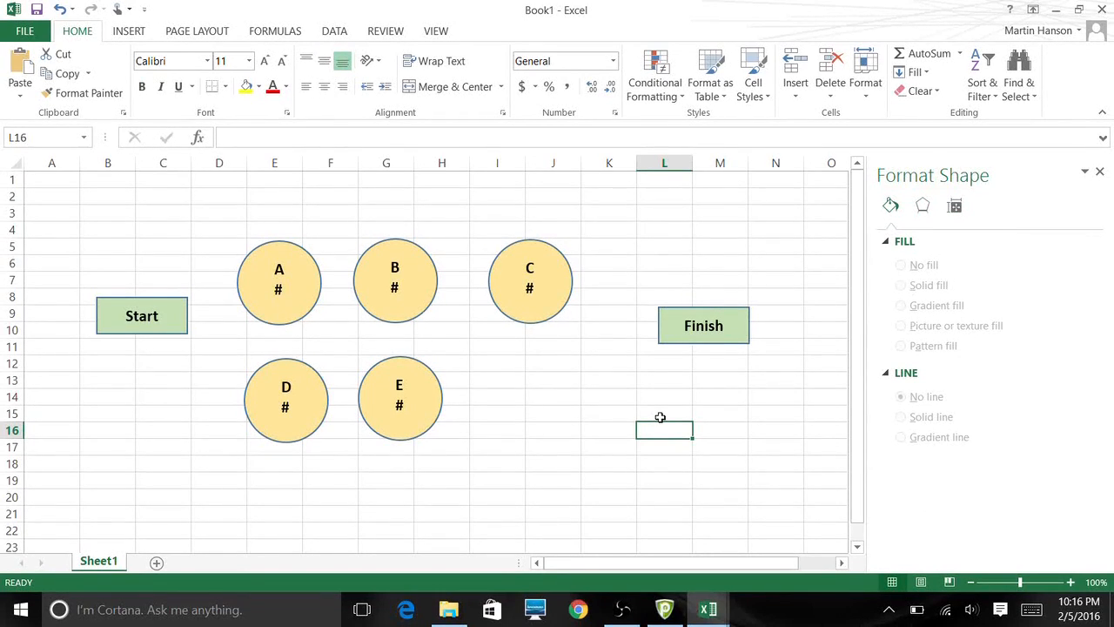
{"action": "mouse_move", "coordinate": [461, 293]}
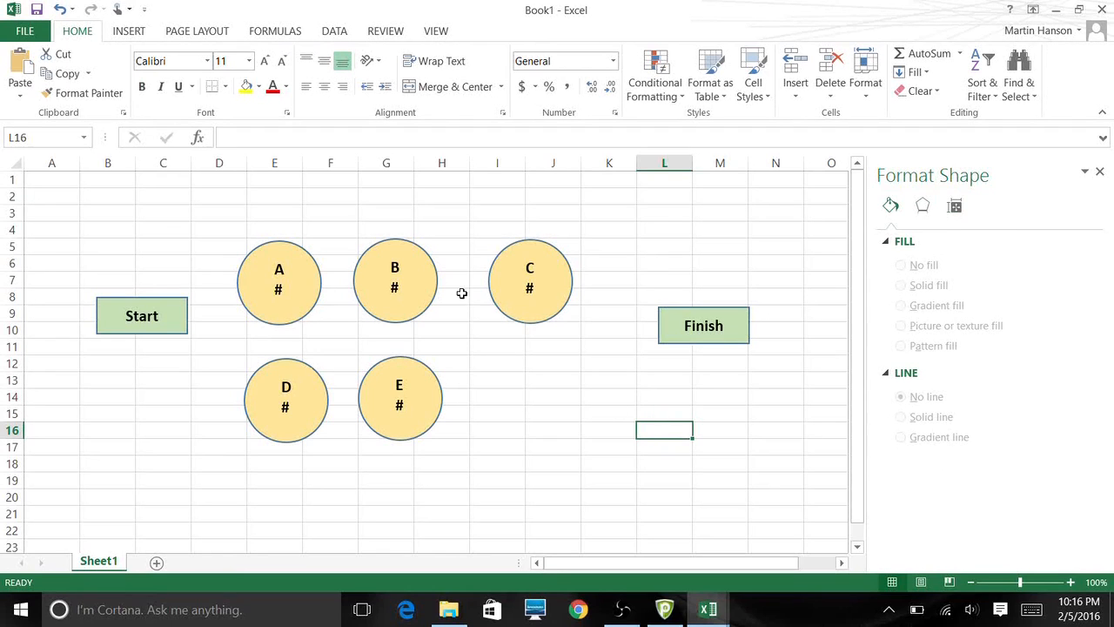
{"action": "mouse_move", "coordinate": [281, 61]}
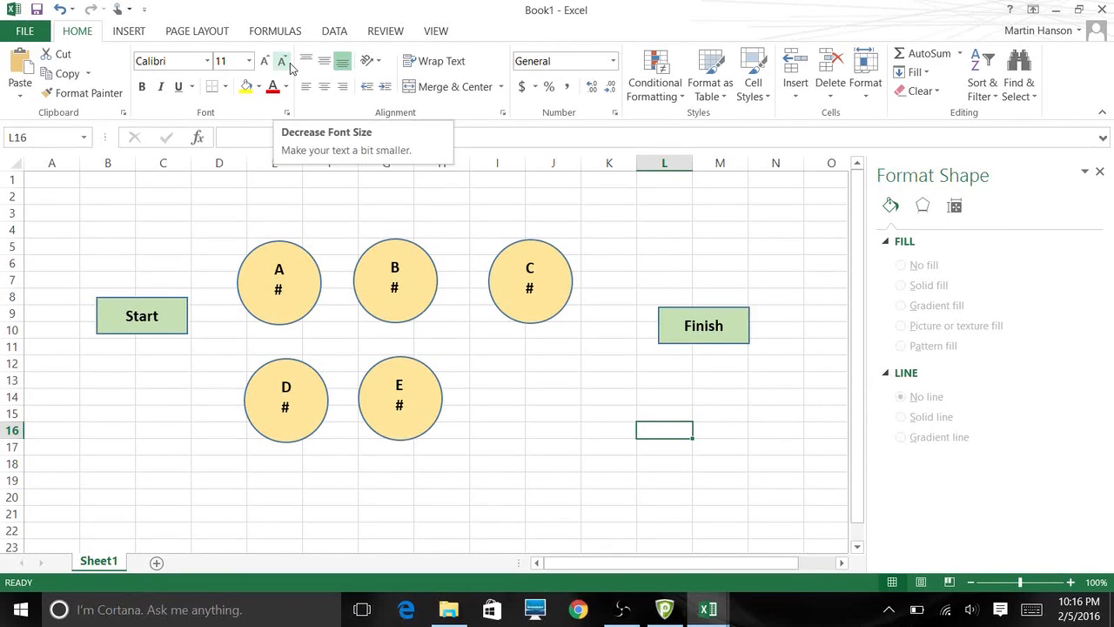
Step: Insert an arrow shape below circles D and E and format it as a black 2 pt line
{"action": "left_click", "coordinate": [128, 31]}
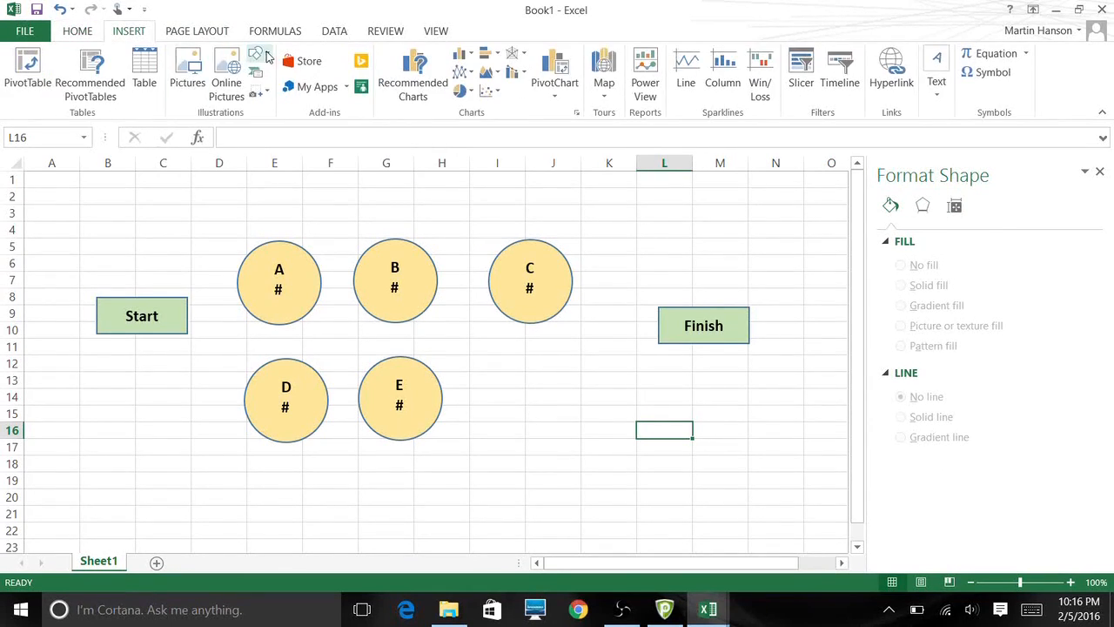
{"action": "left_click", "coordinate": [258, 53]}
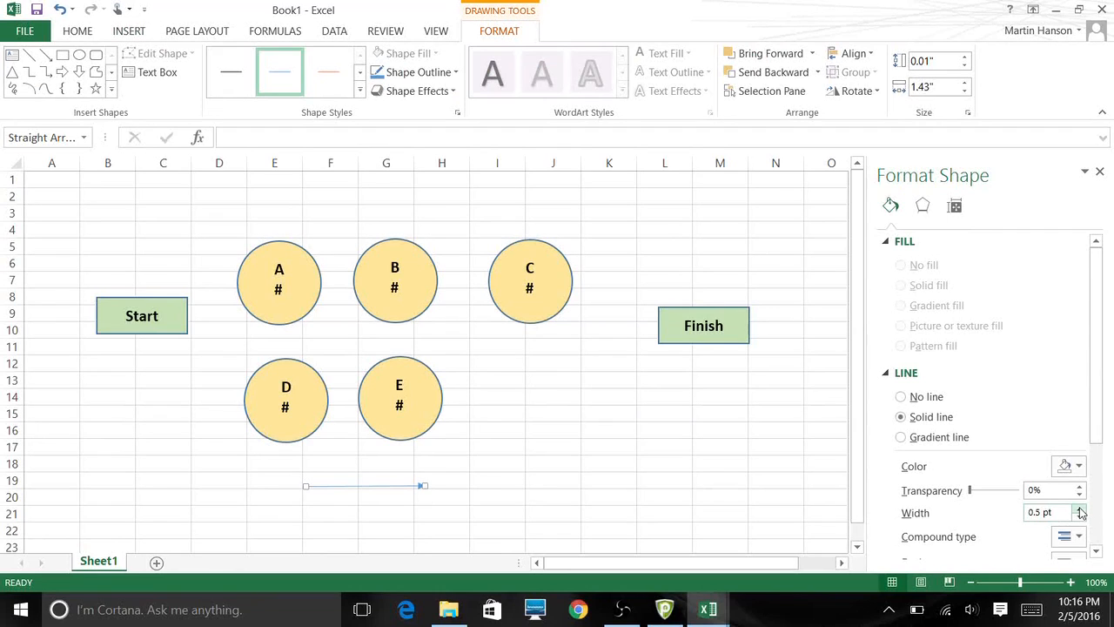
{"action": "left_click", "coordinate": [1081, 509]}
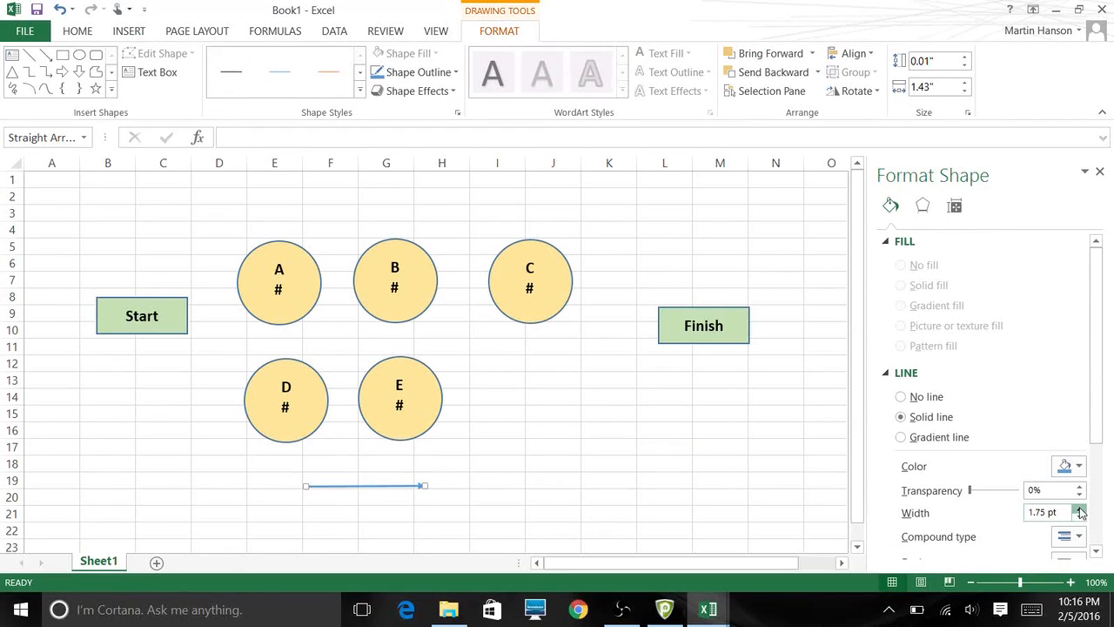
{"action": "left_click", "coordinate": [1077, 466]}
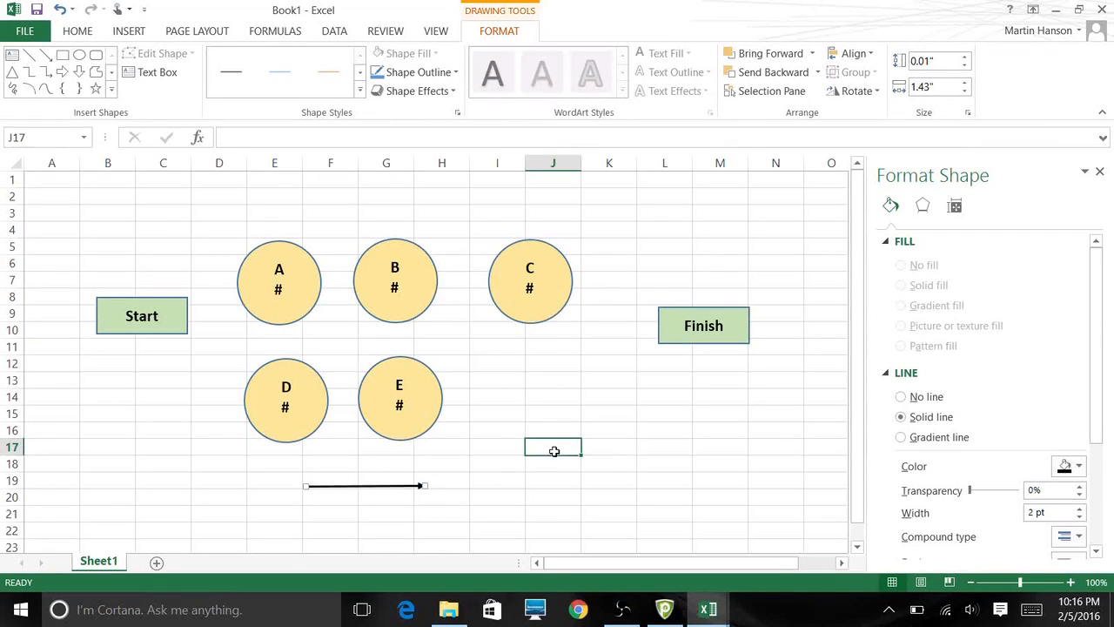
{"action": "left_click", "coordinate": [365, 486]}
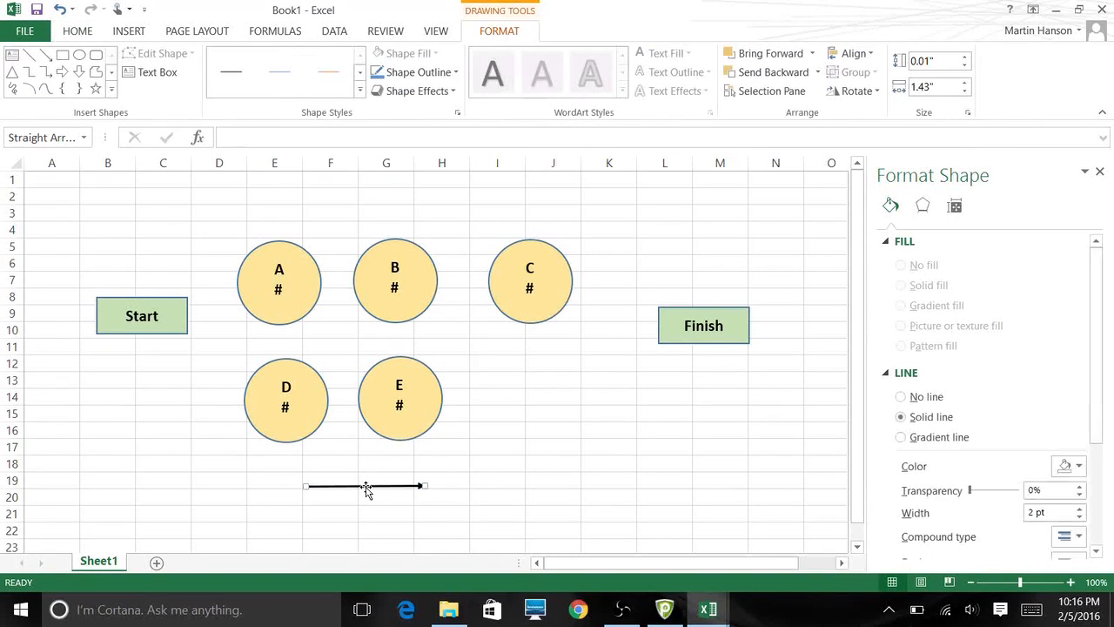
Step: Select the black arrow so it can be copied into spare duplicates
{"action": "left_click", "coordinate": [386, 514]}
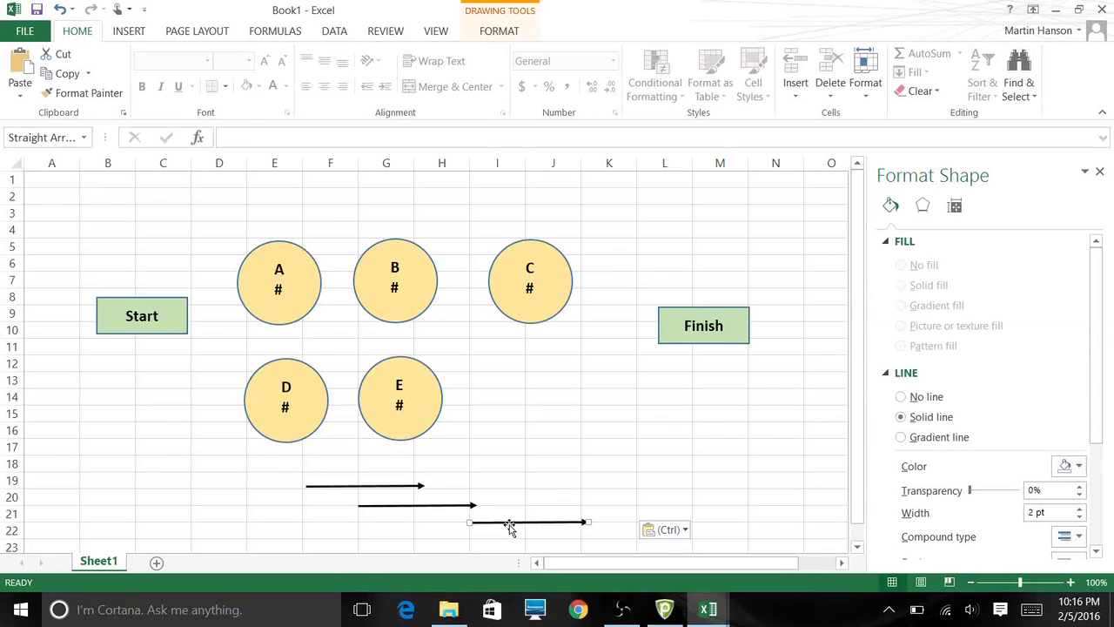
{"action": "mouse_move", "coordinate": [505, 531]}
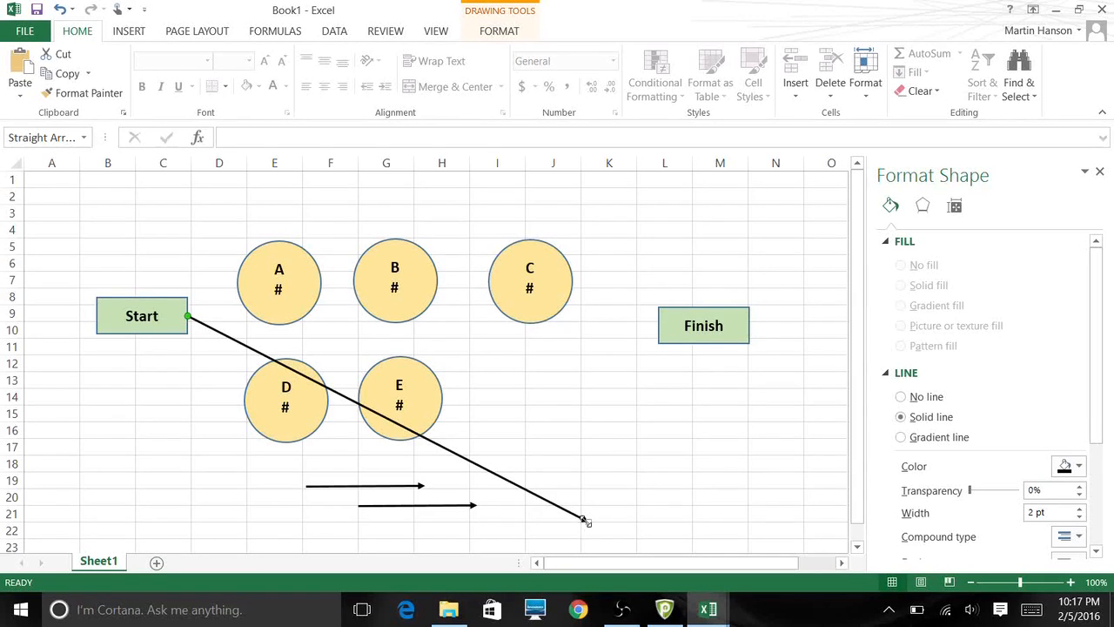
Step: Attach an arrow from Start into circle A, move the Start box down to row 9, and pick a spare arrow for D
{"action": "left_click_drag", "start_coordinate": [583, 519], "coordinate": [290, 310]}
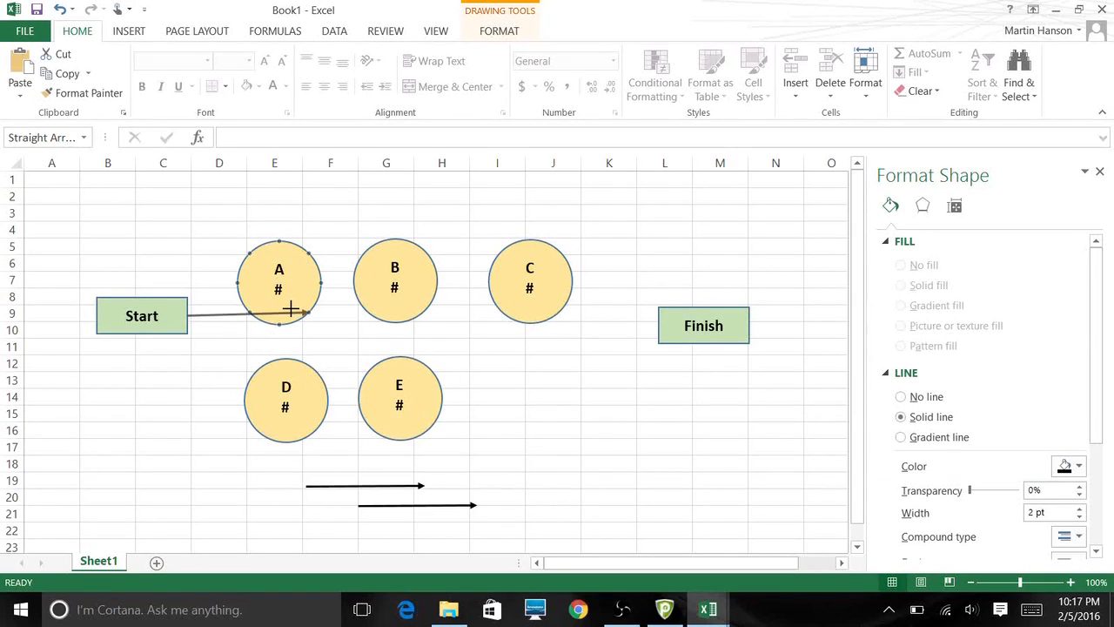
{"action": "left_click_drag", "start_coordinate": [291, 310], "coordinate": [242, 287]}
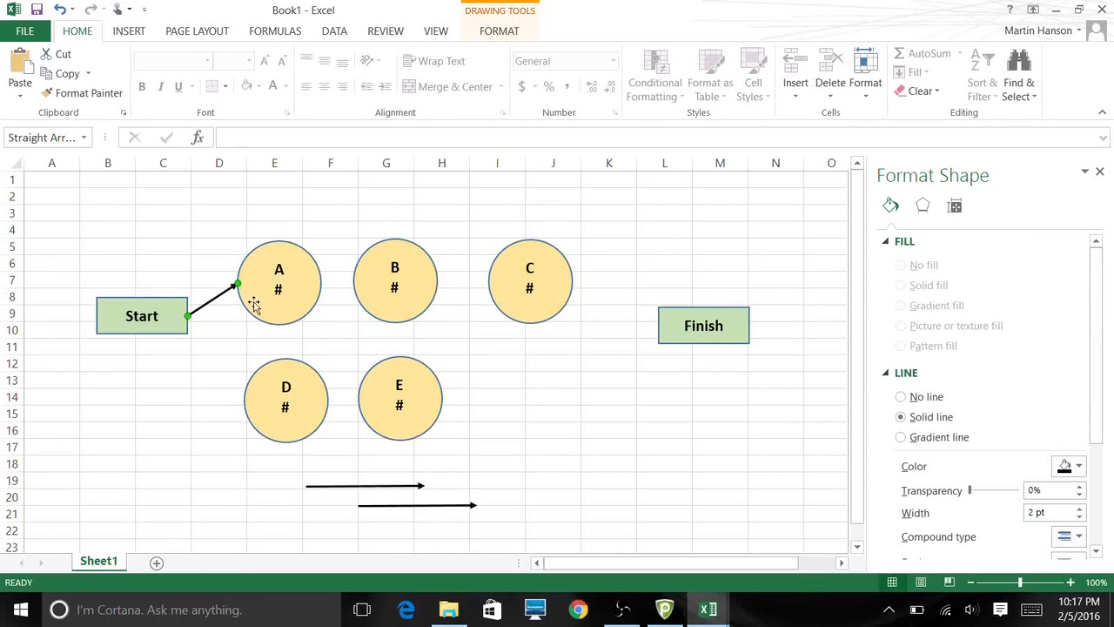
{"action": "mouse_move", "coordinate": [311, 255]}
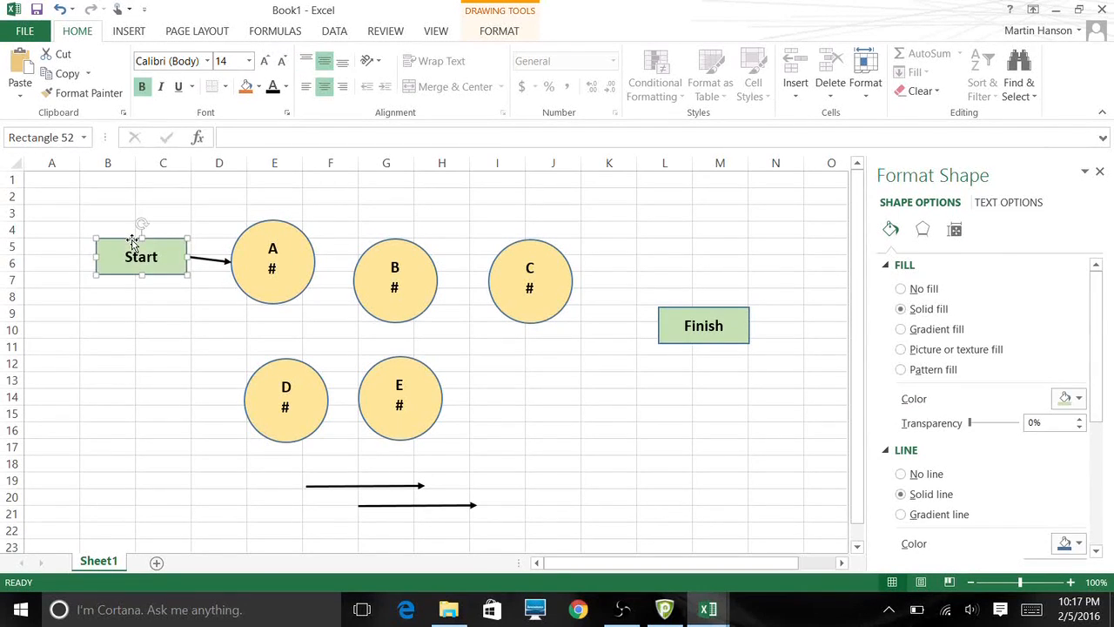
{"action": "left_click_drag", "start_coordinate": [141, 256], "coordinate": [137, 312]}
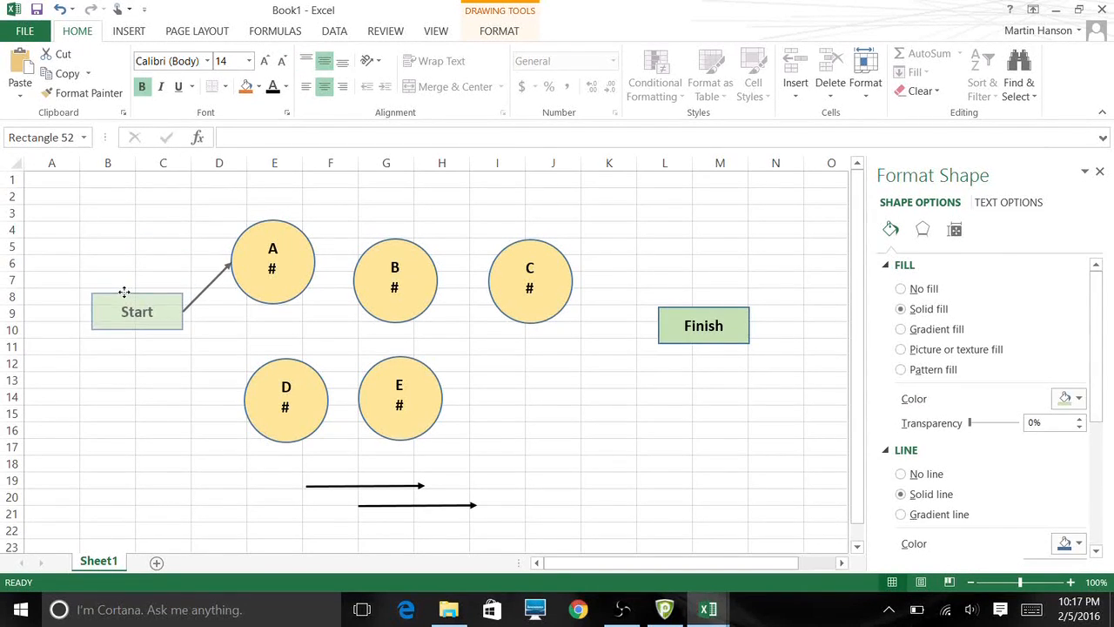
{"action": "left_click", "coordinate": [366, 485]}
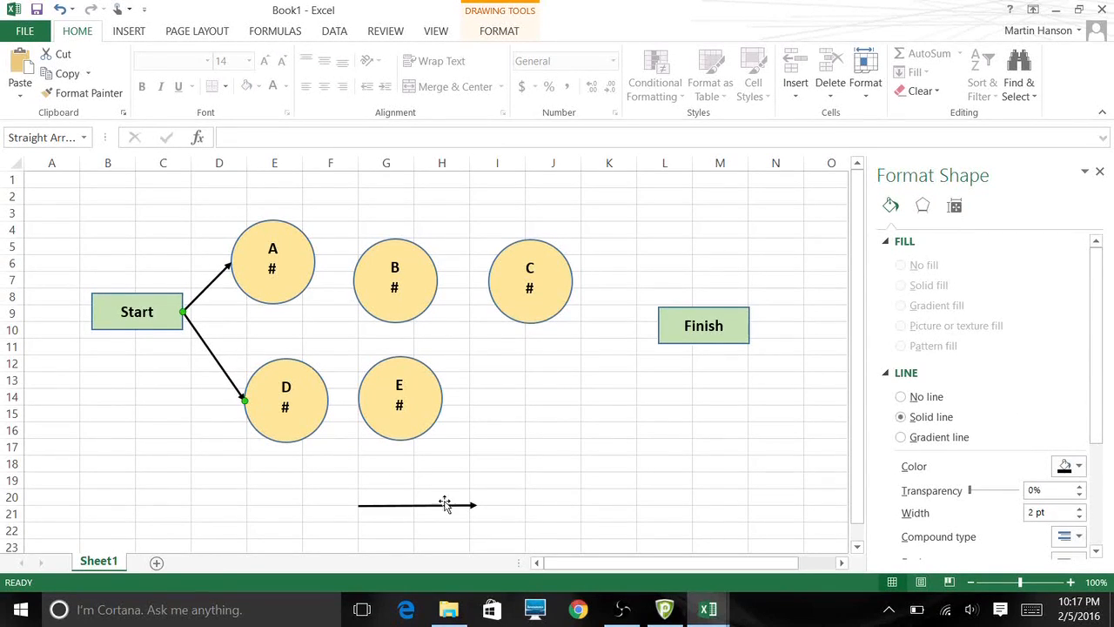
Step: Place spare arrows linking B to C and D to E
{"action": "left_click", "coordinate": [418, 505]}
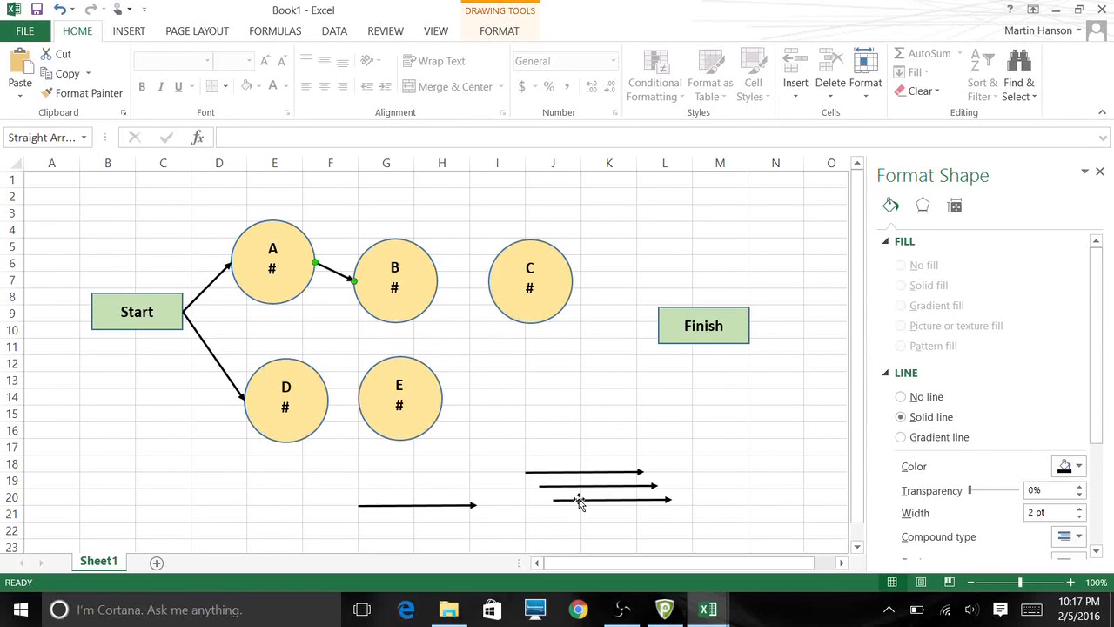
{"action": "left_click_drag", "start_coordinate": [439, 281], "coordinate": [666, 496]}
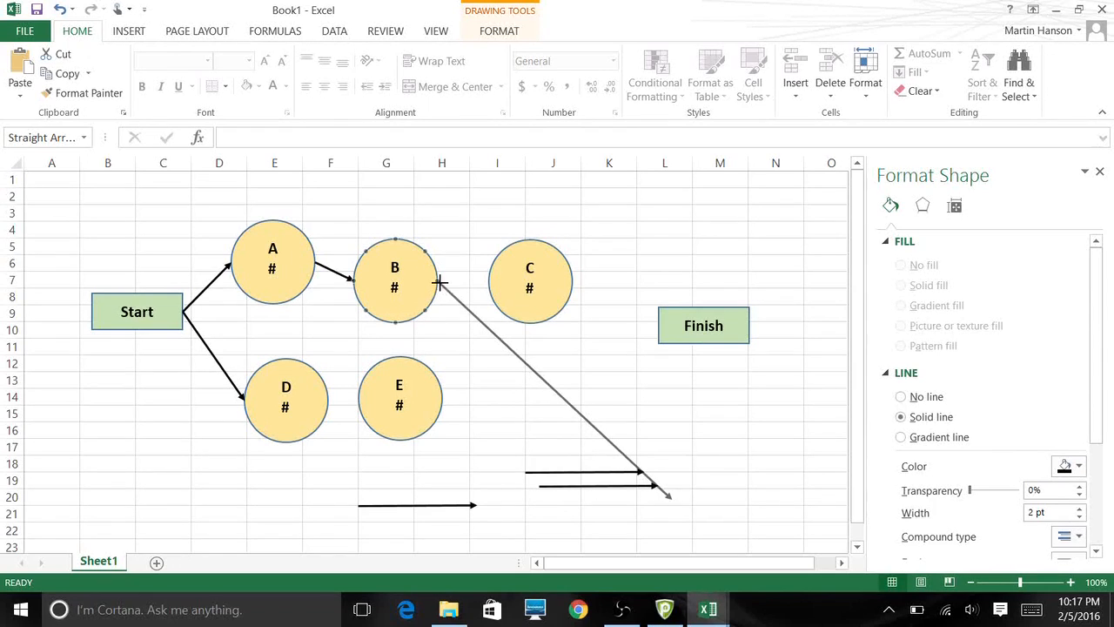
{"action": "left_click_drag", "start_coordinate": [666, 494], "coordinate": [491, 309]}
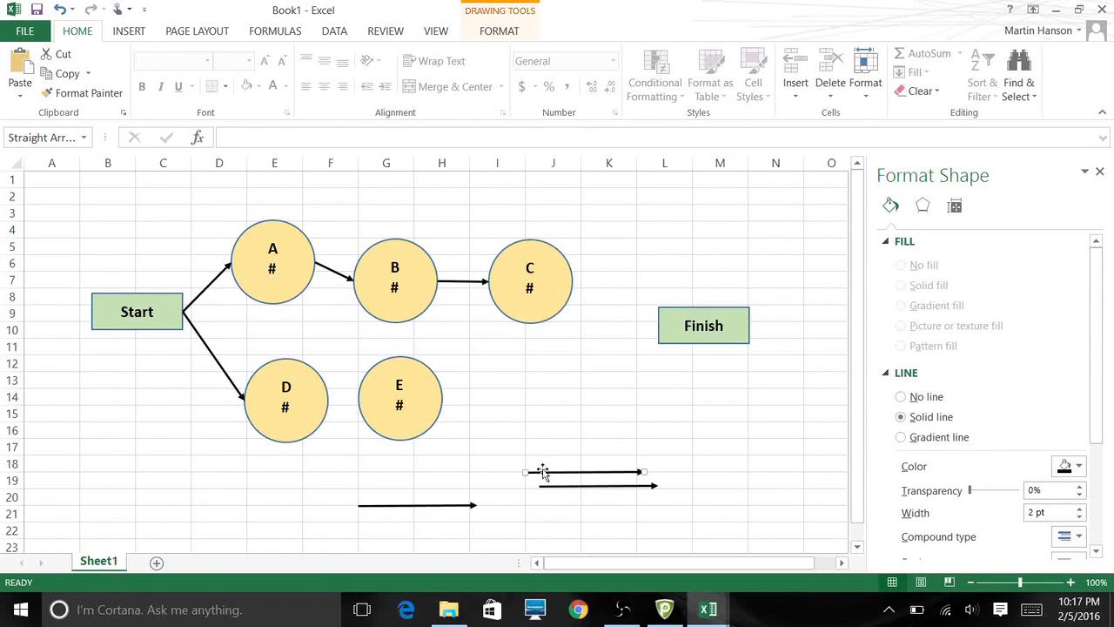
{"action": "left_click_drag", "start_coordinate": [524, 473], "coordinate": [353, 409]}
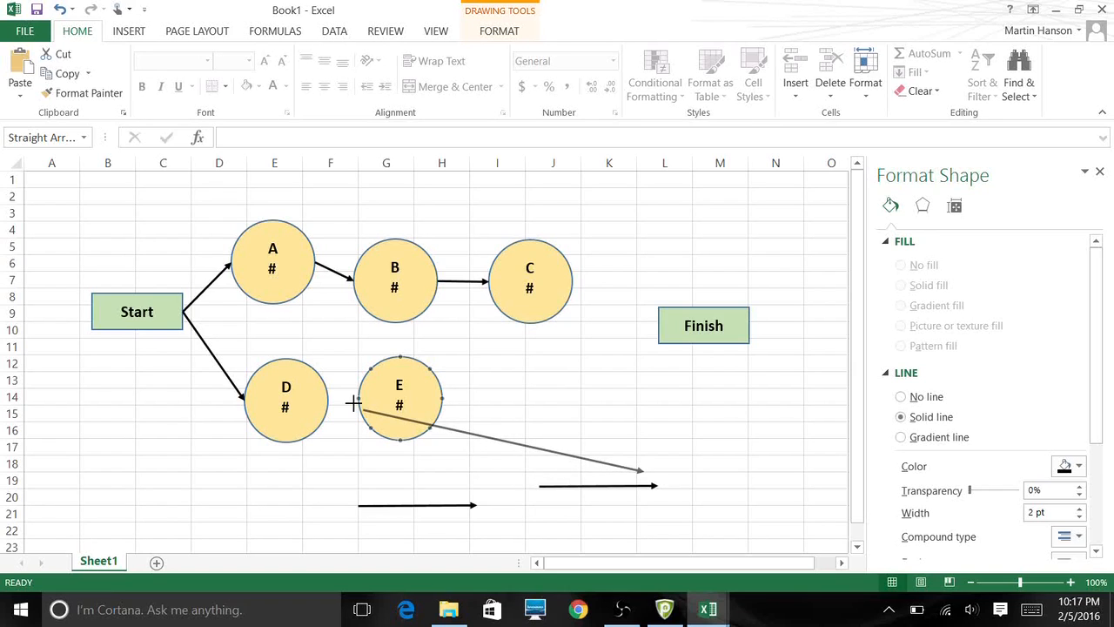
{"action": "left_click_drag", "start_coordinate": [639, 470], "coordinate": [449, 421]}
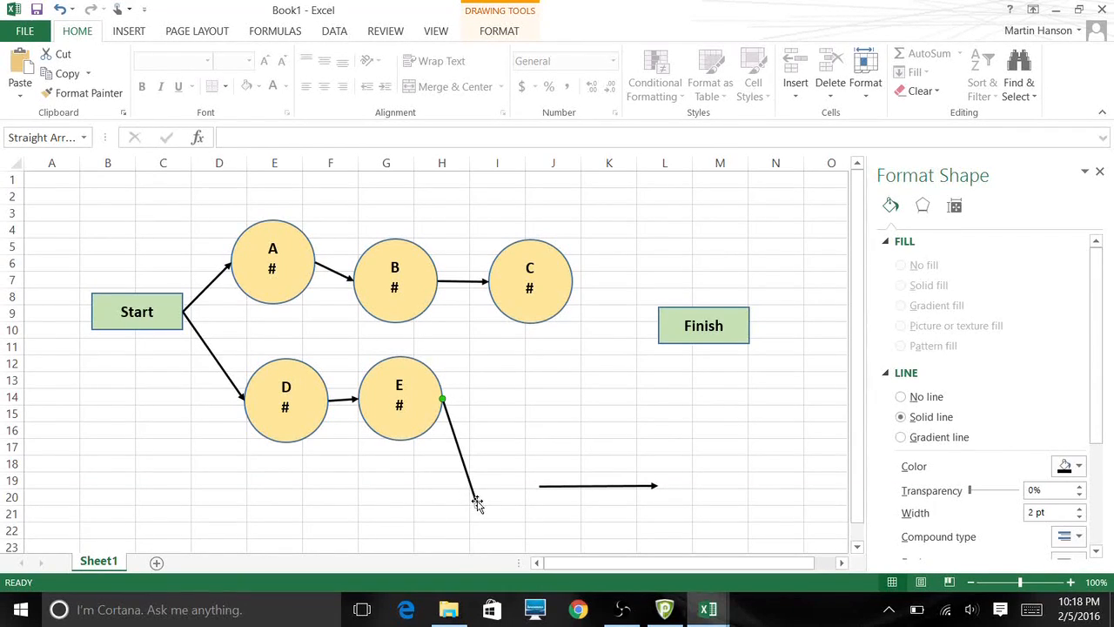
Step: Link E to C and C to Finish with arrows, nudging the Finish box into place
{"action": "left_click_drag", "start_coordinate": [477, 503], "coordinate": [488, 481]}
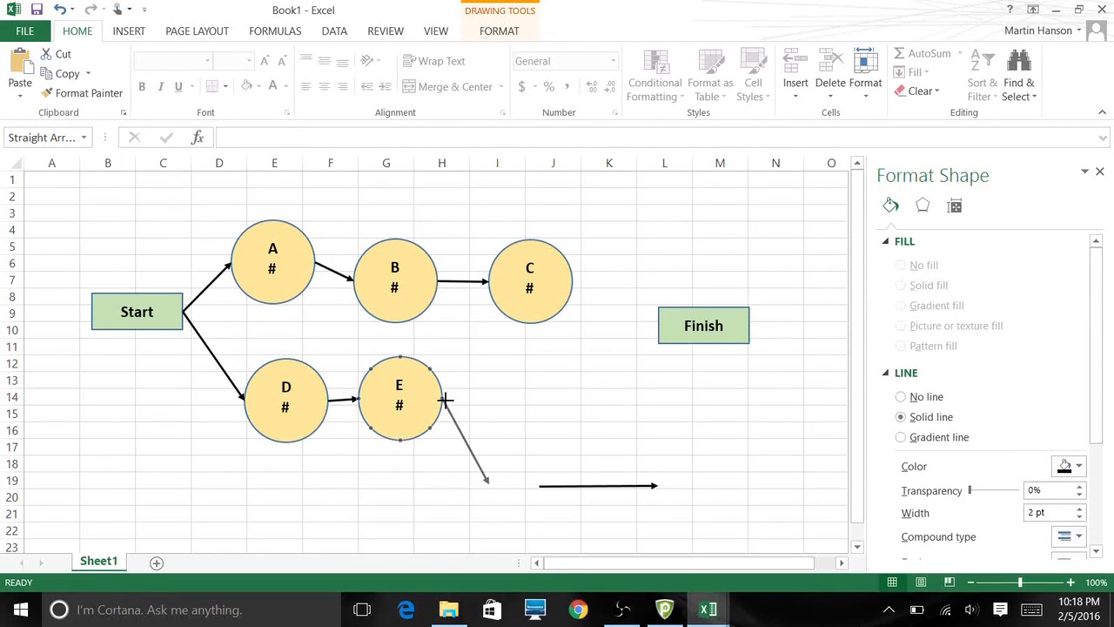
{"action": "left_click_drag", "start_coordinate": [449, 401], "coordinate": [496, 481]}
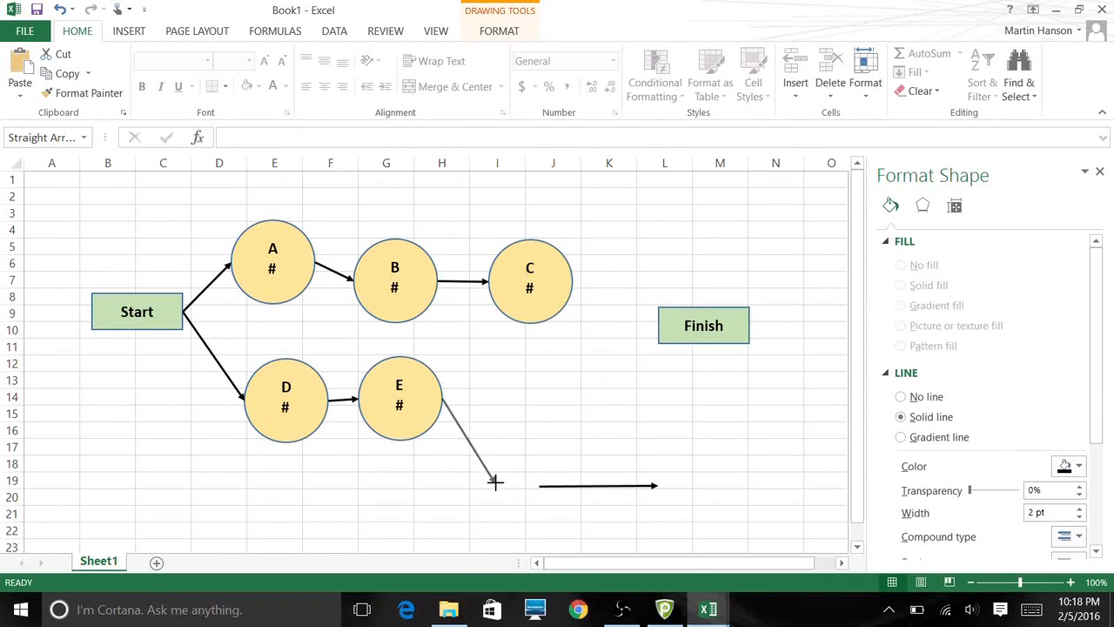
{"action": "left_click_drag", "start_coordinate": [496, 482], "coordinate": [502, 317]}
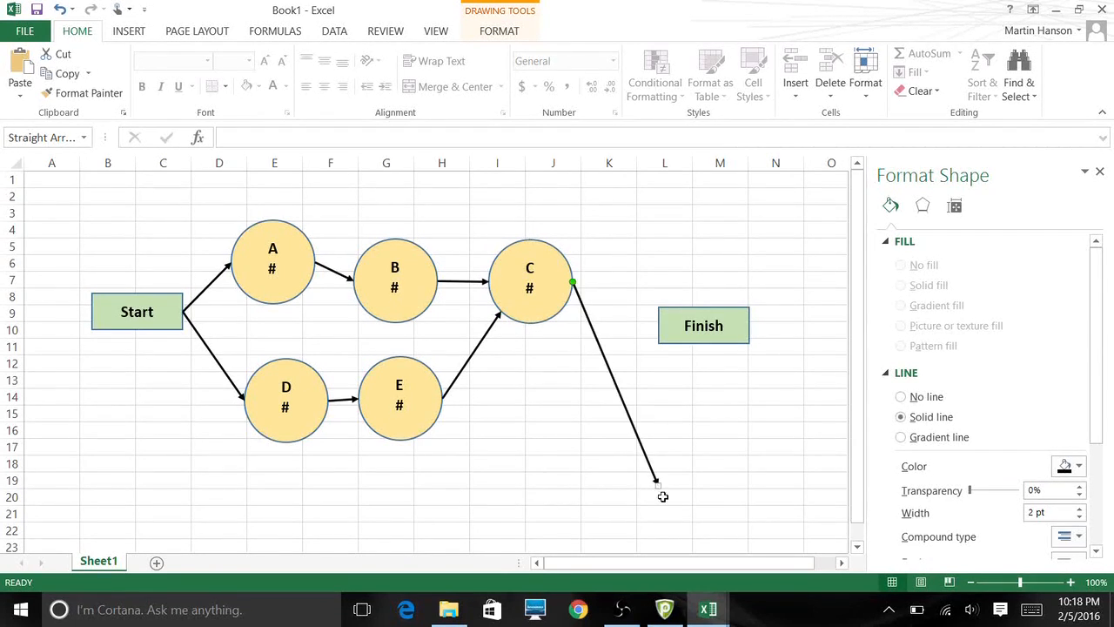
{"action": "left_click_drag", "start_coordinate": [657, 481], "coordinate": [657, 331]}
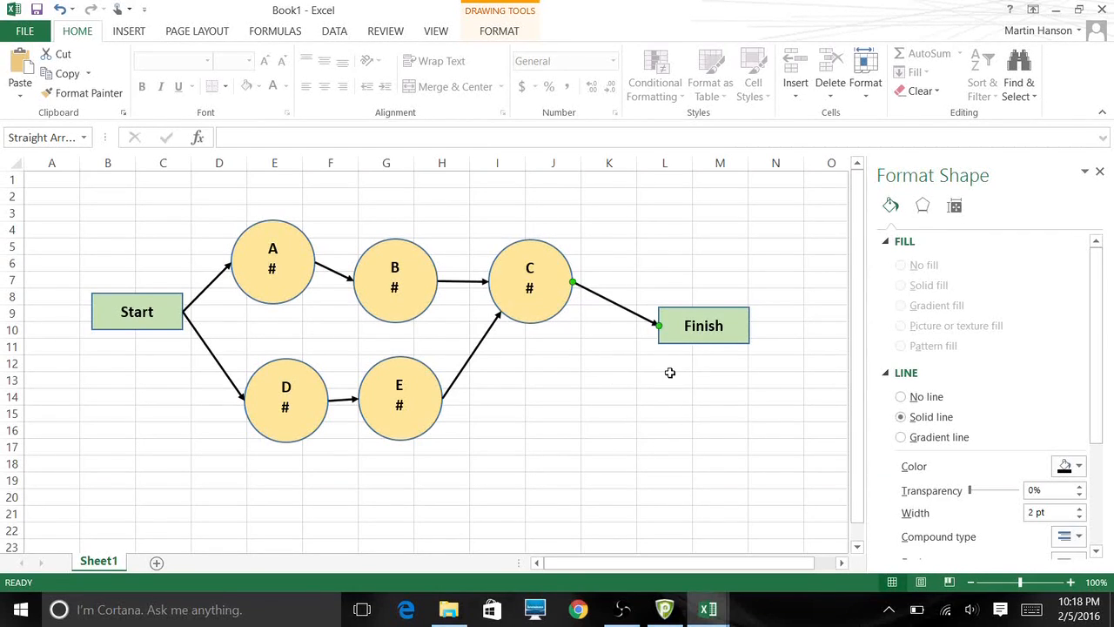
{"action": "left_click_drag", "start_coordinate": [704, 325], "coordinate": [711, 313]}
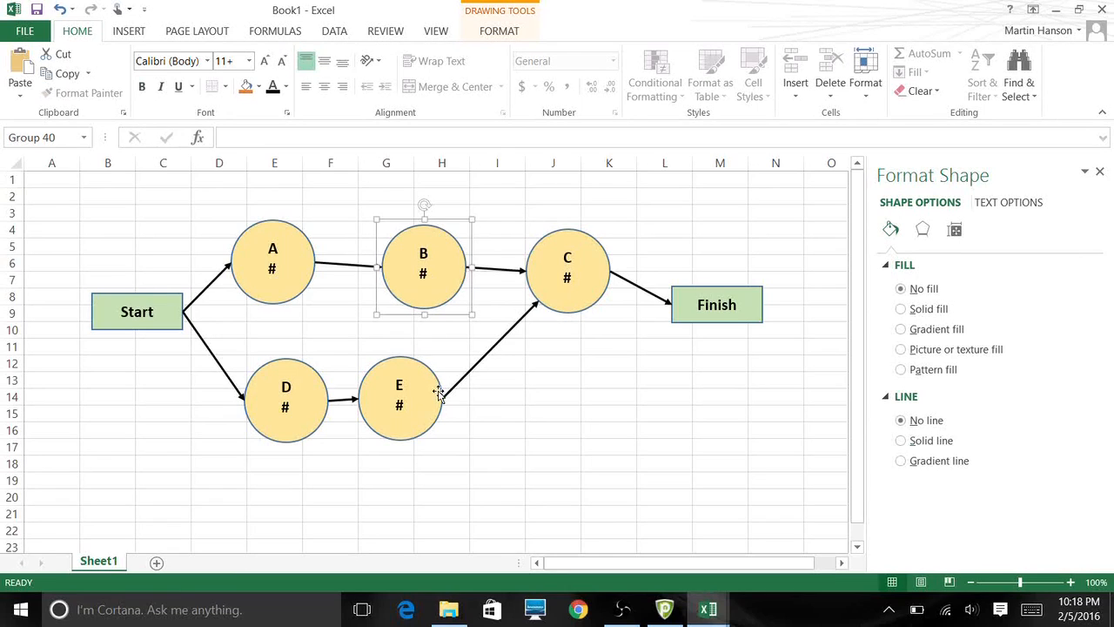
Step: Nudge activity B's circle into position before tiling the template beside Book2
{"action": "left_click_drag", "start_coordinate": [399, 396], "coordinate": [451, 388]}
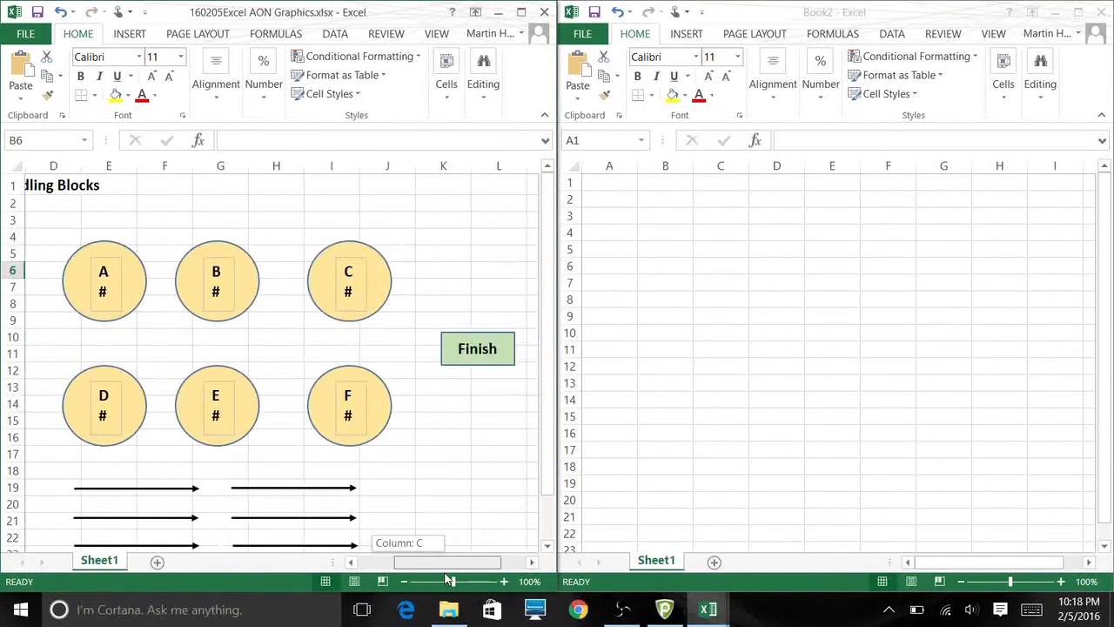
{"action": "mouse_move", "coordinate": [792, 306]}
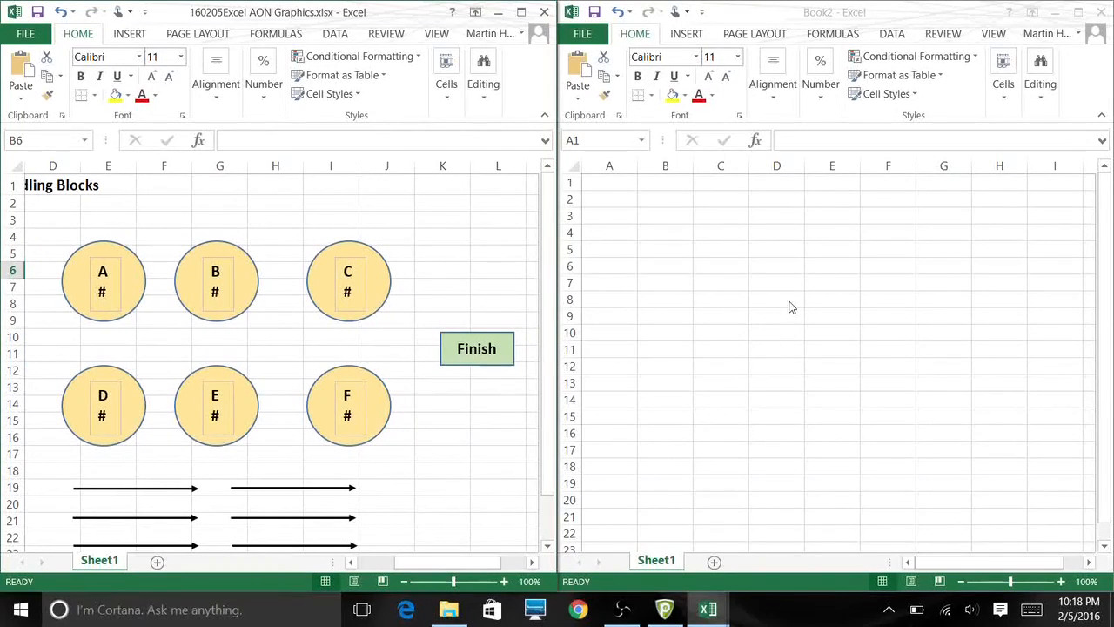
{"action": "mouse_move", "coordinate": [805, 288]}
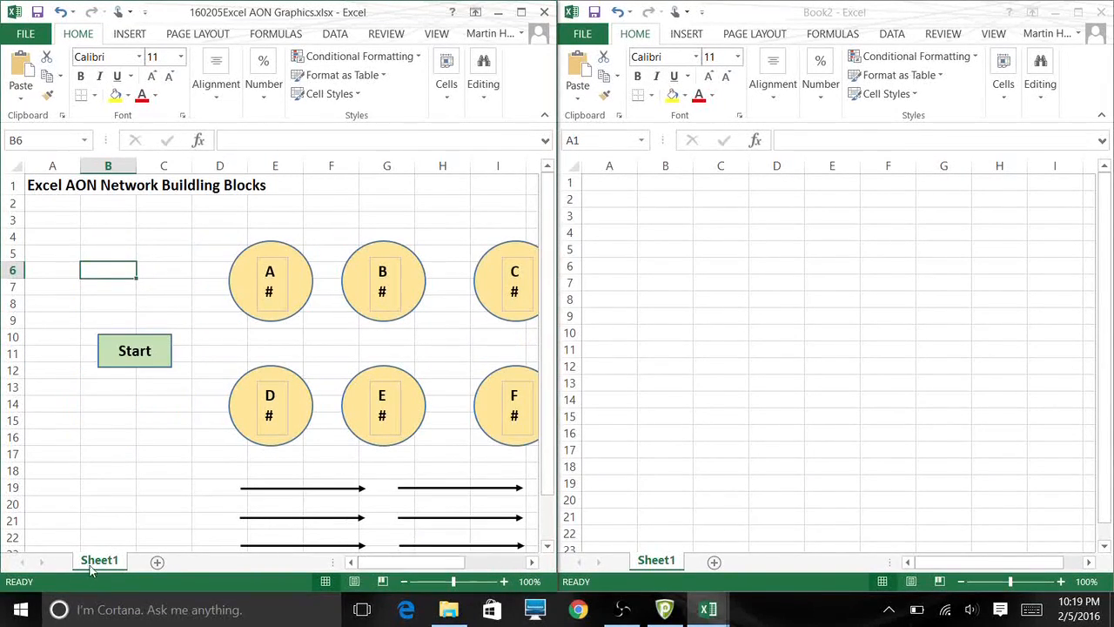
Step: Copy the template's Sheet1 into Book2 via Move or Copy with Create a copy ticked
{"action": "right_click", "coordinate": [99, 560]}
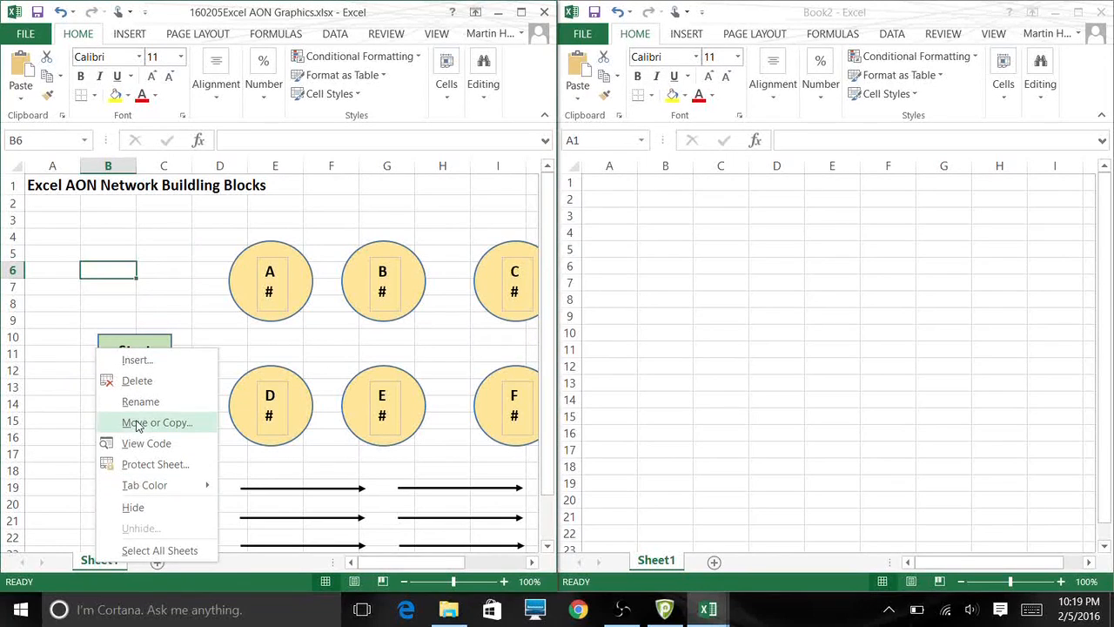
{"action": "left_click", "coordinate": [158, 422]}
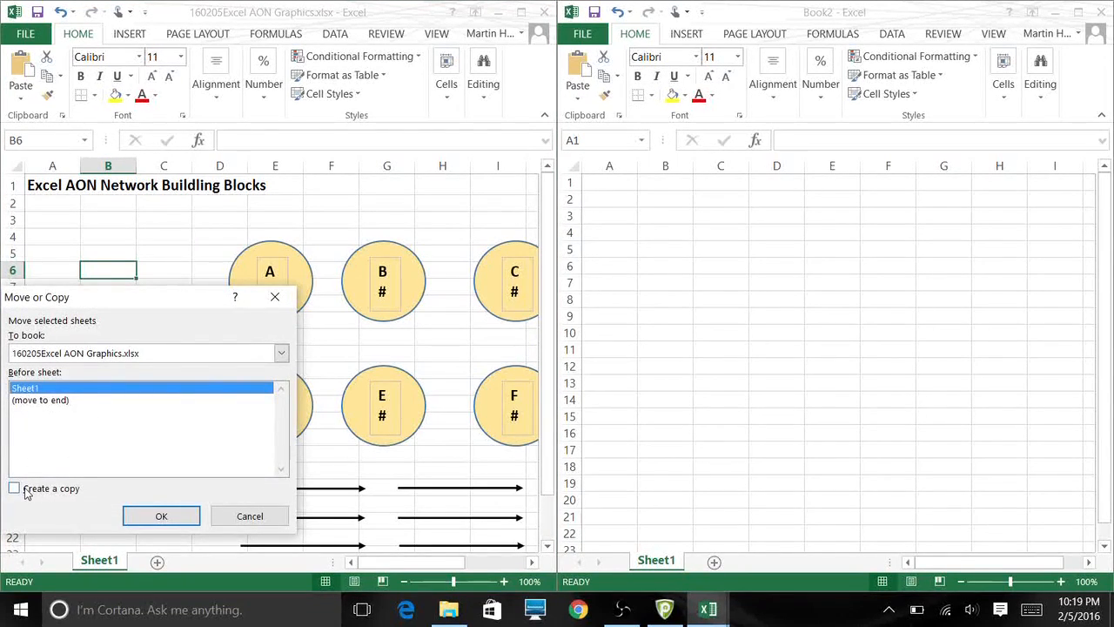
{"action": "left_click", "coordinate": [280, 352]}
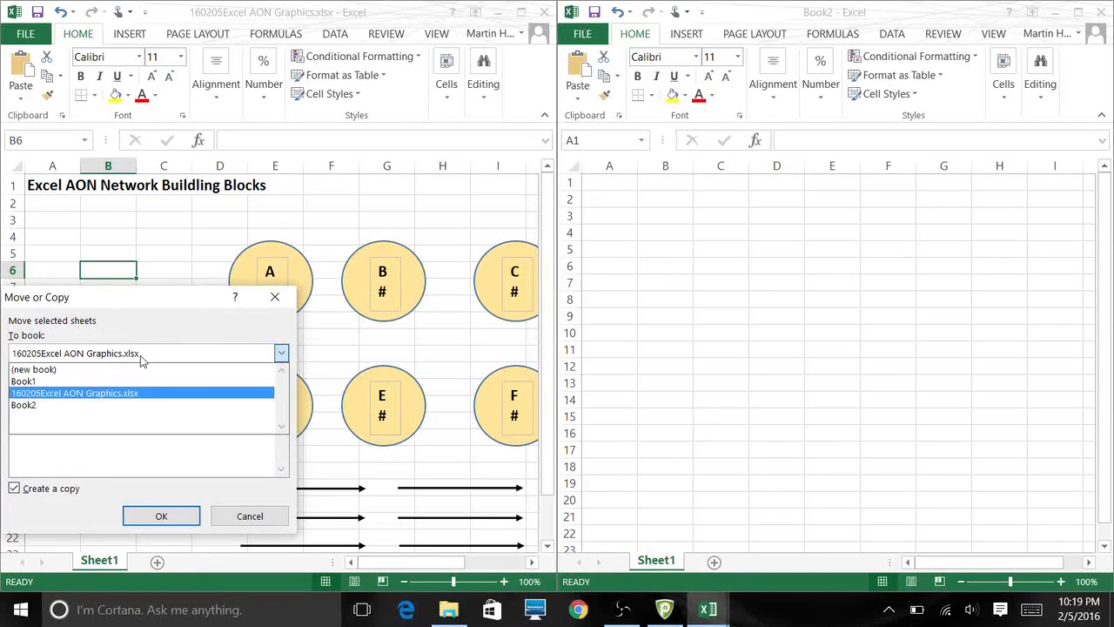
{"action": "left_click", "coordinate": [23, 405]}
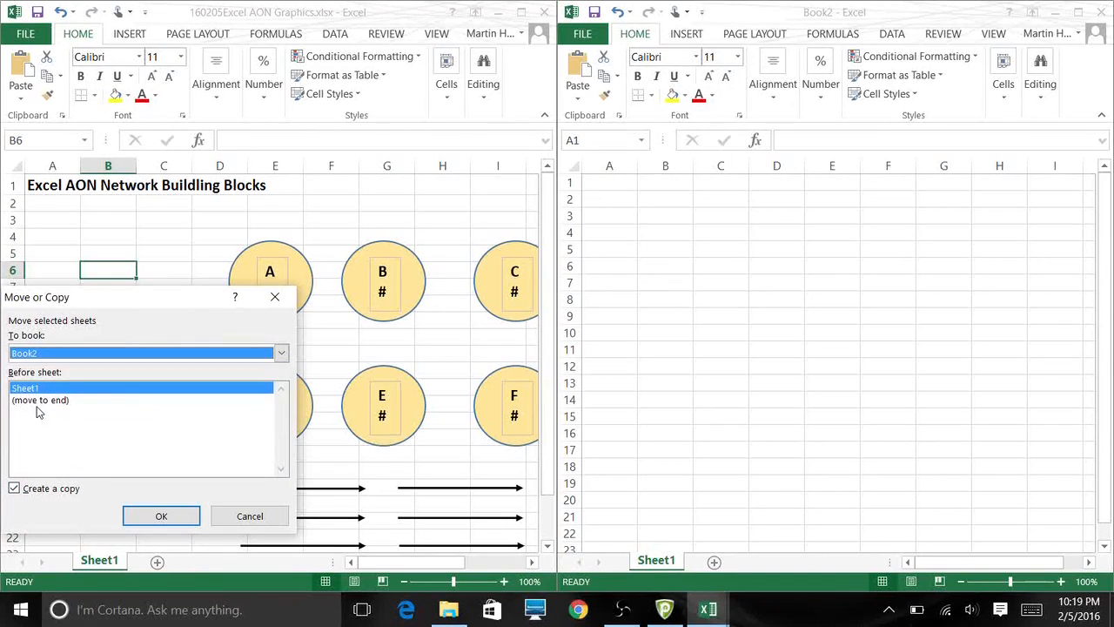
{"action": "left_click", "coordinate": [161, 515]}
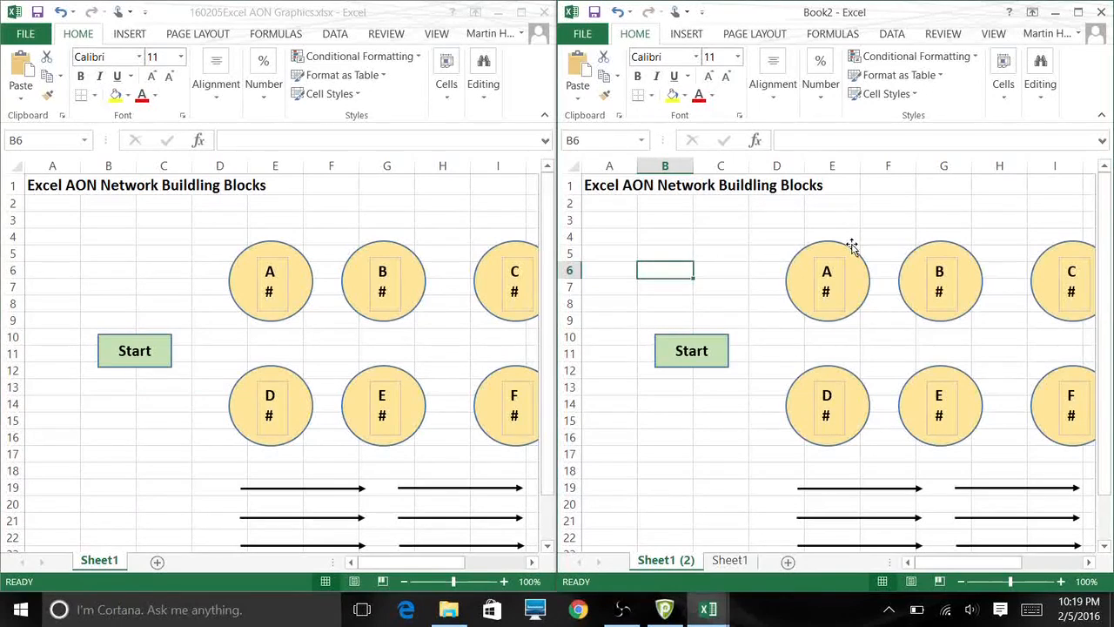
Step: Select activity A's circle group on Book2's copied sheet to shift it left
{"action": "left_click", "coordinate": [826, 280]}
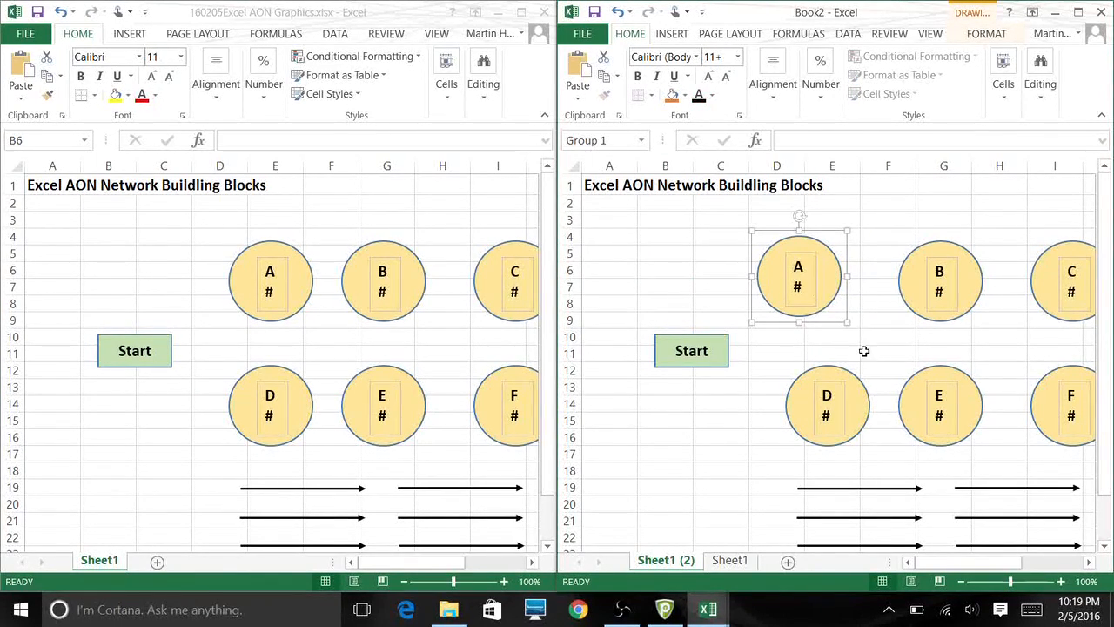
{"action": "mouse_move", "coordinate": [971, 415]}
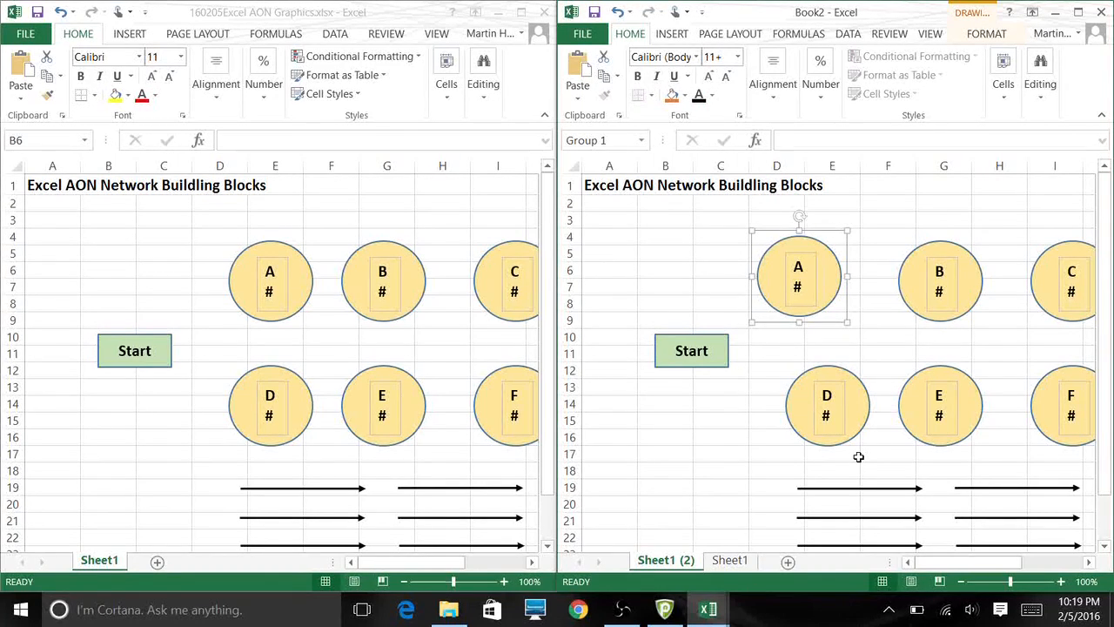
{"action": "mouse_move", "coordinate": [859, 457]}
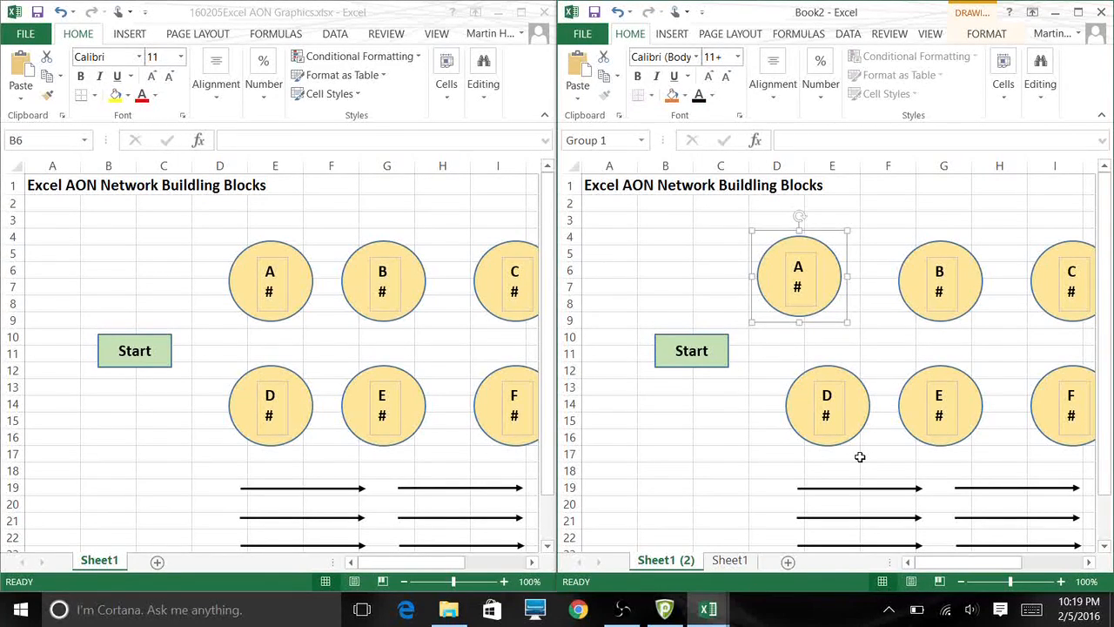